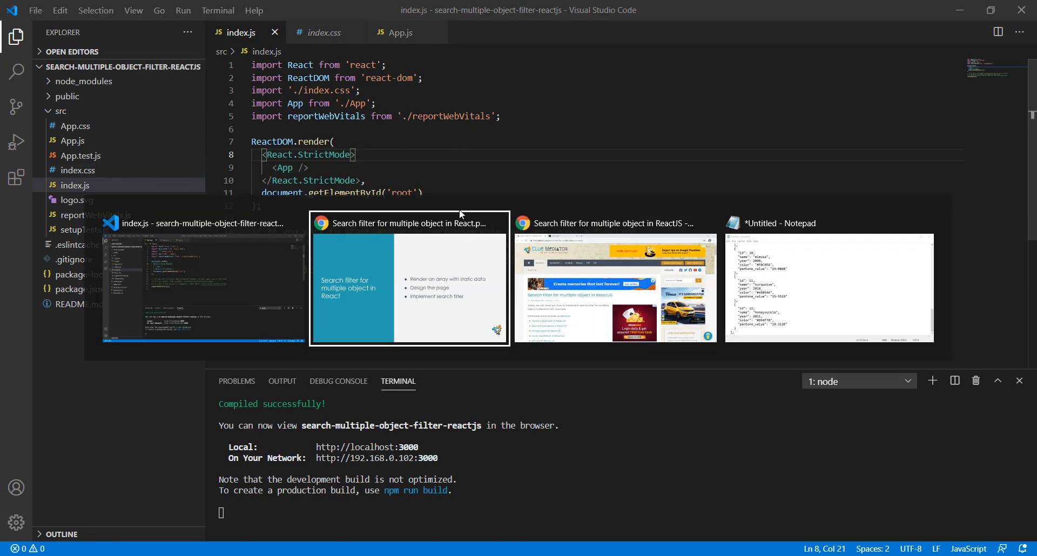
# - Switch to the Chrome window with the 'Search filter for multiple object in ReactJS' article
pyautogui.click(408, 223)
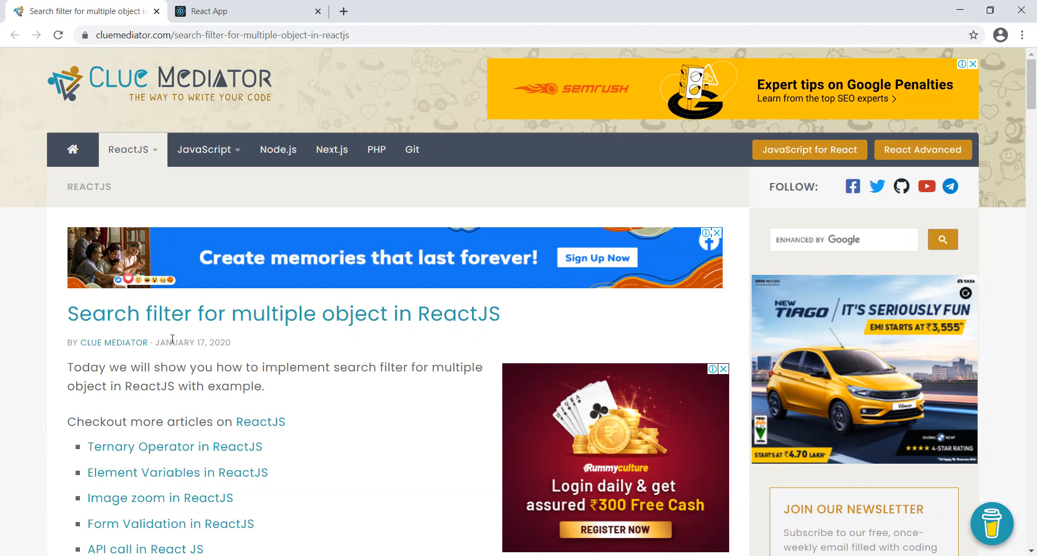
pyautogui.moveTo(6, 340)
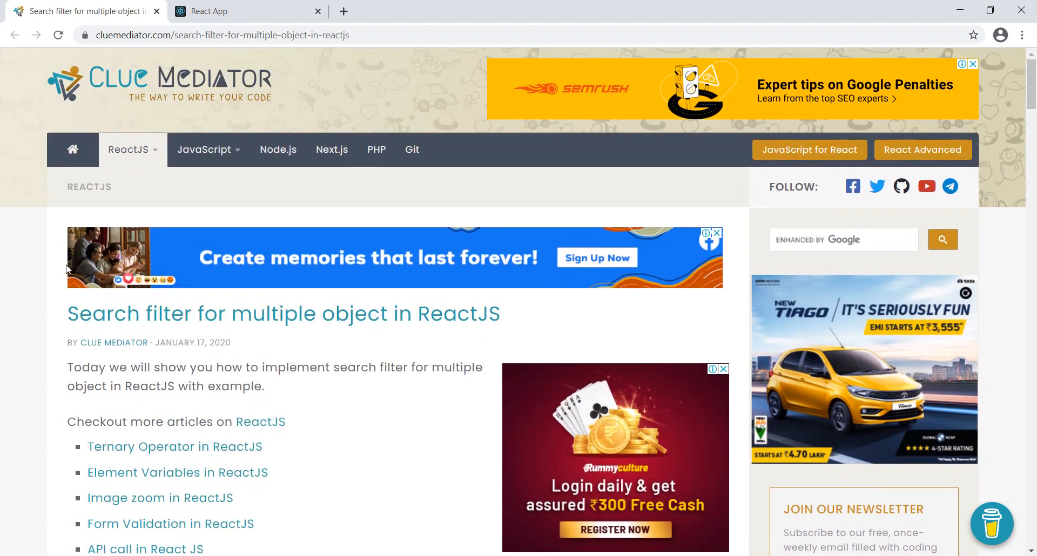
# - Scroll the Clue Mediator article down to its Output and Demo & Source Code sections
pyautogui.scroll(-3)
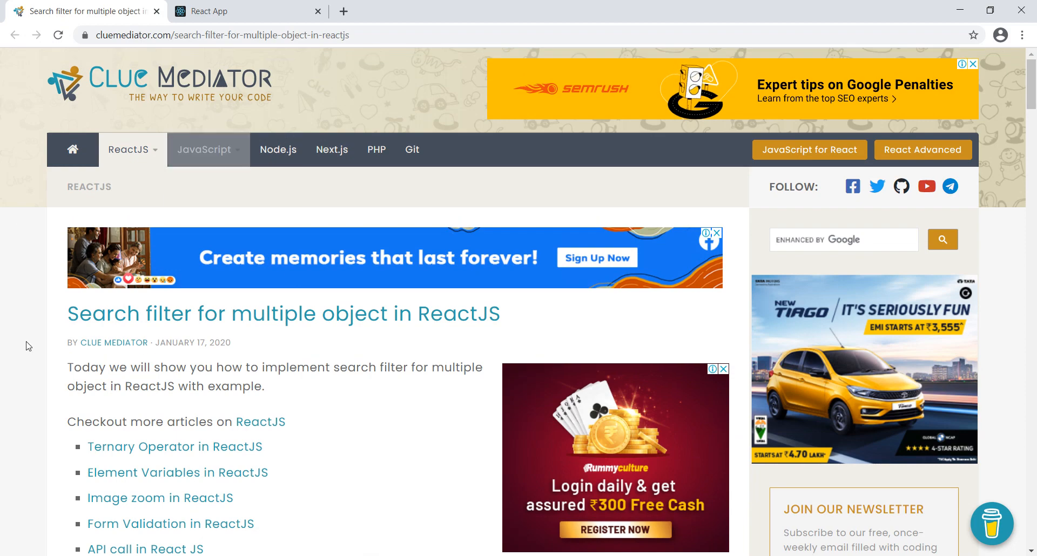
pyautogui.scroll(-3)
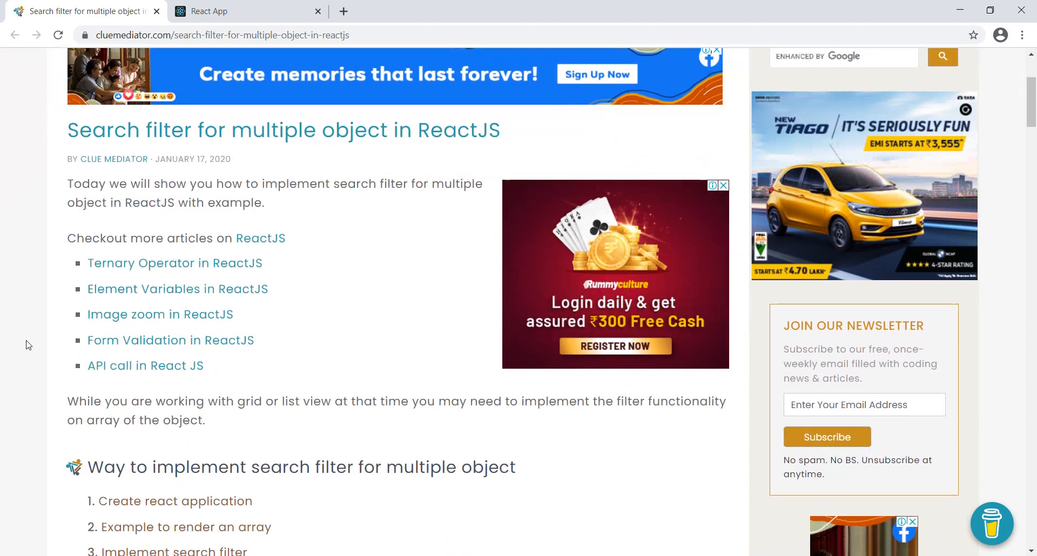
pyautogui.scroll(-3)
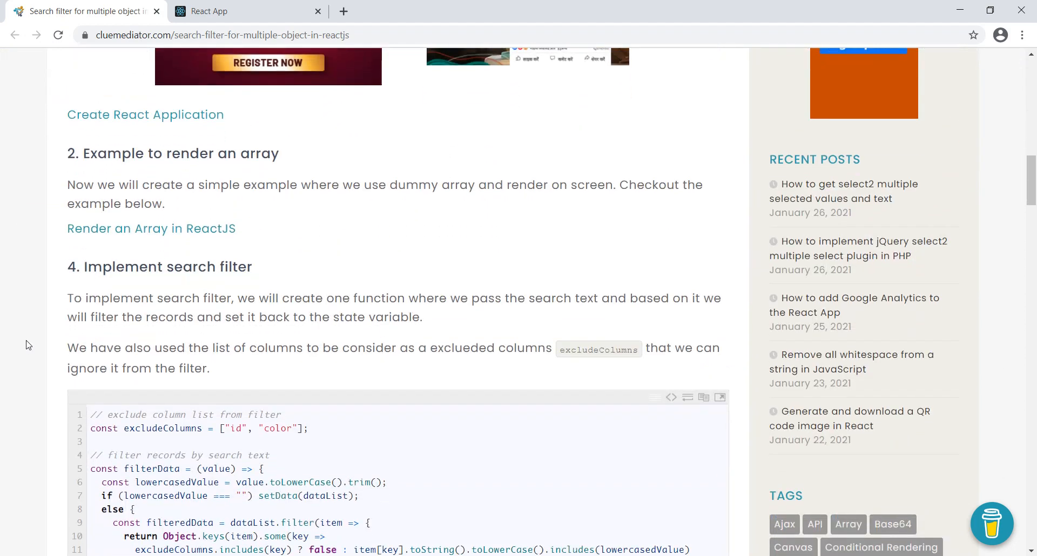
pyautogui.scroll(-3)
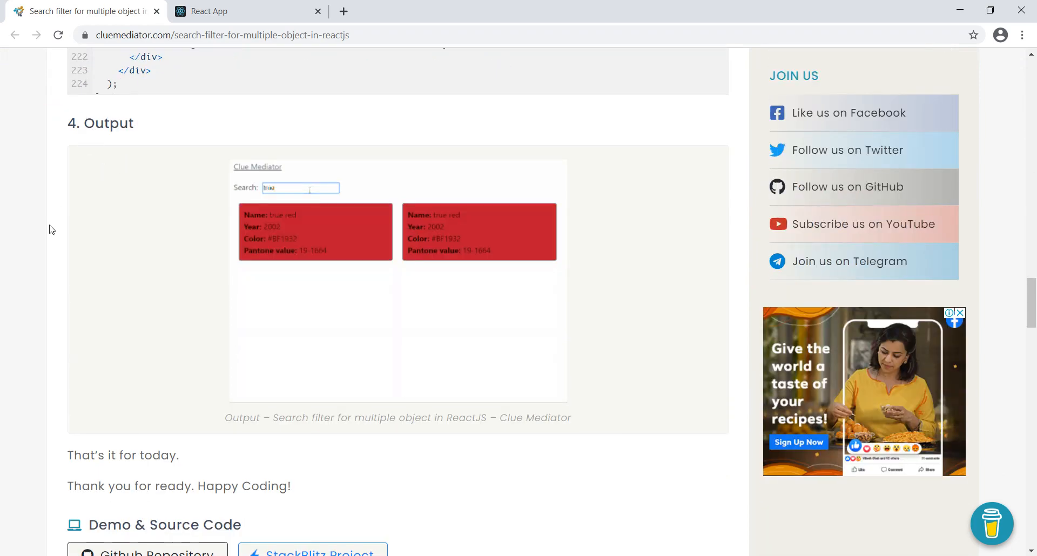
pyautogui.scroll(-3)
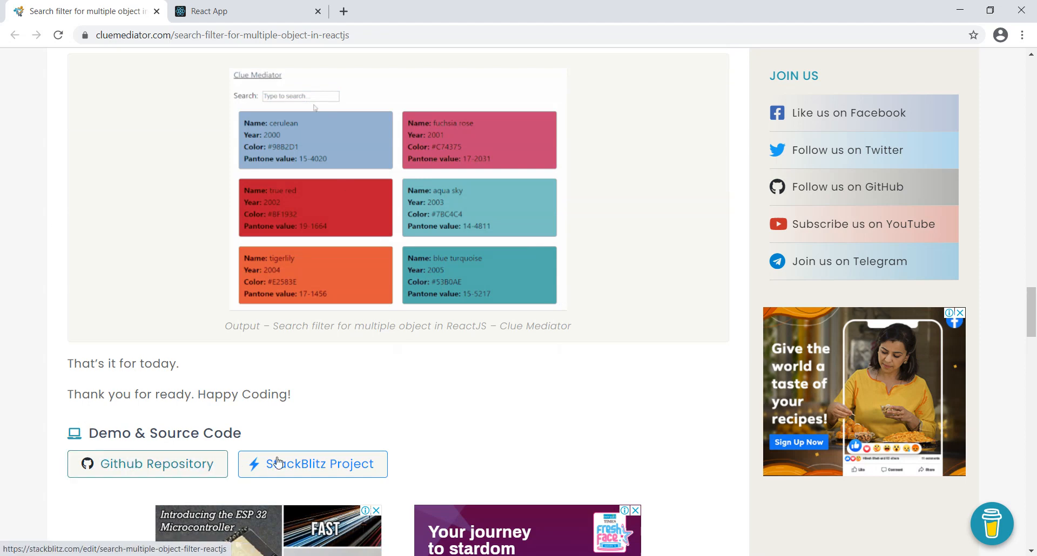
pyautogui.write('t')
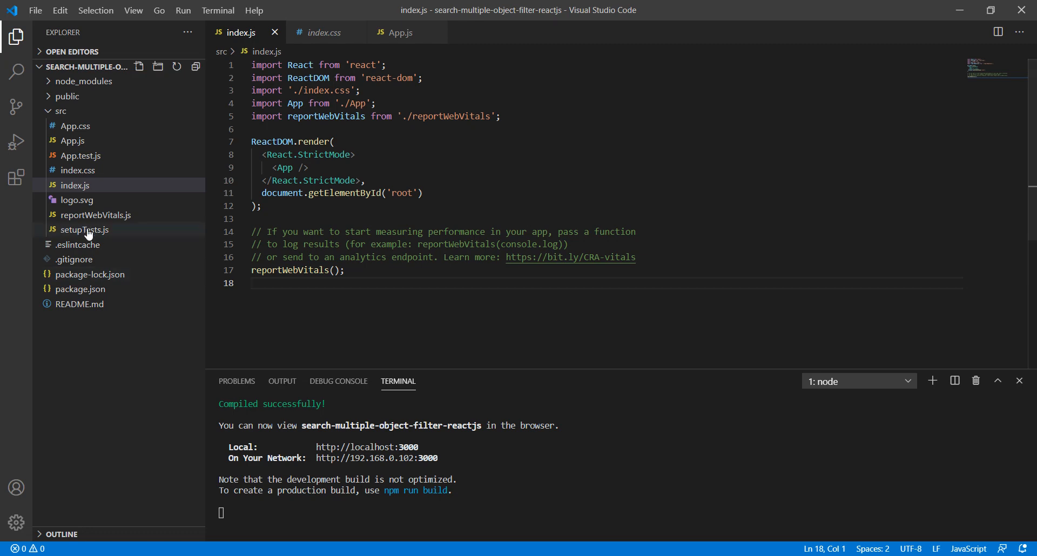
# - Delete logo.svg through setupTests.js and save index.js without the reportWebVitals code
pyautogui.doubleClick(85, 229)
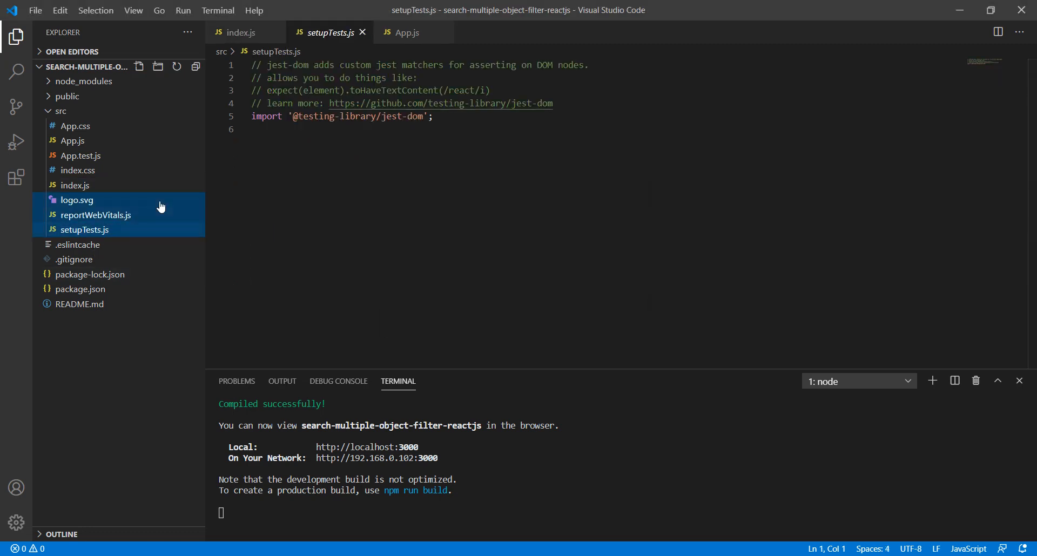
pyautogui.click(81, 156)
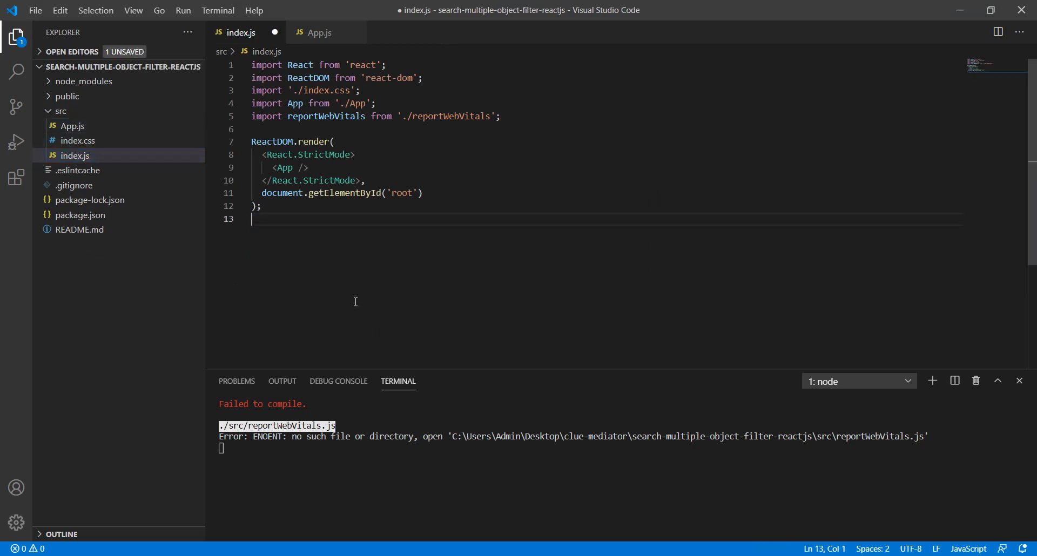
pyautogui.press('ctrl+s')
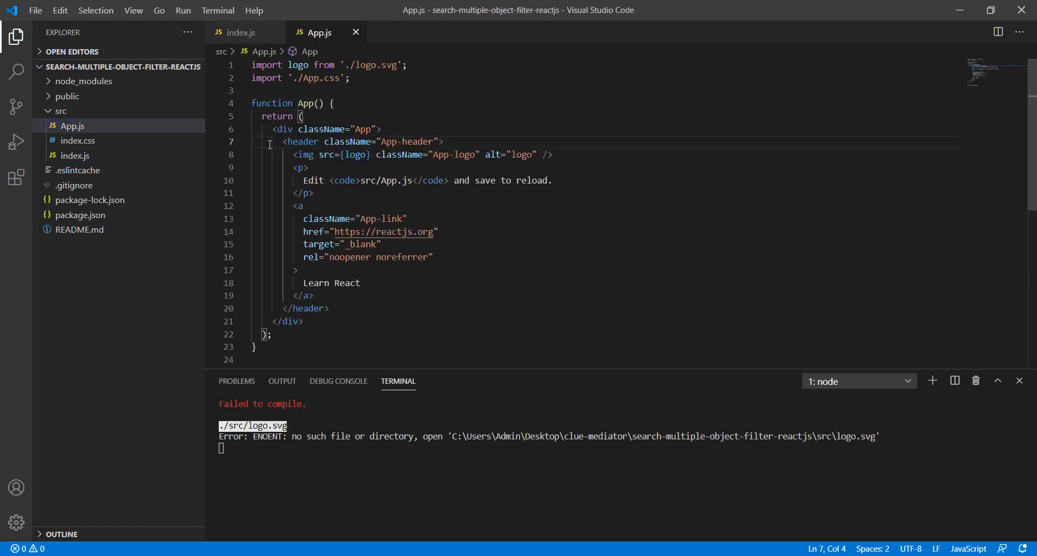
# - Strip App.js down to an empty App div by deleting the starter header markup
pyautogui.moveTo(269, 144); pyautogui.dragTo(329, 308)
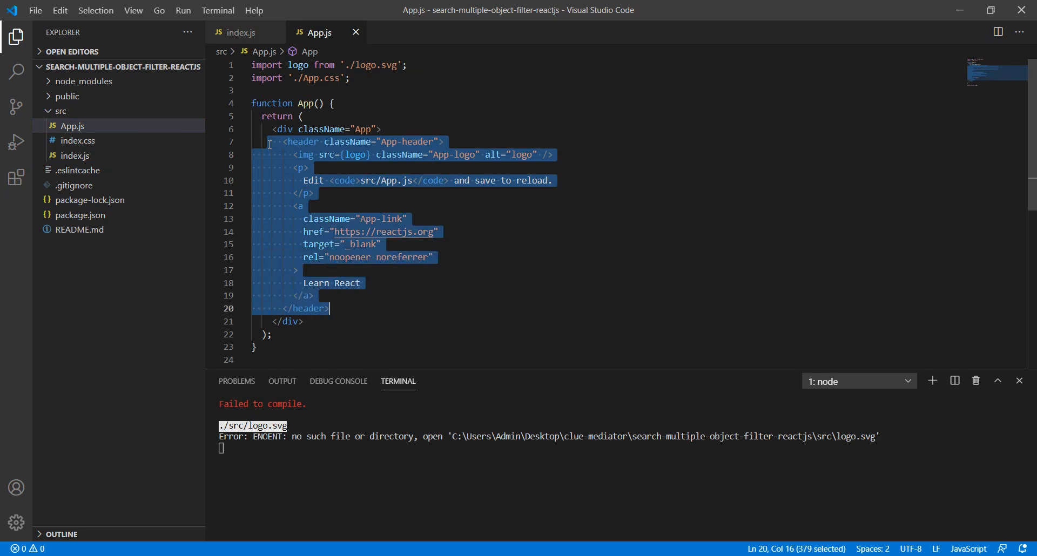
pyautogui.press('Delete')
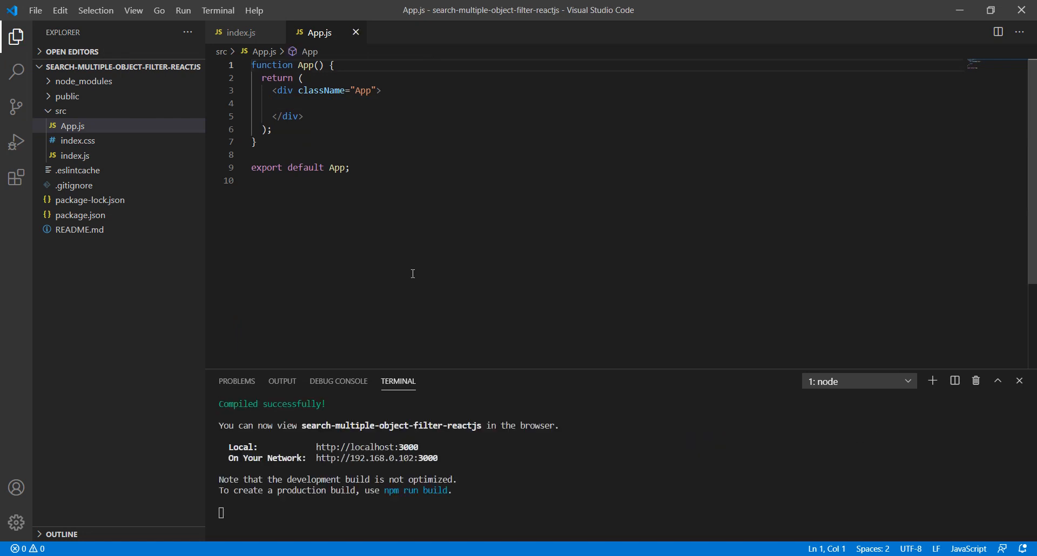
pyautogui.moveTo(548, 90)
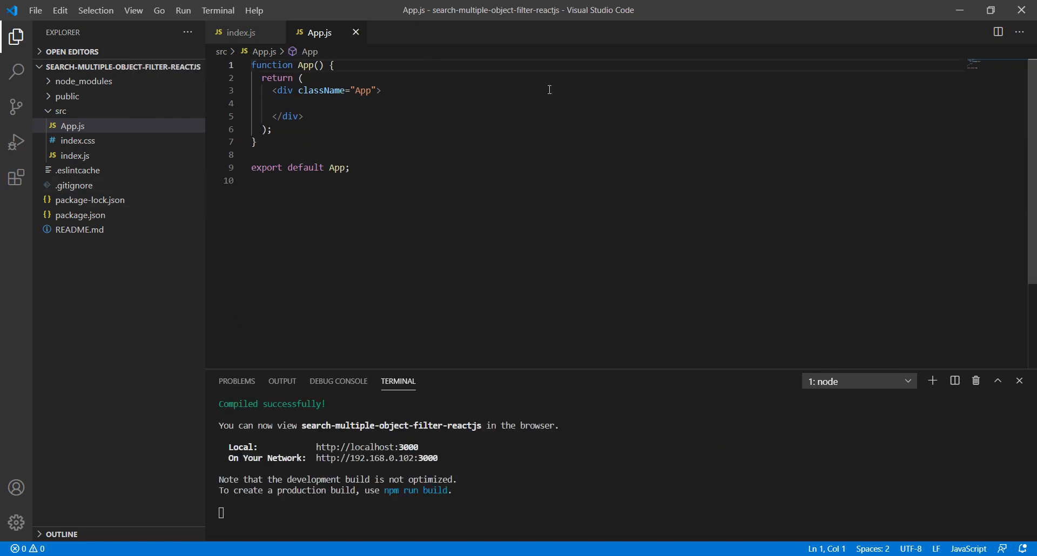
pyautogui.moveTo(360, 299)
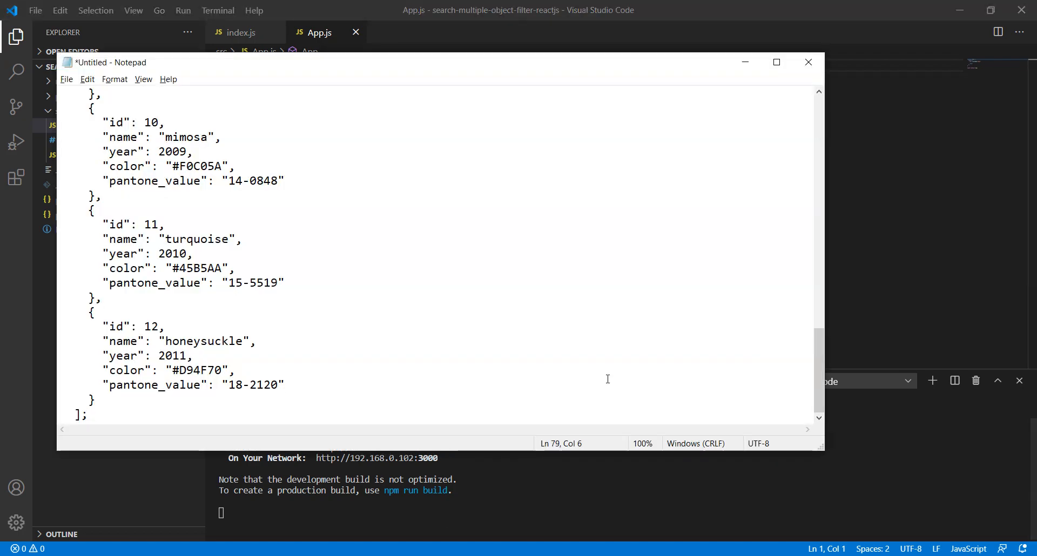
# - Paste the colour JSON as const dataList in App.js, fix its indentation and fold the array
pyautogui.click(808, 62)
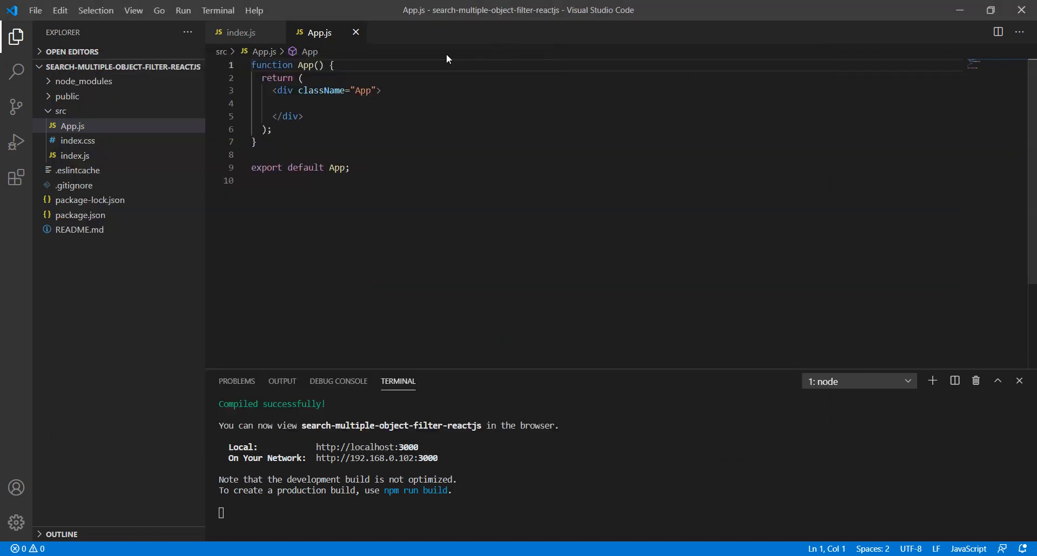
pyautogui.press('enter')
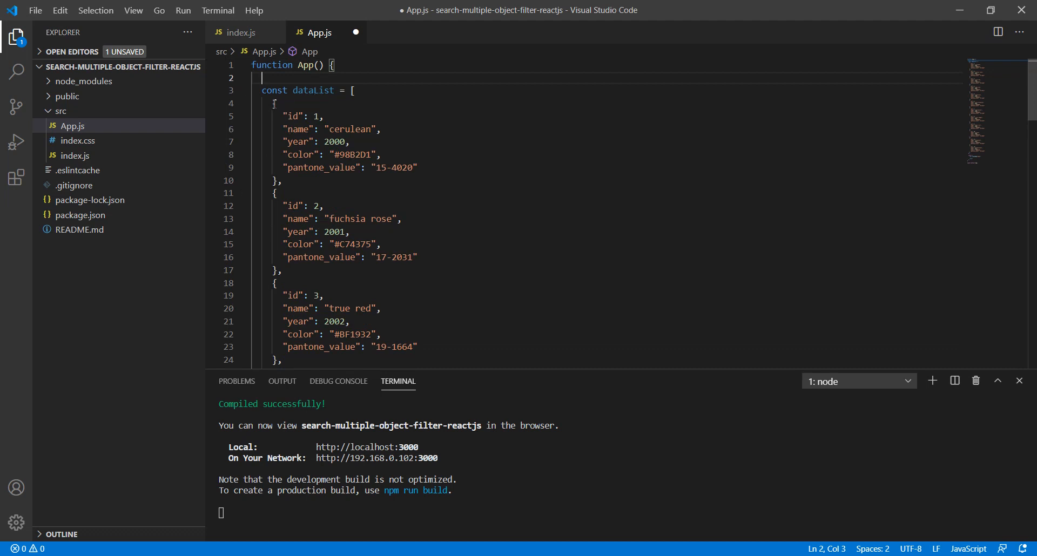
pyautogui.moveTo(273, 104); pyautogui.dragTo(279, 180)
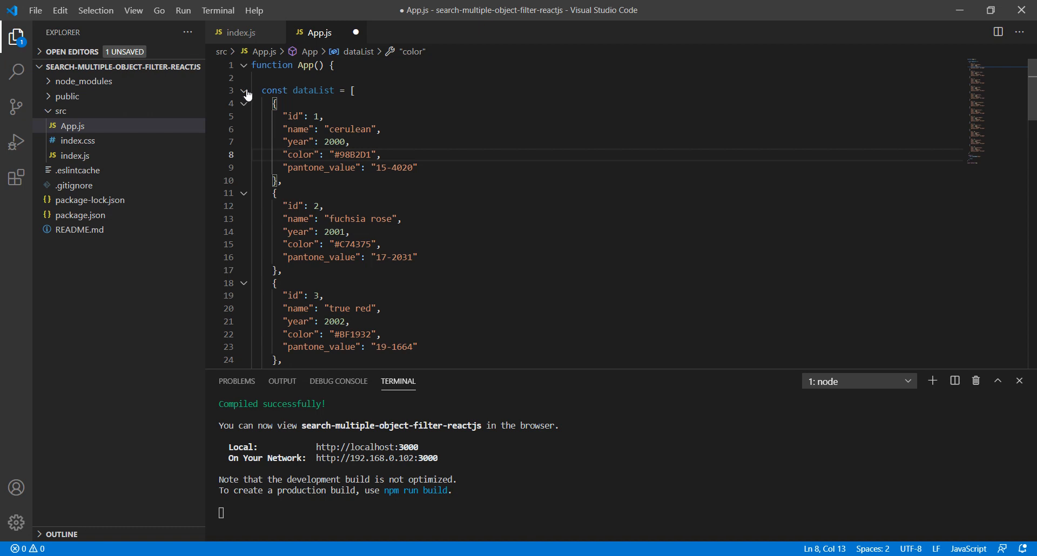
pyautogui.click(243, 91)
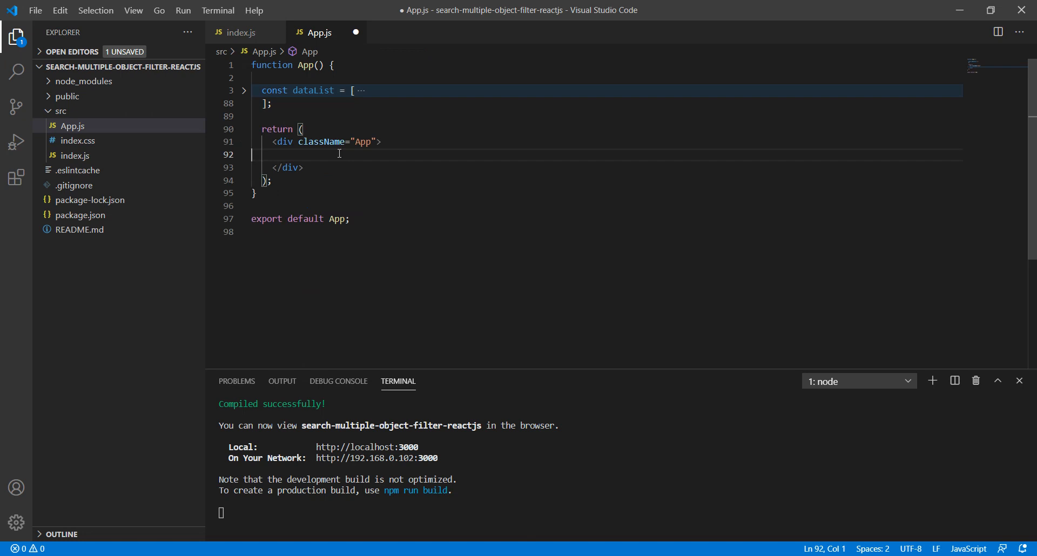
# - Add a 'Search:' label with an <input /> and a div with className "box-container"
pyautogui.write('Sear')
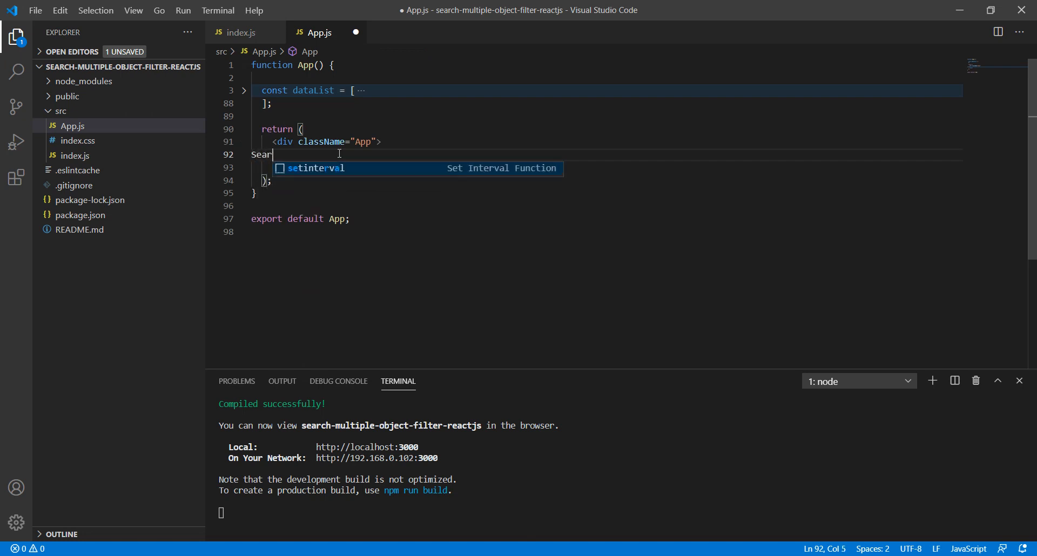
pyautogui.write('ch: <')
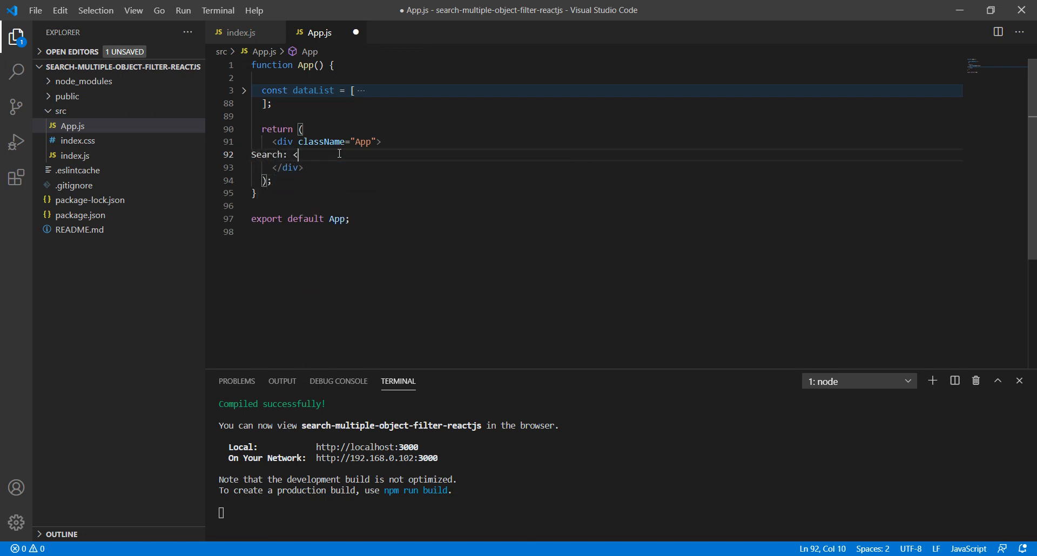
pyautogui.write('input />')
pyautogui.write('<')
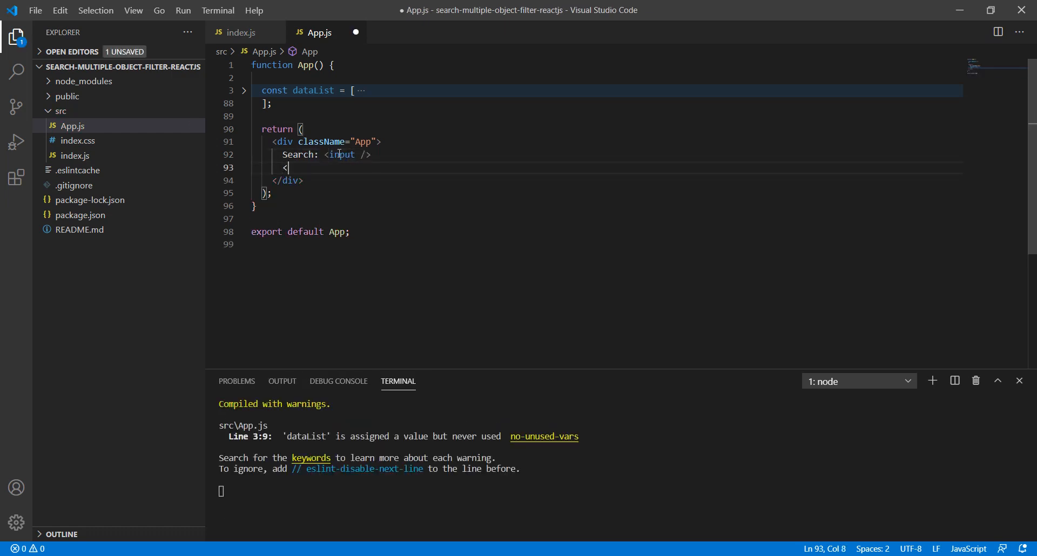
pyautogui.write('div>')
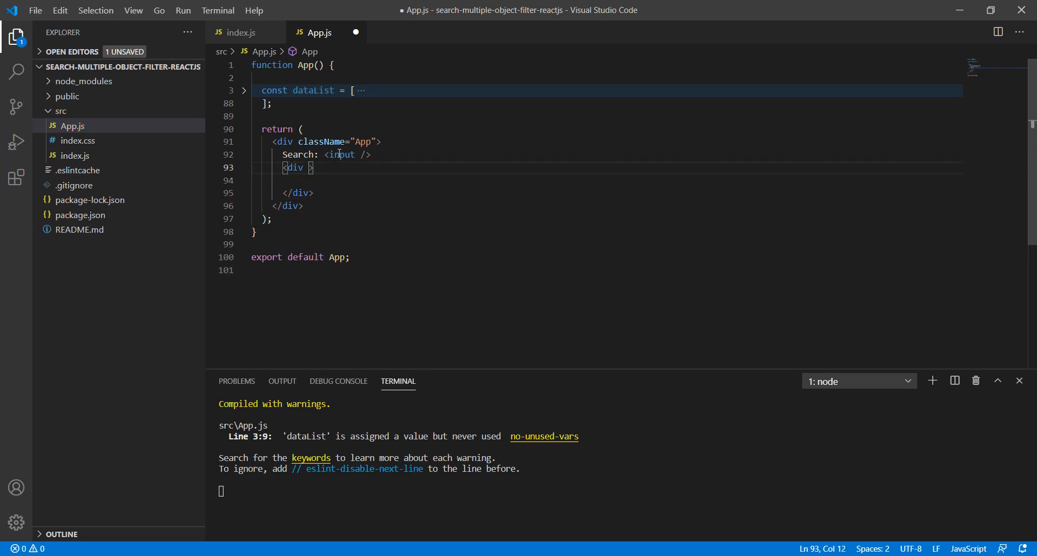
pyautogui.write('className=')
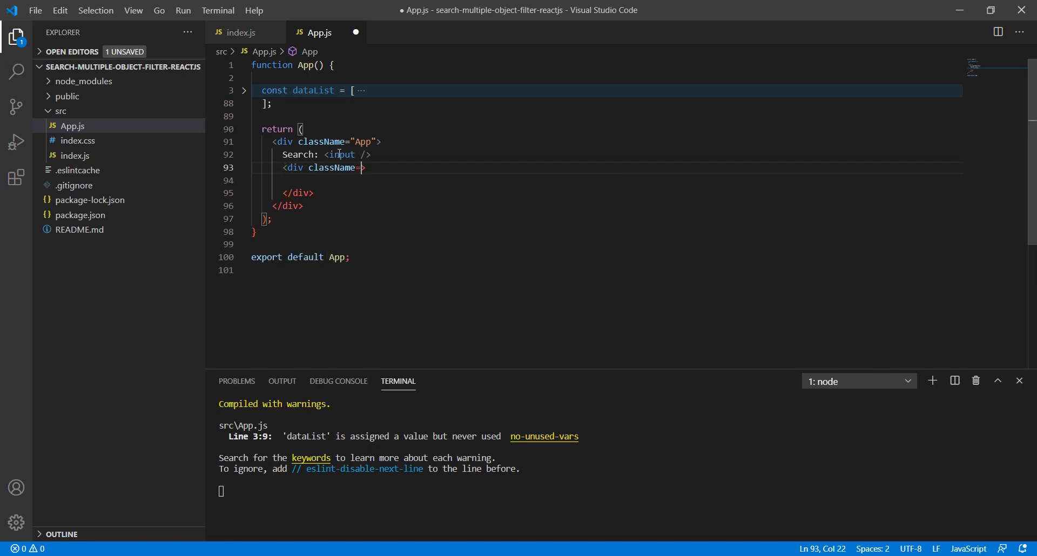
pyautogui.write('""')
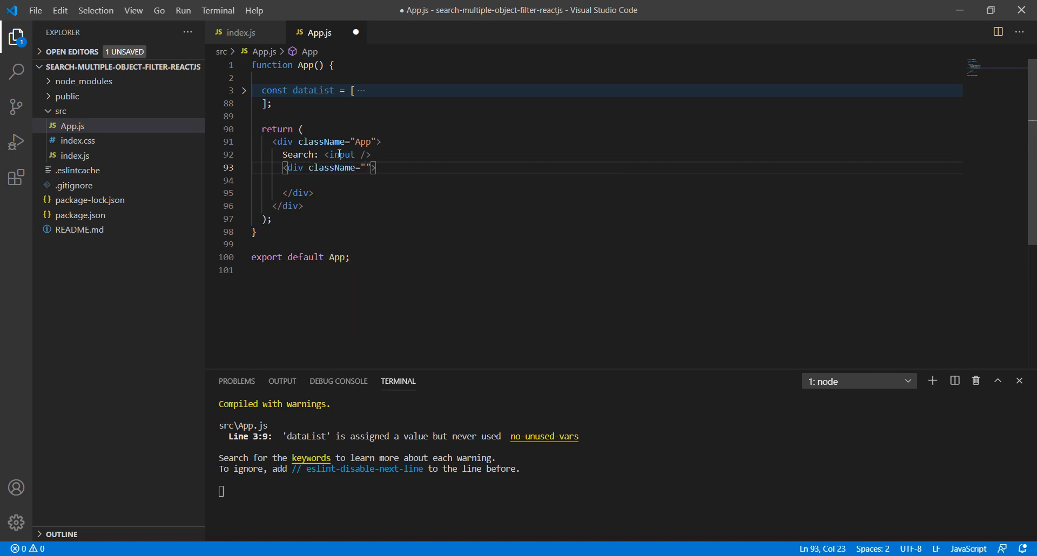
pyautogui.write('b')
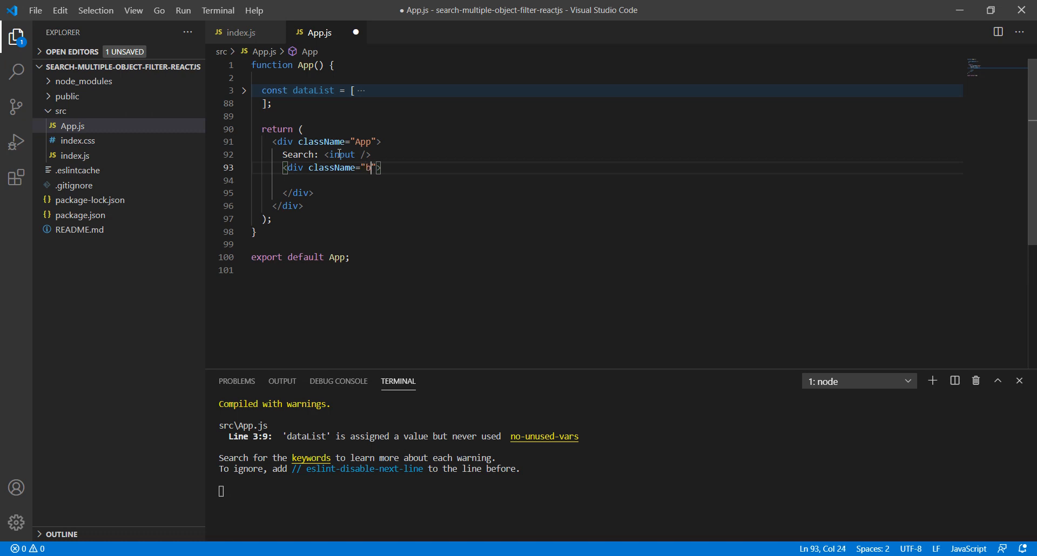
pyautogui.write('ox-cona')
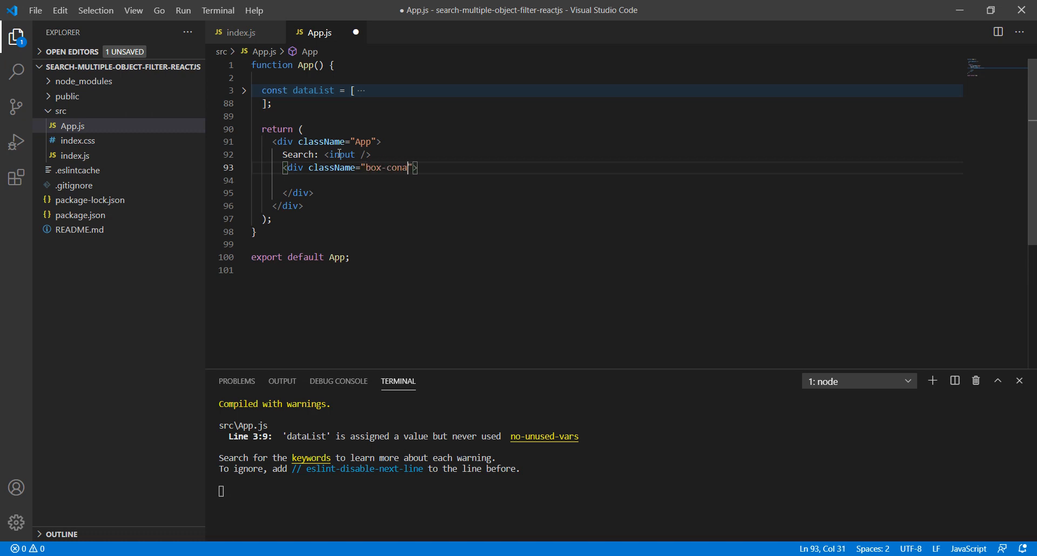
pyautogui.write('tainer')
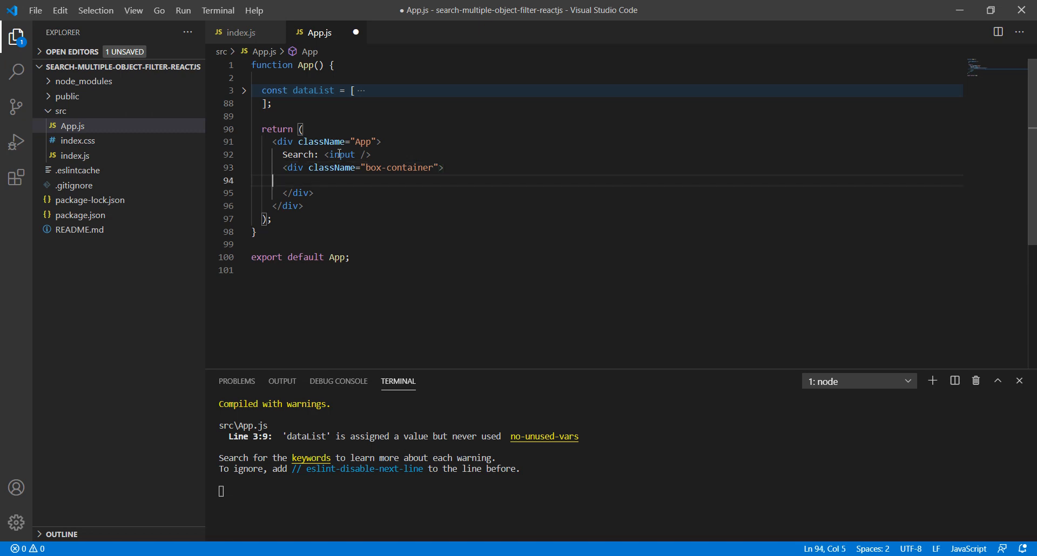
# - Start a {dataList.map(...)} call inside the box-container div
pyautogui.write('{')
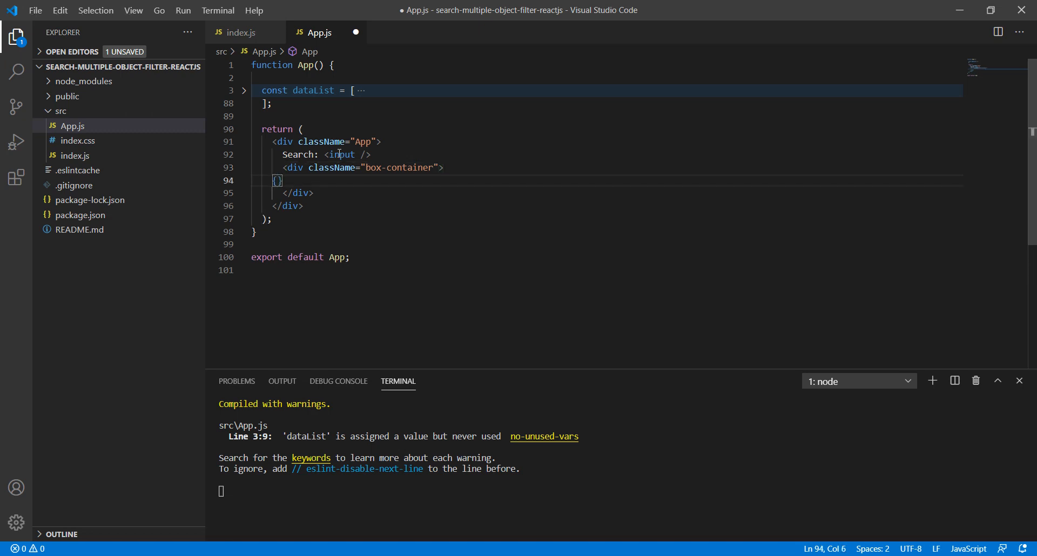
pyautogui.write('dataList.')
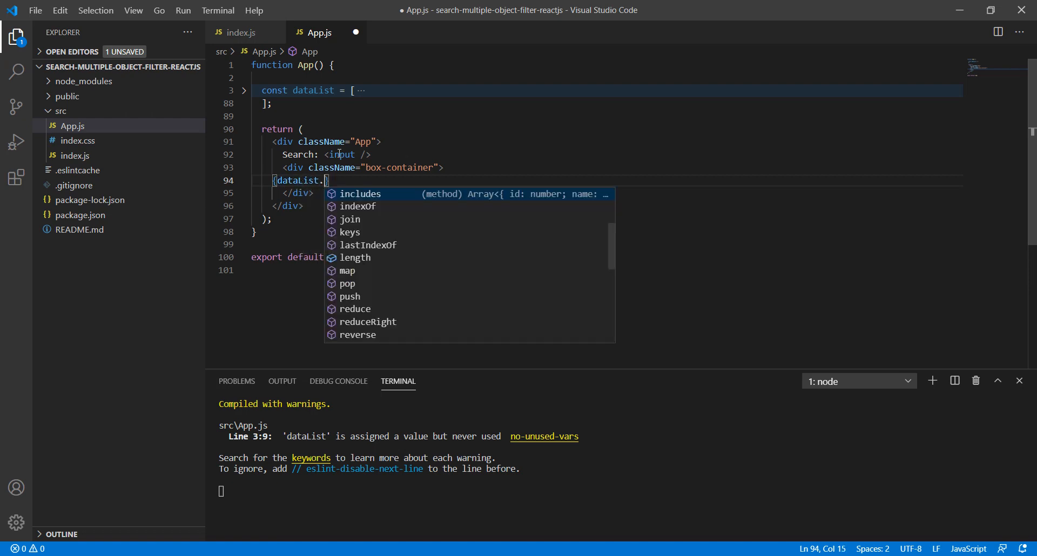
pyautogui.write('map(x')
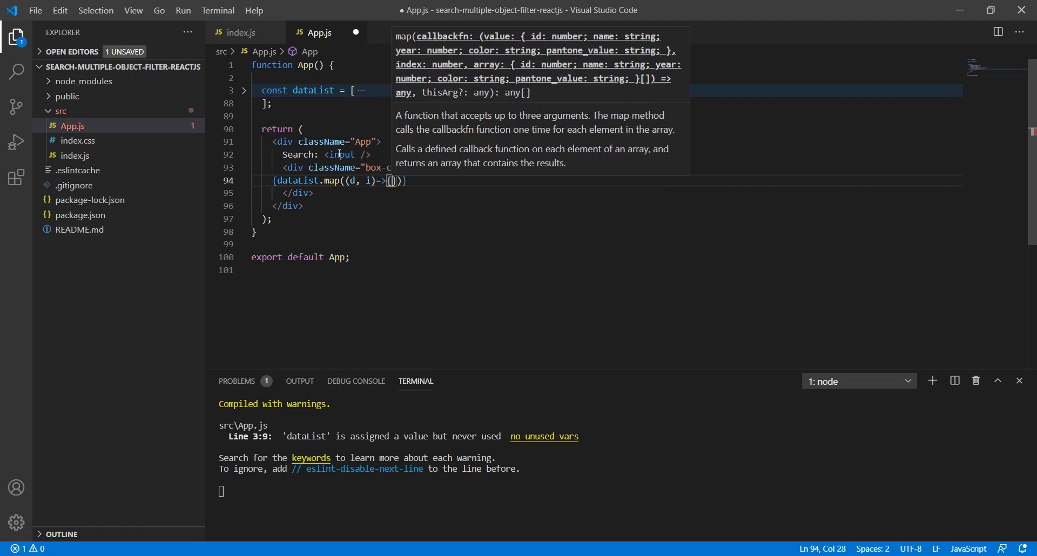
# - Return a <div className="box" key={i}> with a bold Name label and {d.name} field
pyautogui.press('Enter')
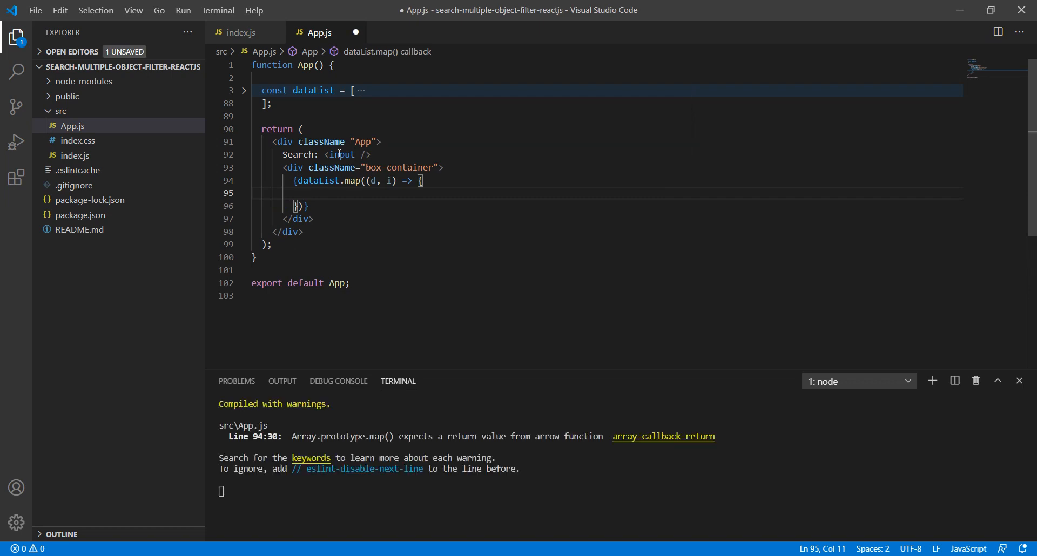
pyautogui.write('return')
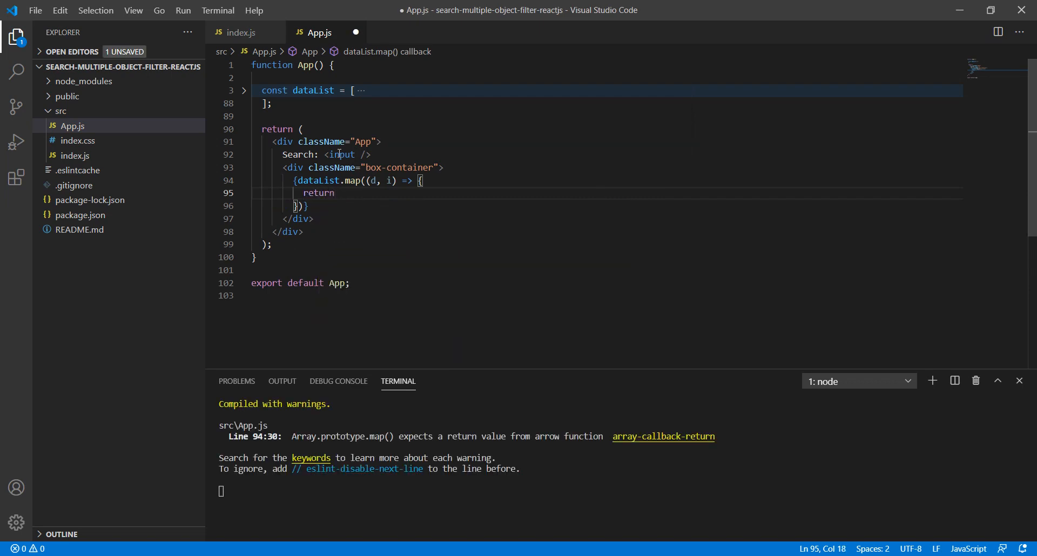
pyautogui.write('<div>')
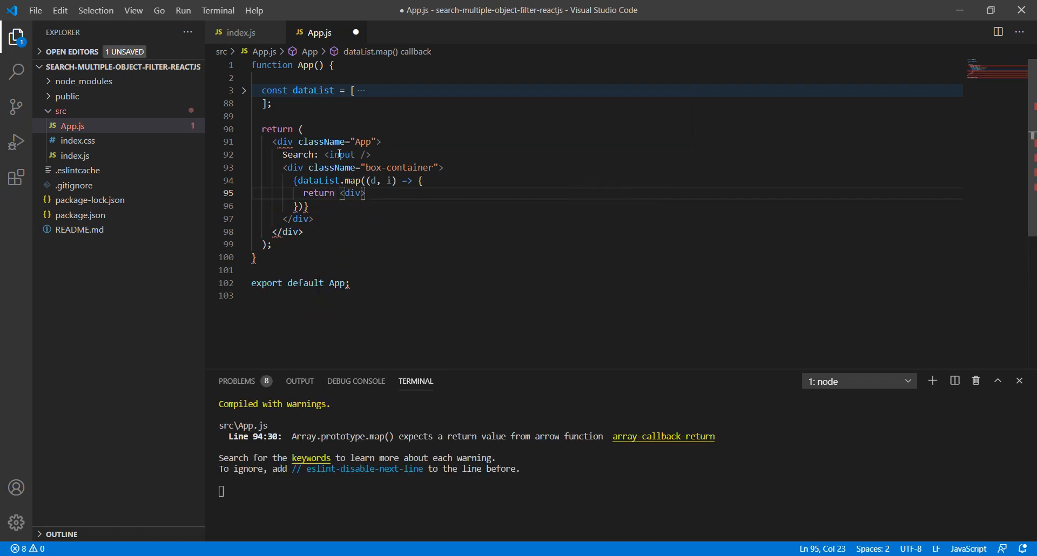
pyautogui.write('>')
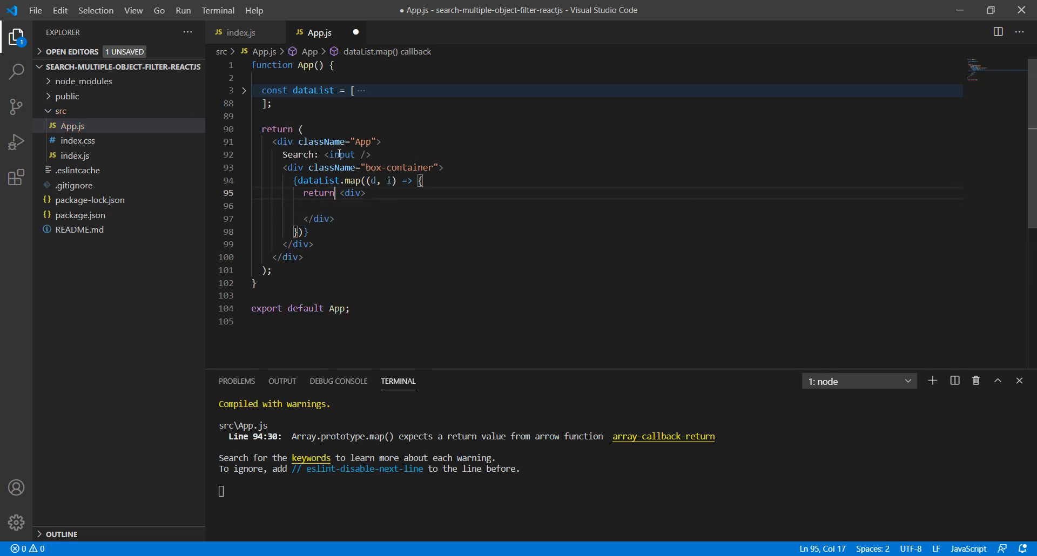
pyautogui.write('className="b')
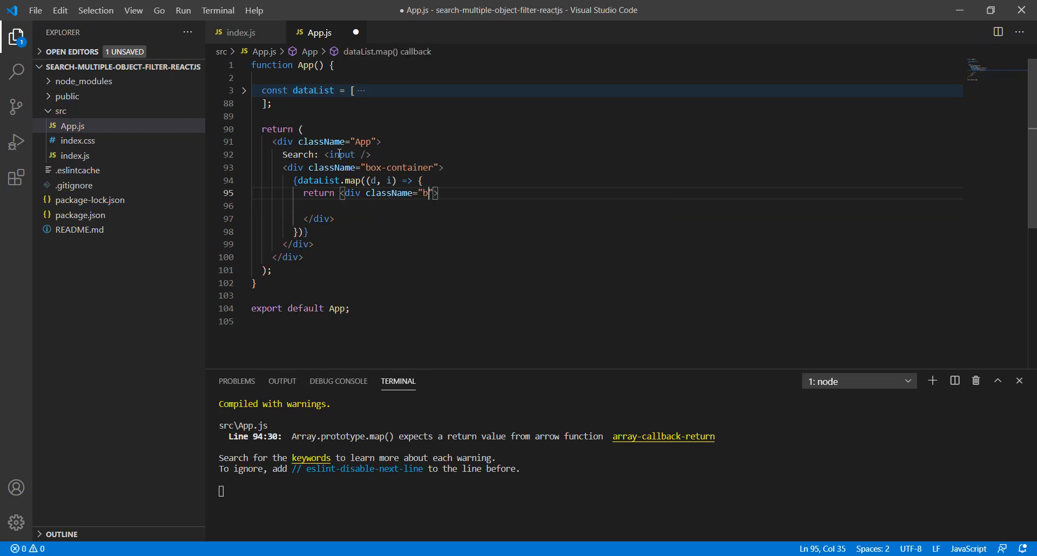
pyautogui.write('ox')
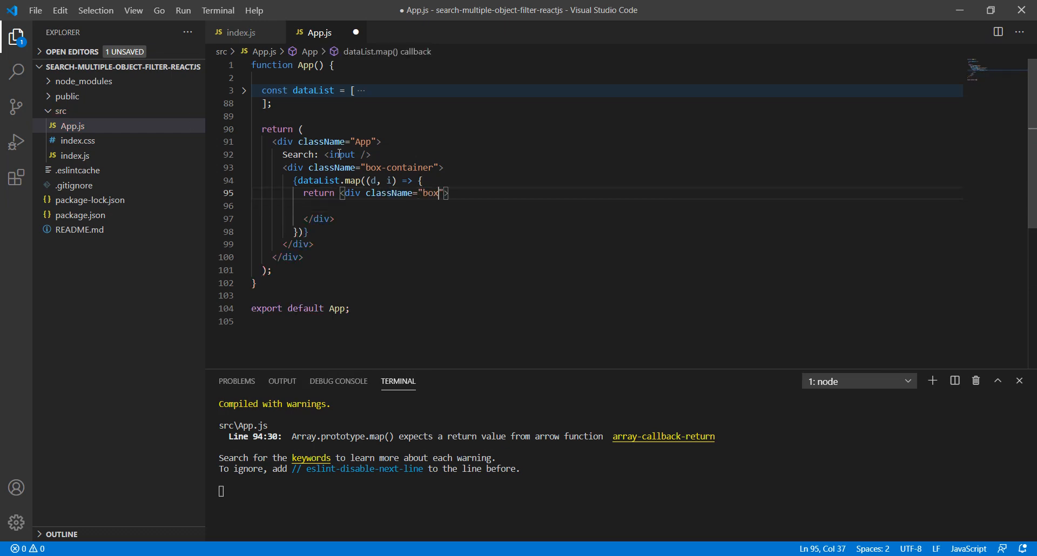
pyautogui.write('key')
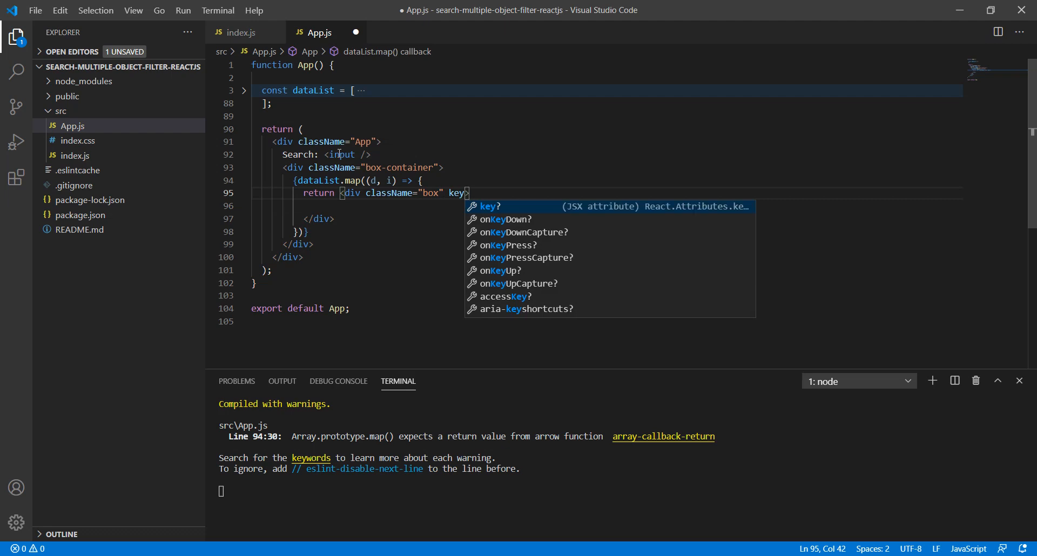
pyautogui.write('={i')
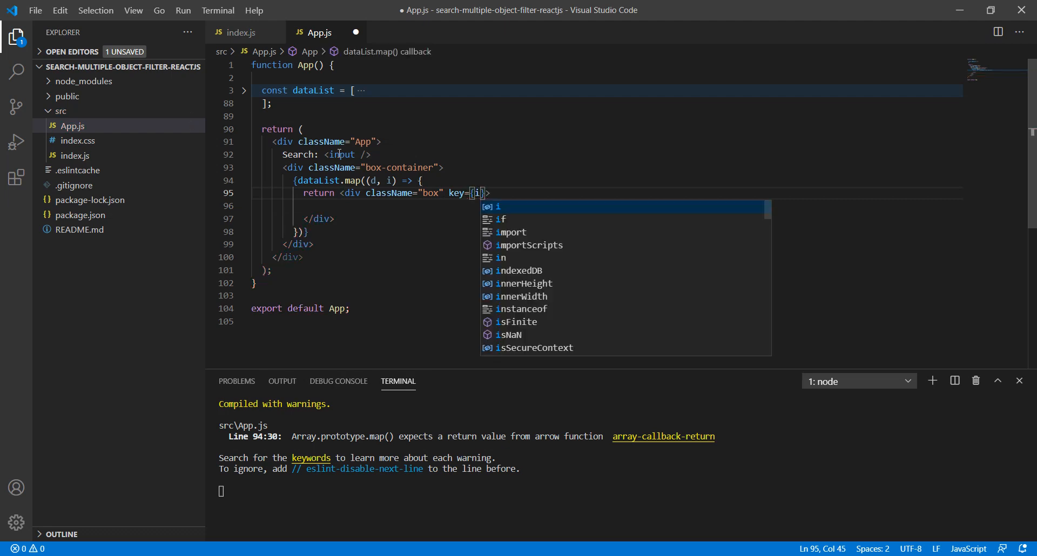
pyautogui.write('<')
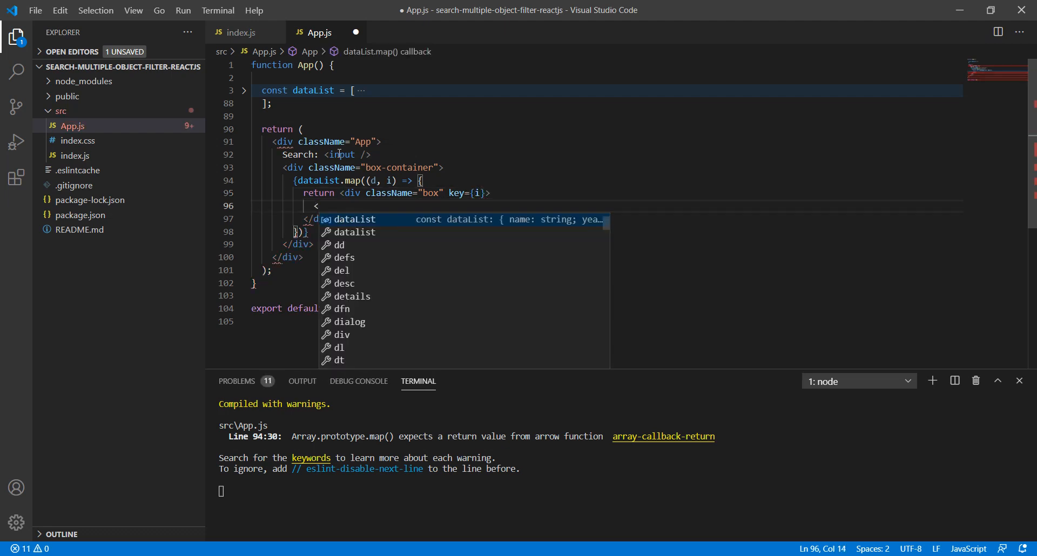
pyautogui.write('b></b>')
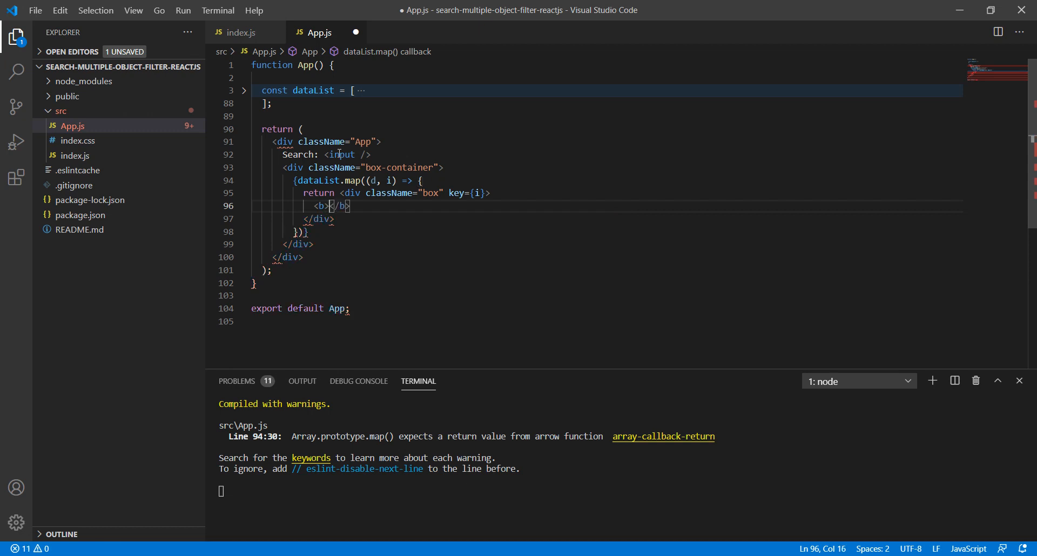
pyautogui.write('Name:')
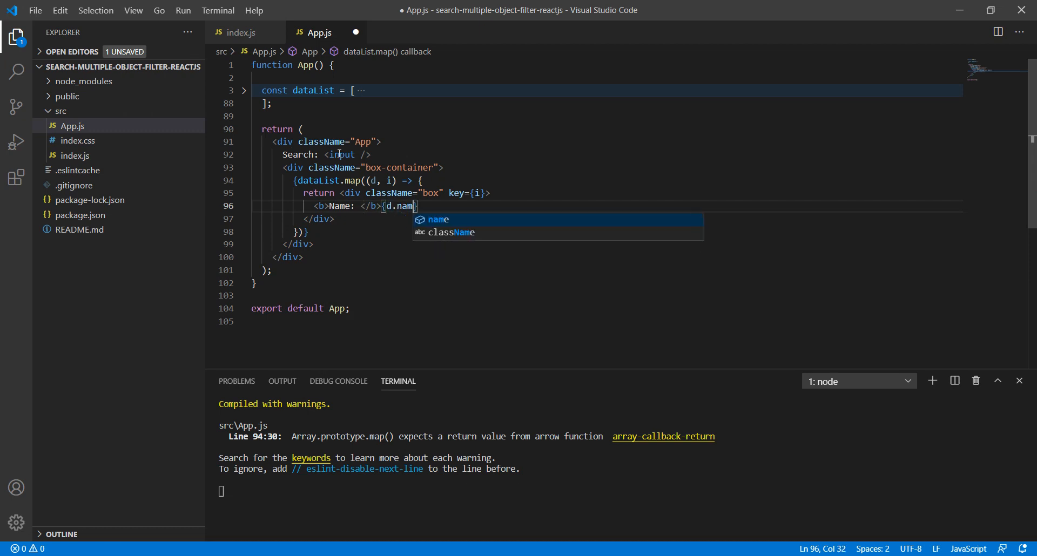
pyautogui.write('e}<br />')
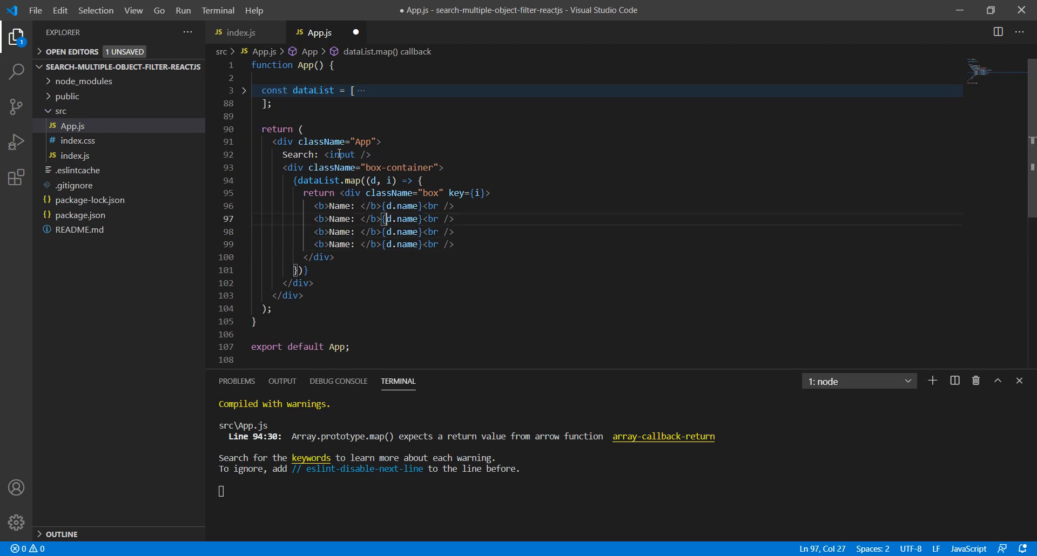
# - Add Year, Color and Pantone value lines showing d.year, d.color and d.pantone_value, then save
pyautogui.doubleClick(338, 220)
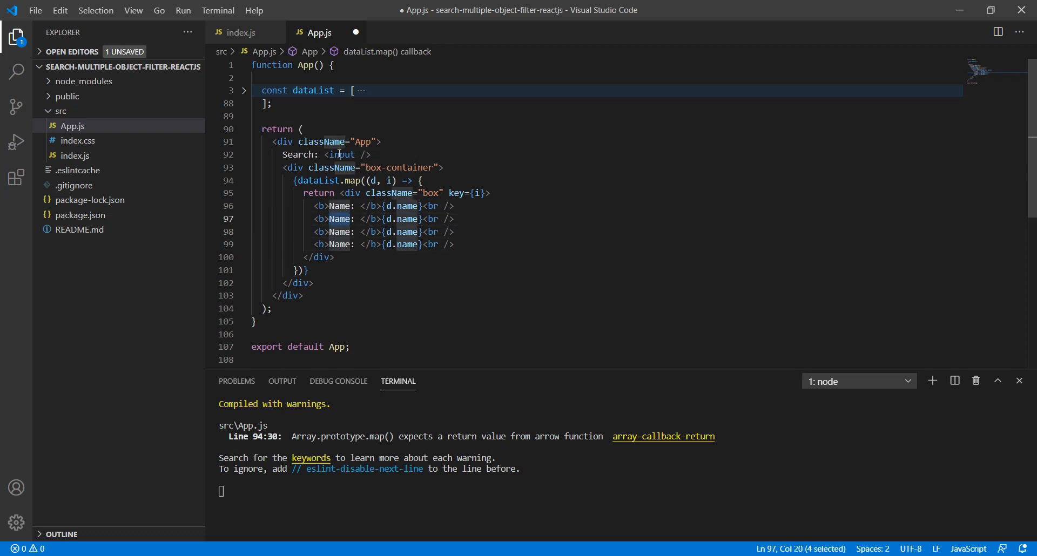
pyautogui.write('Year')
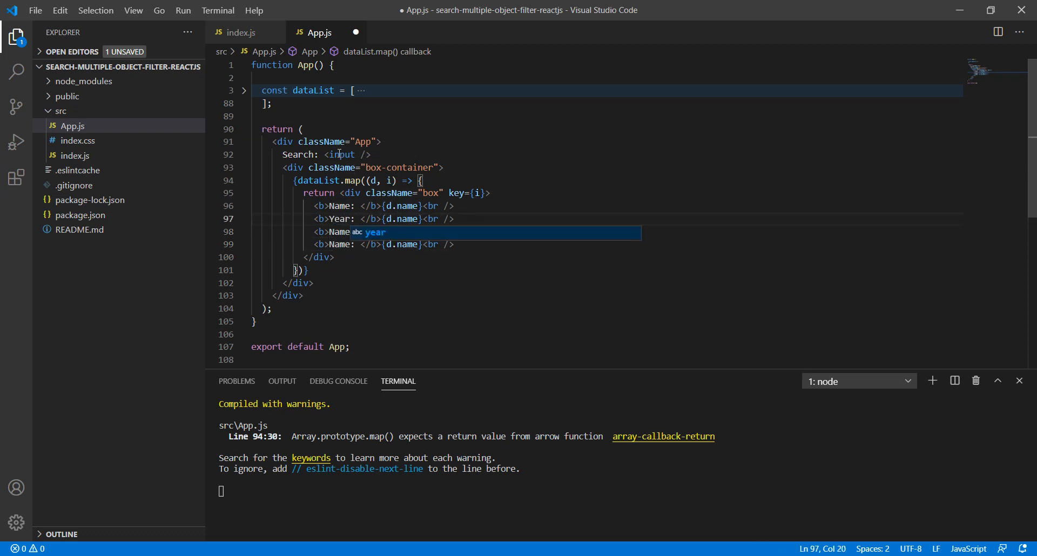
pyautogui.write('Color')
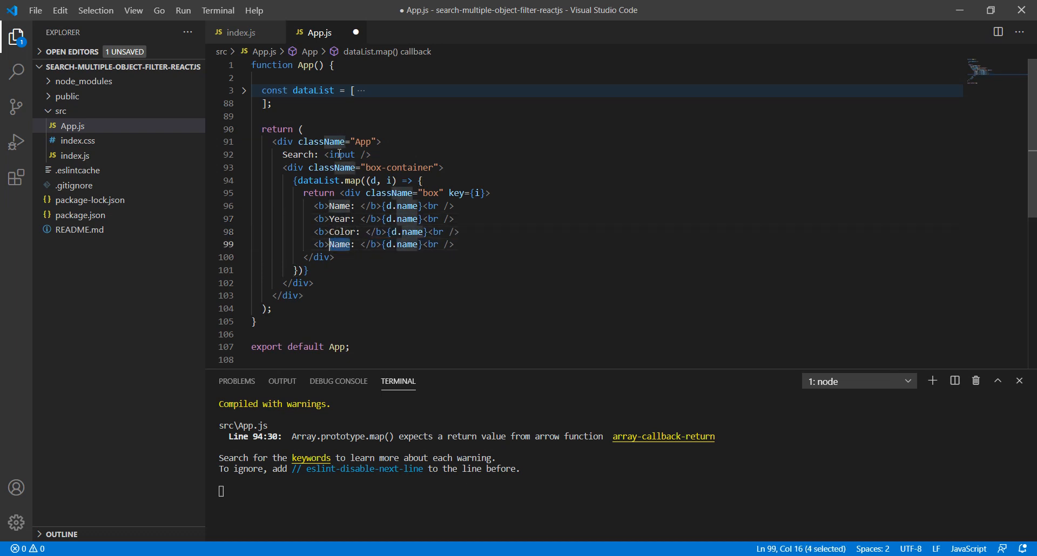
pyautogui.write('Pantone valu')
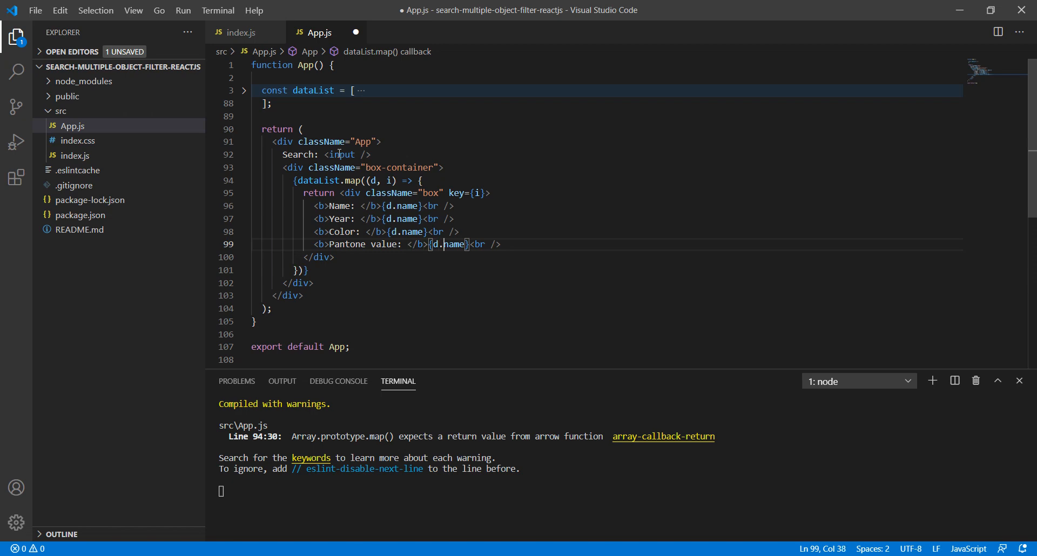
pyautogui.write('pantone_value')
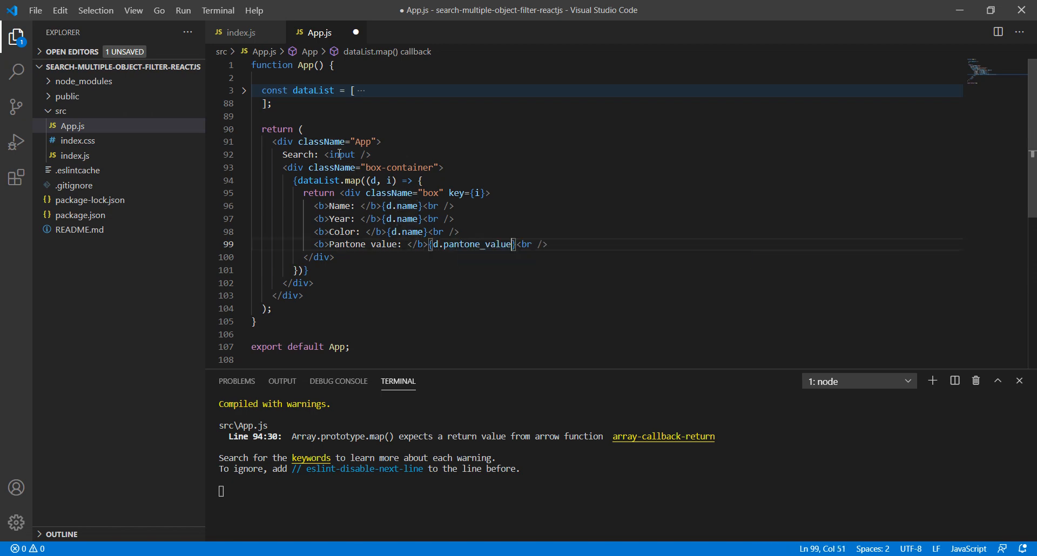
pyautogui.doubleClick(411, 232)
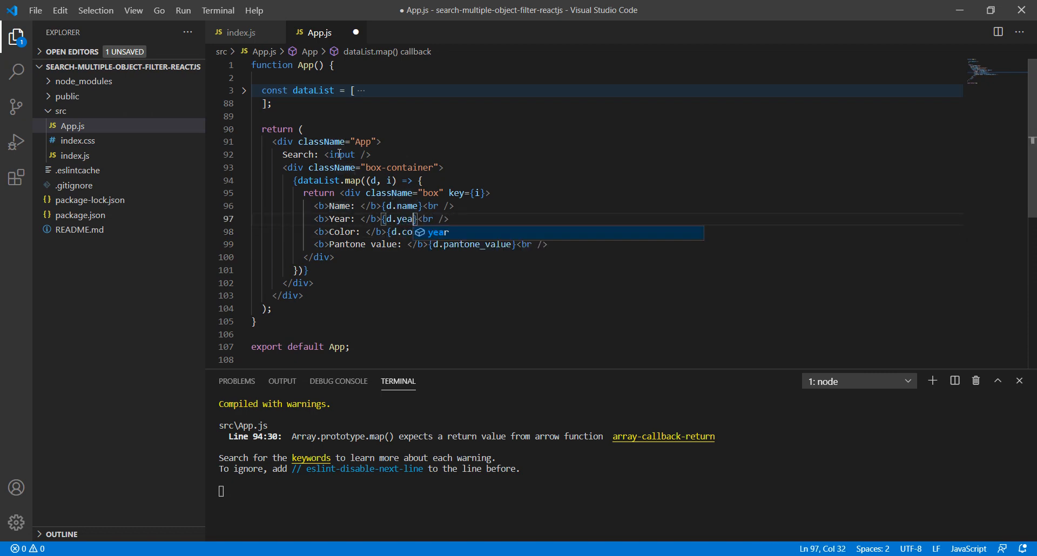
pyautogui.press('ctrl+s')
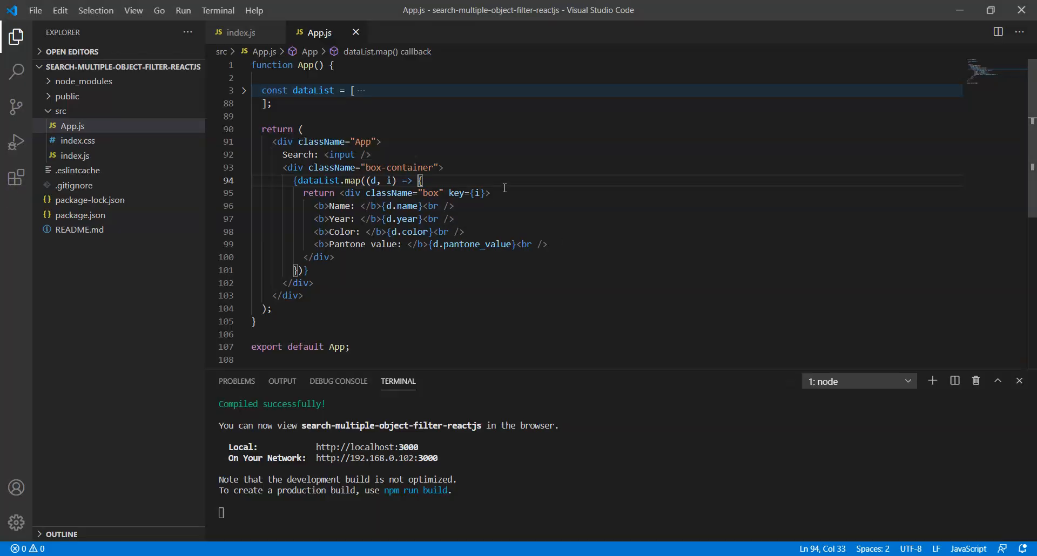
# - Add style={{ backgroundColor: d.color }} to the box div and check the coloured boxes in the browser
pyautogui.write('style={{')
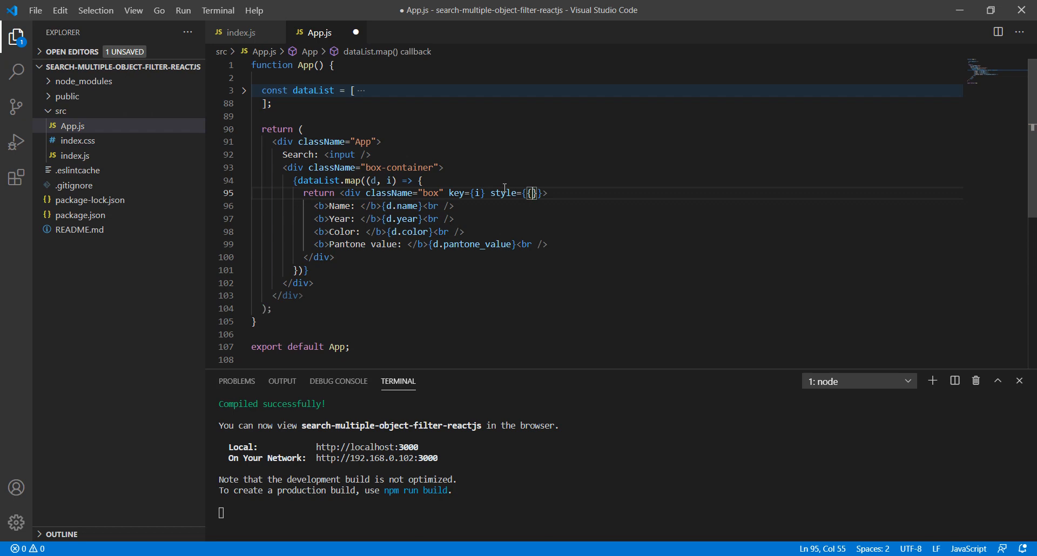
pyautogui.write('b')
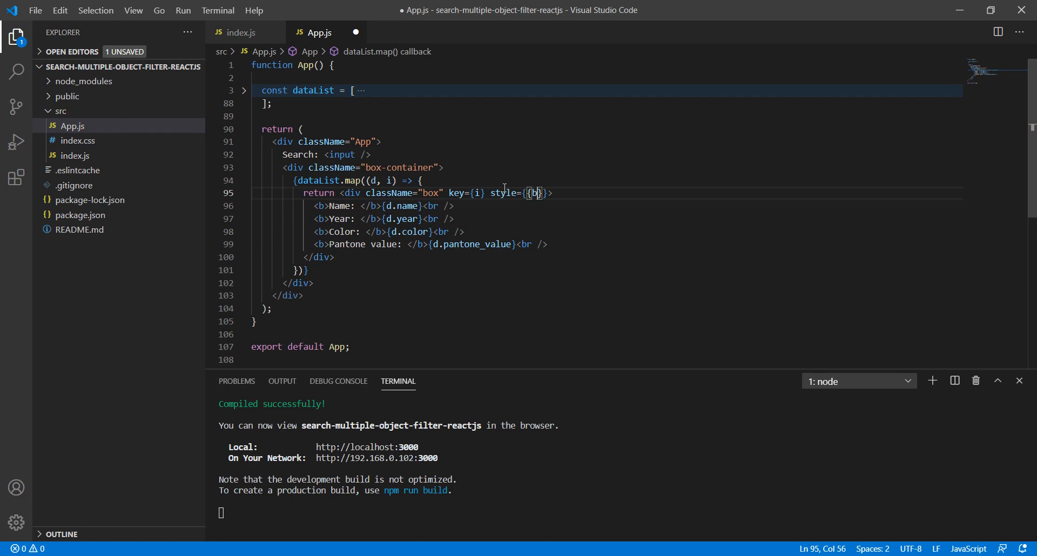
pyautogui.write('ackgroundColor:')
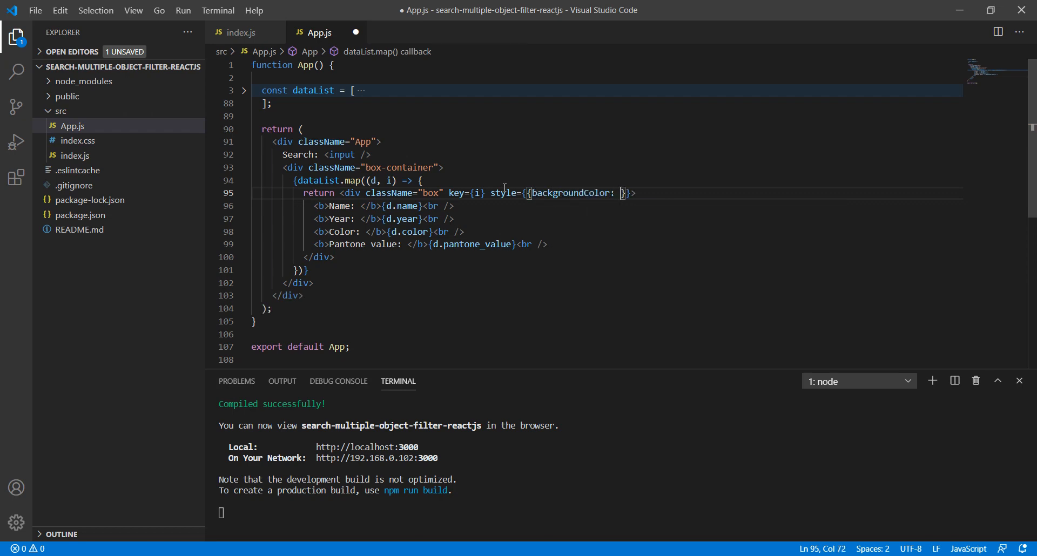
pyautogui.write('d.color')
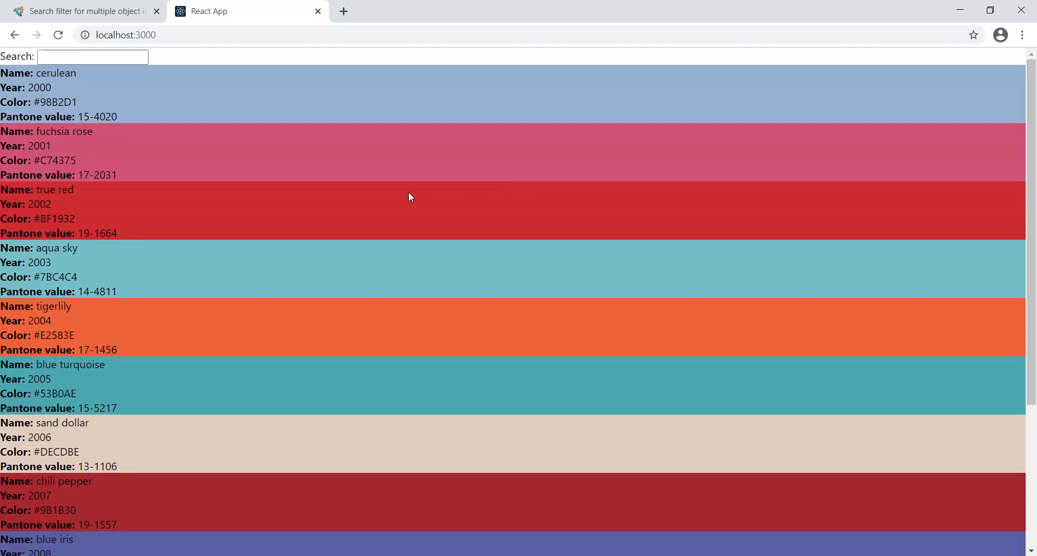
pyautogui.press('alt+tab')
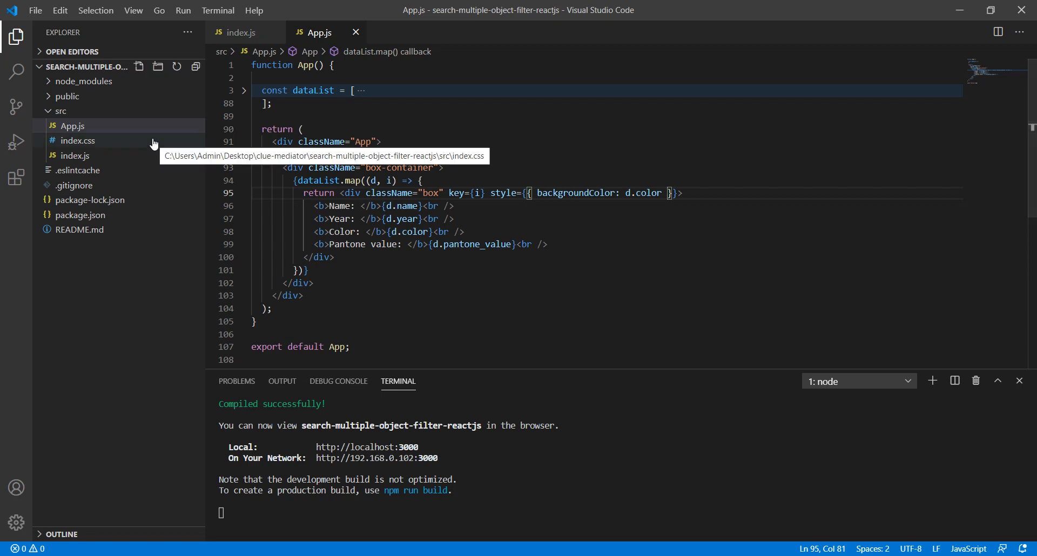
# - In index.css add a .box-container rule with margin: 10px 0
pyautogui.click(78, 141)
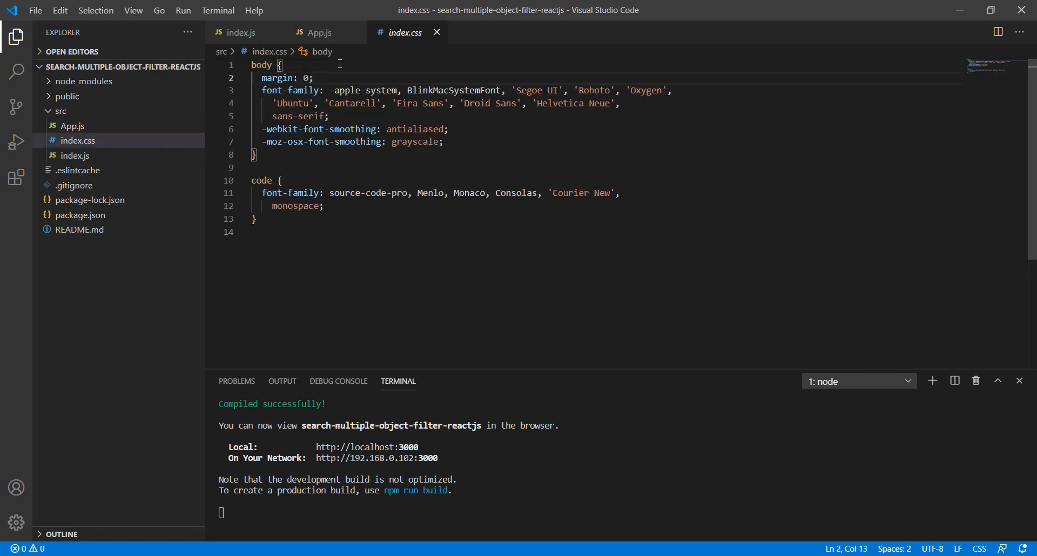
pyautogui.write('20px')
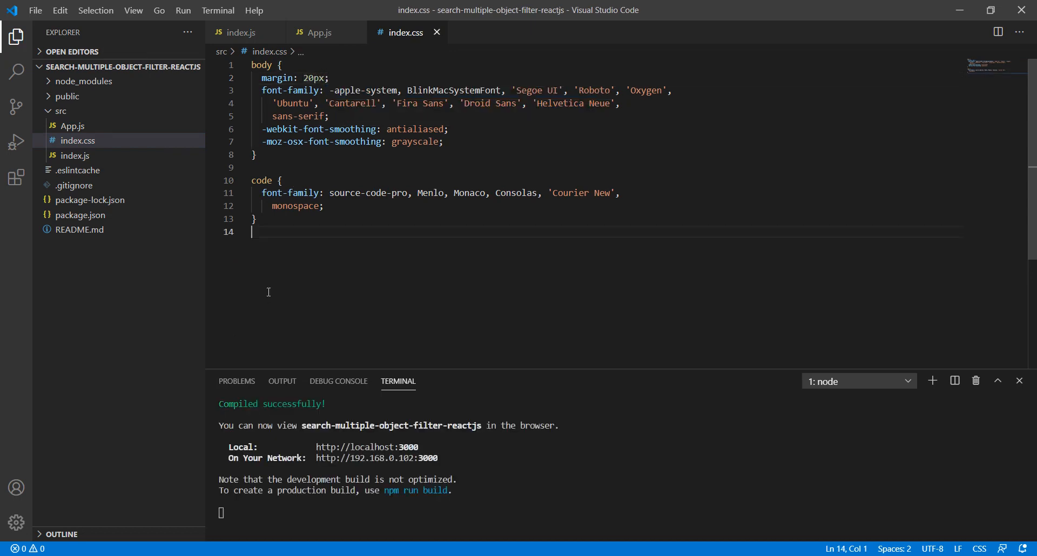
pyautogui.press('enter')
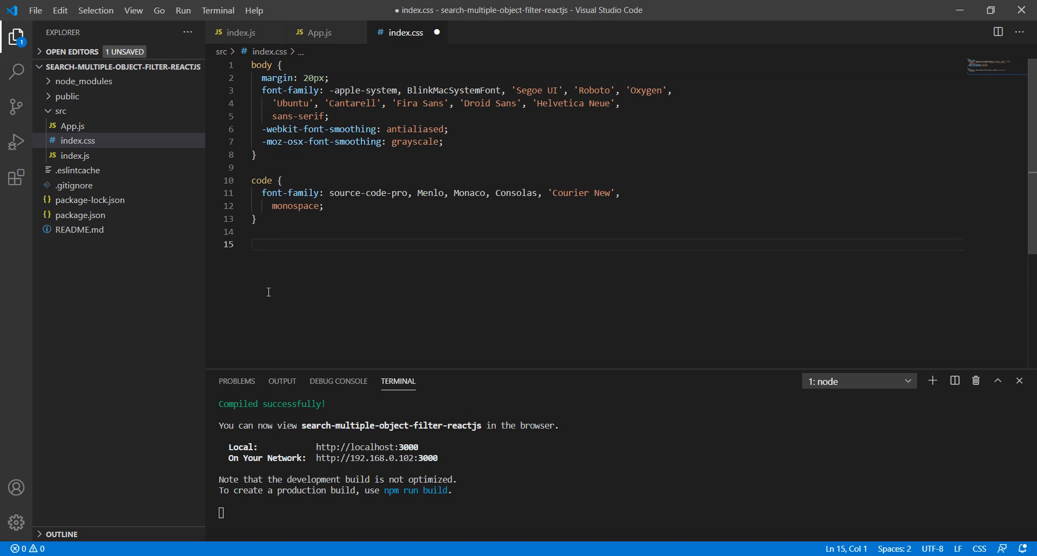
pyautogui.moveTo(433, 429)
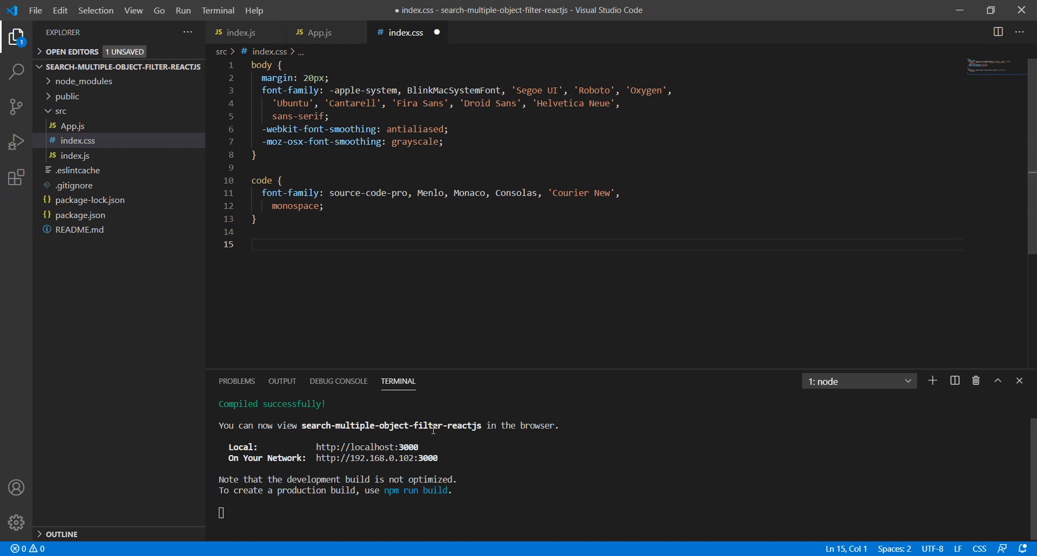
pyautogui.write('.box-c')
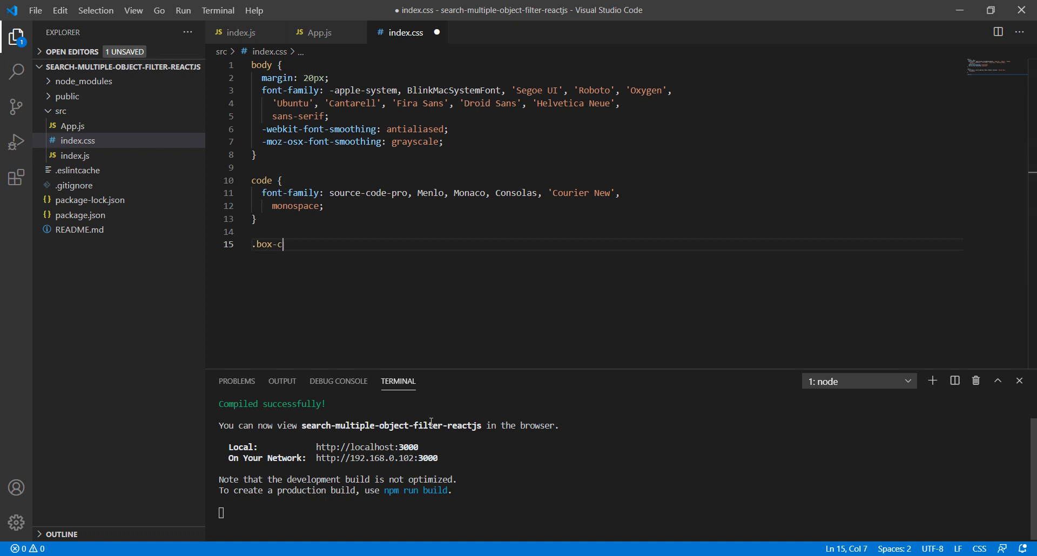
pyautogui.write('ontaine')
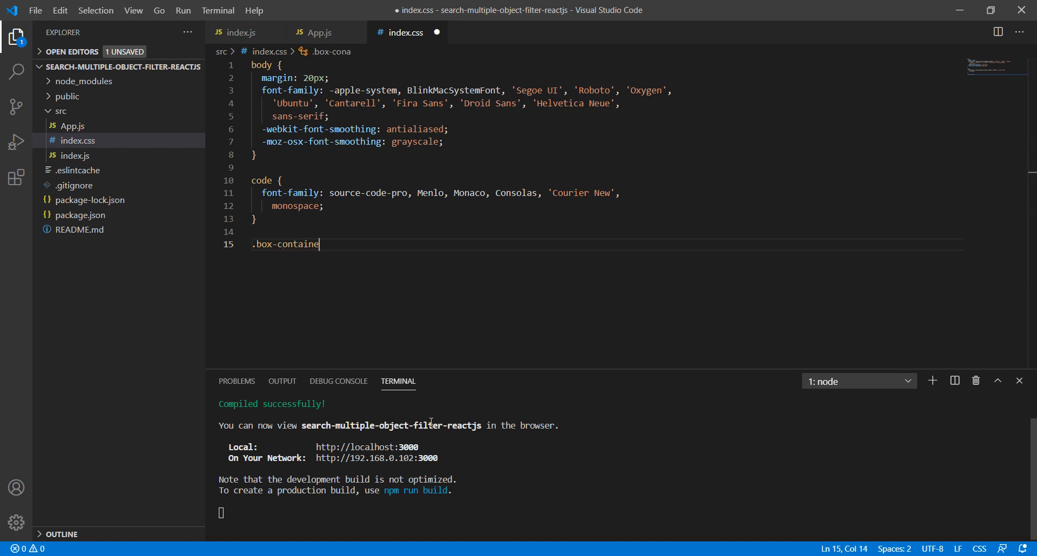
pyautogui.write('r {')
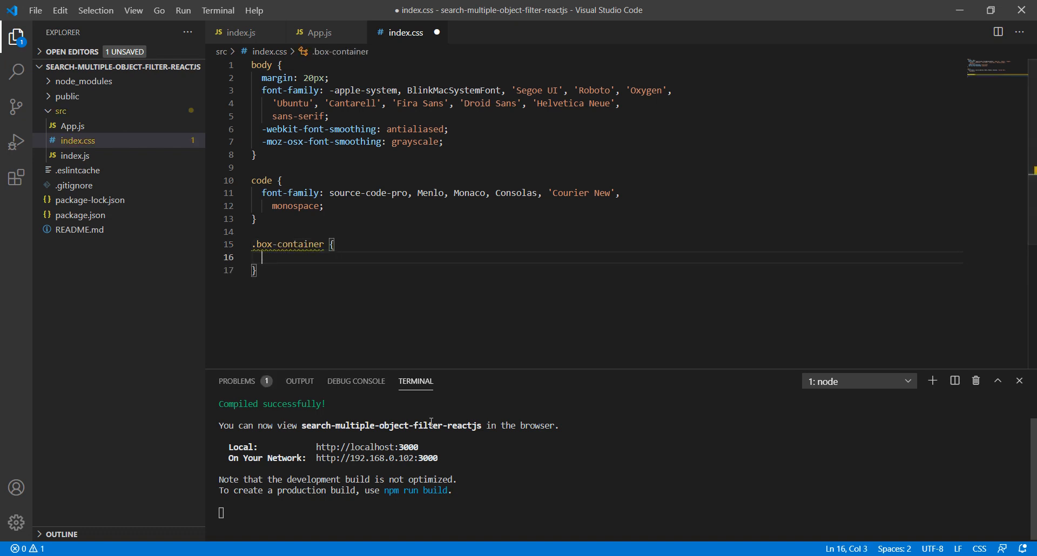
pyautogui.write('margin: 1')
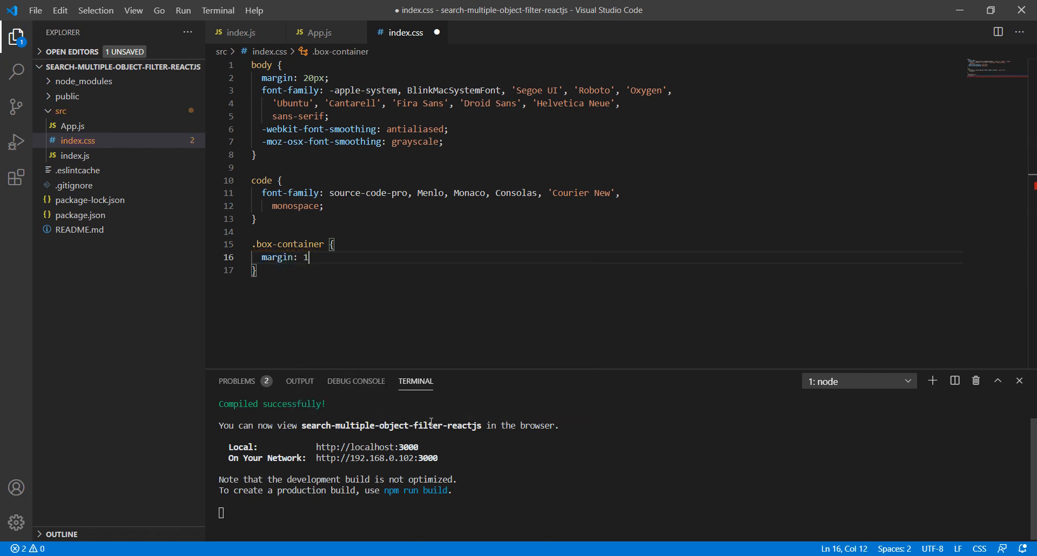
pyautogui.write('0px 0;')
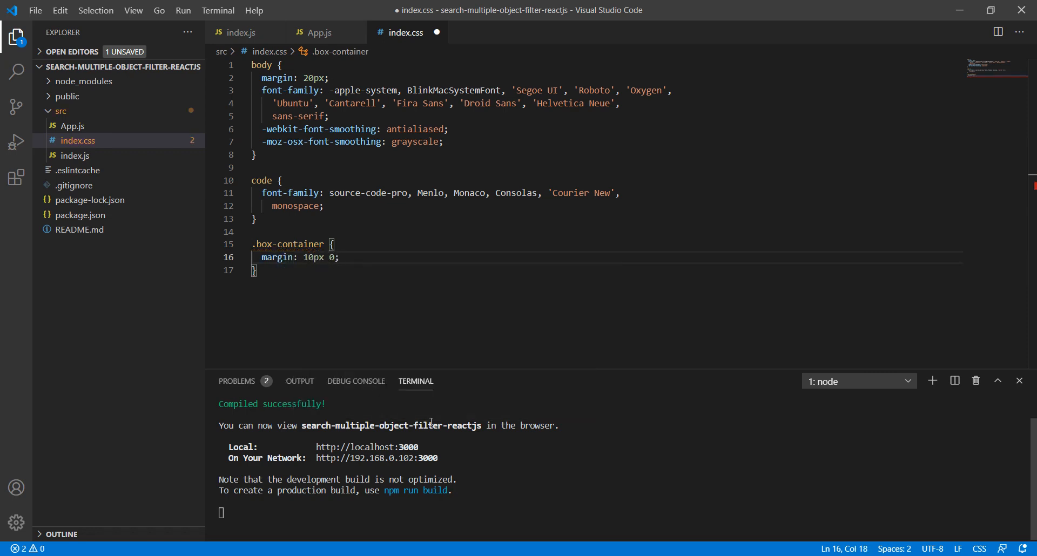
# - Add a .box rule: width 300px, margin 10px, padding, line-height 20, float left, border-radius 4px
pyautogui.write('.box')
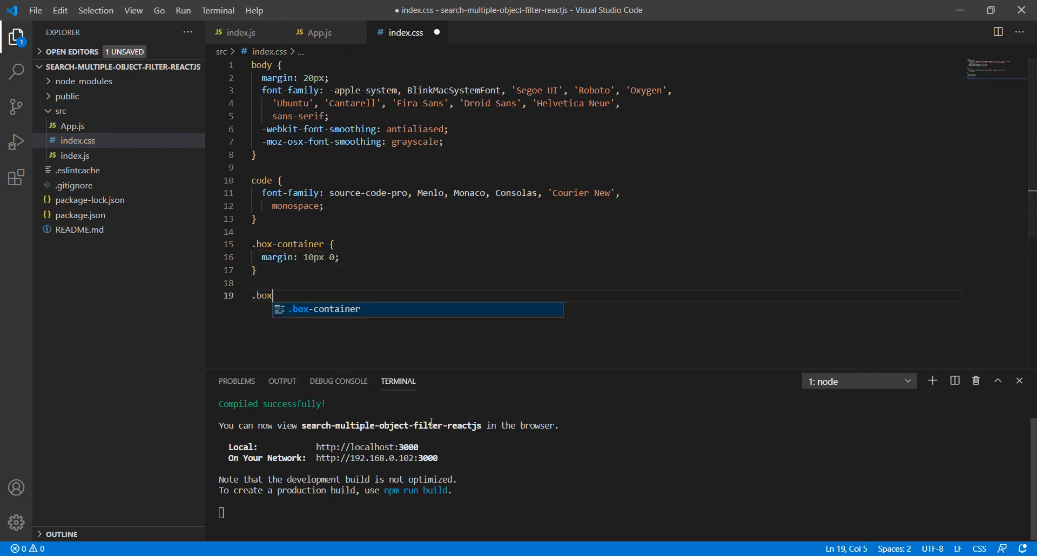
pyautogui.write('{')
pyautogui.write('width: ;')
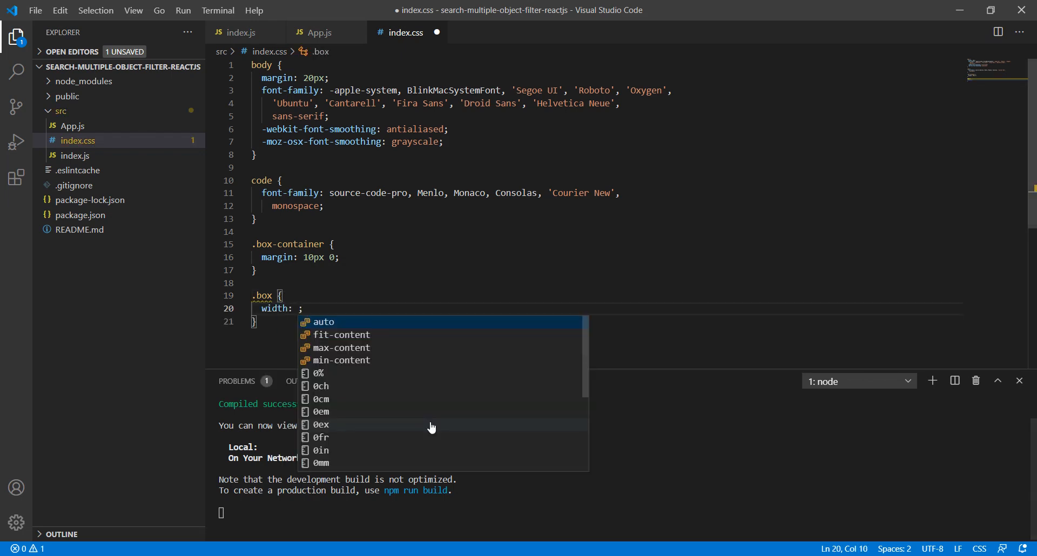
pyautogui.write('300px')
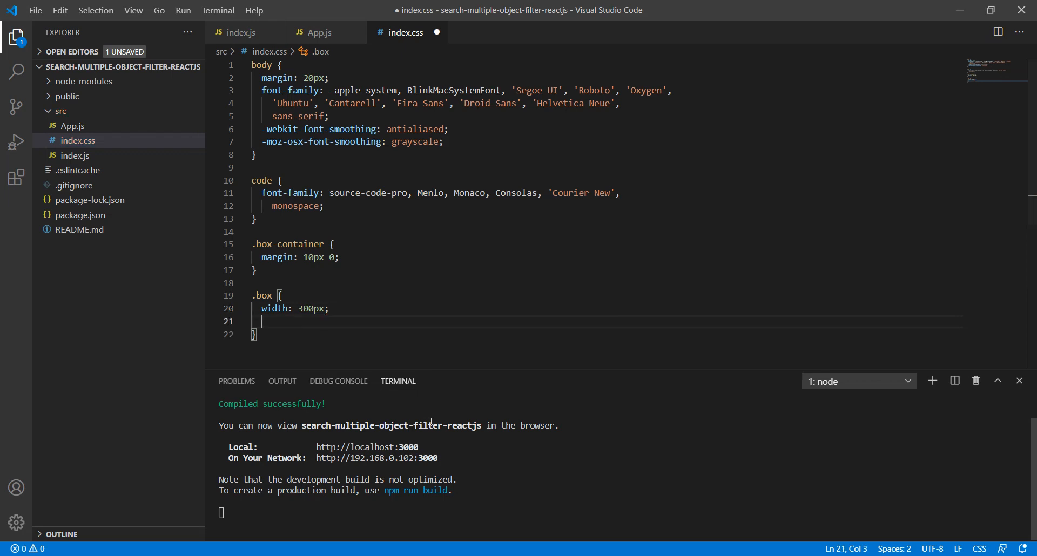
pyautogui.write('margin:')
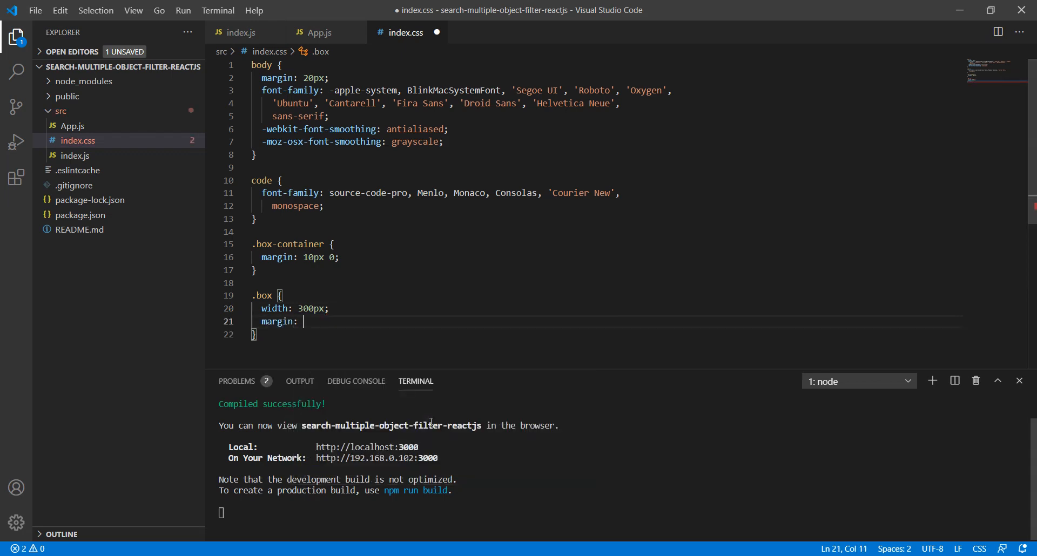
pyautogui.write('10px')
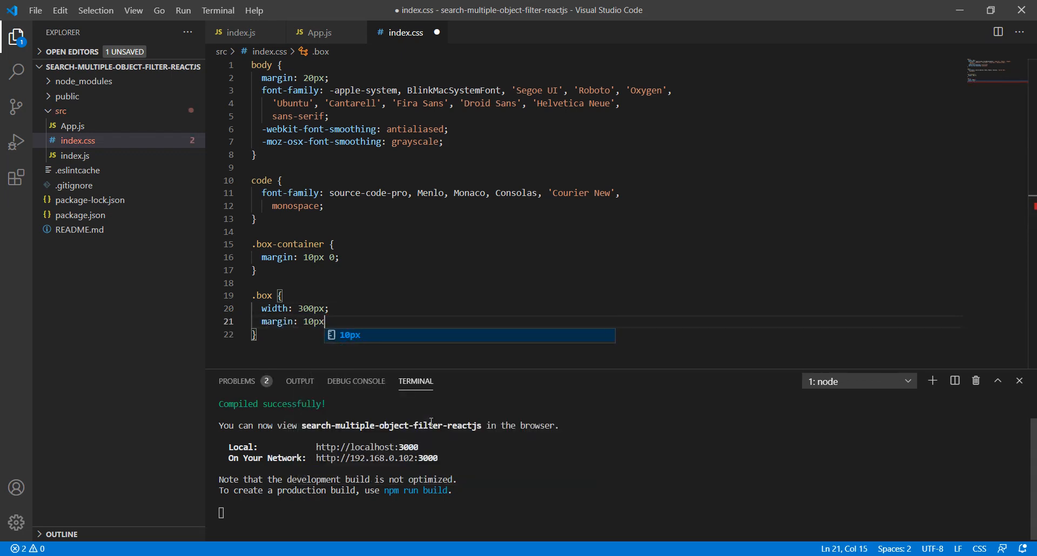
pyautogui.write('padding: 10px;')
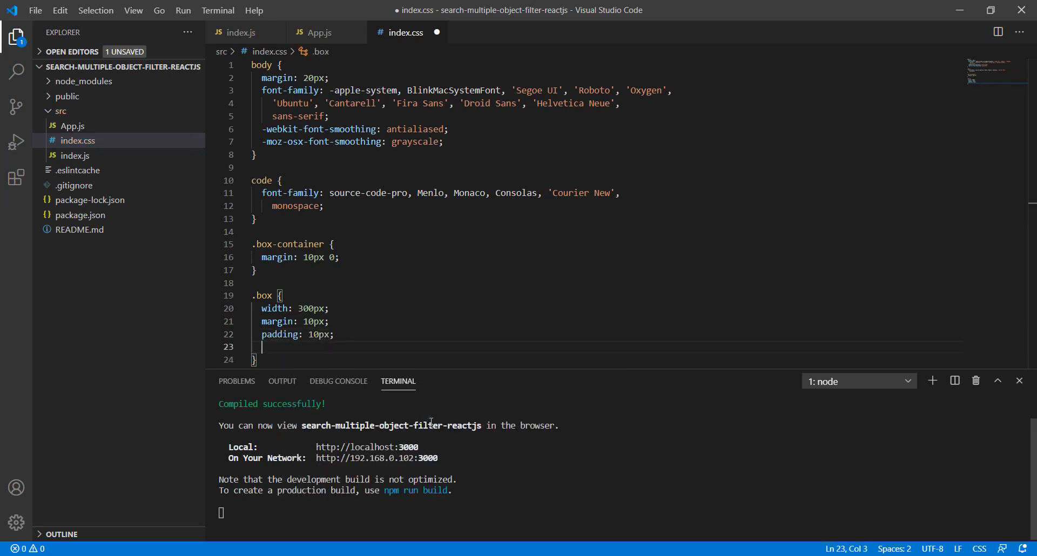
pyautogui.write('lin')
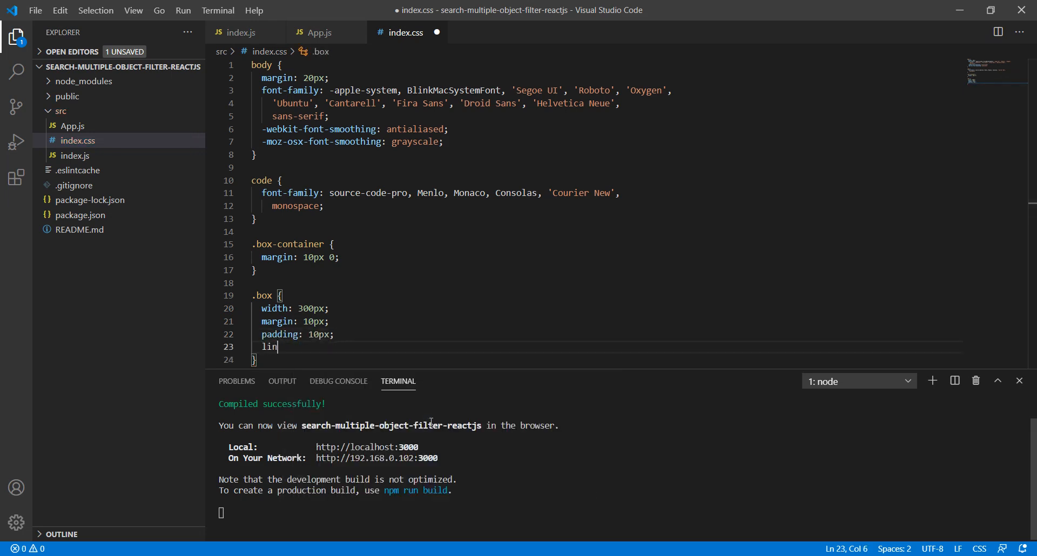
pyautogui.write('e-height: 20')
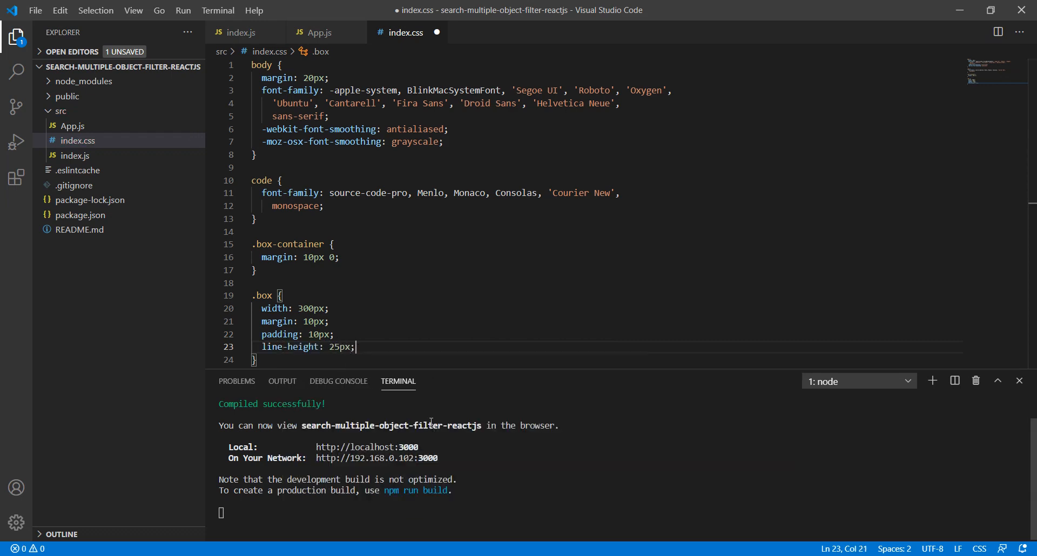
pyautogui.write('fl')
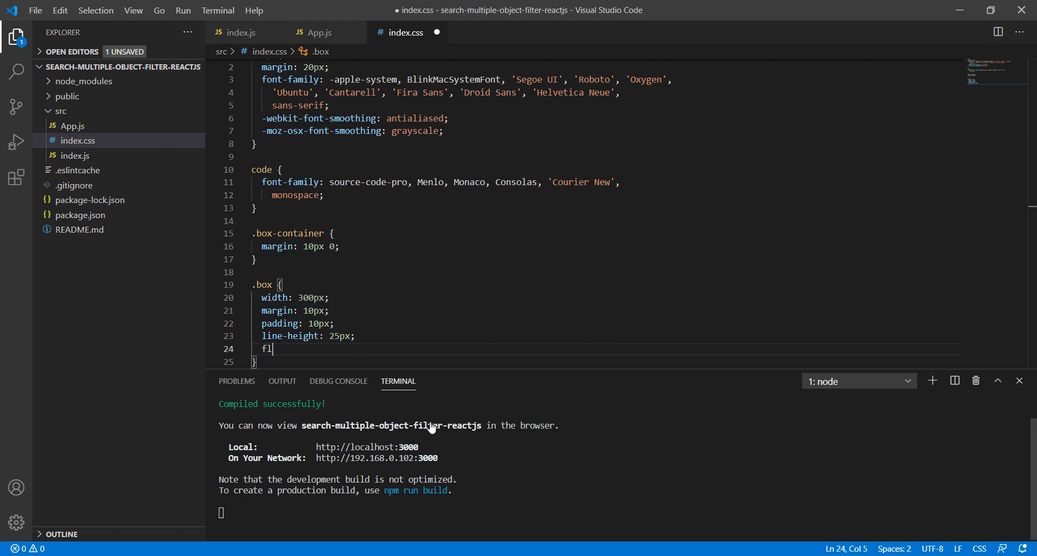
pyautogui.write('oat: left;')
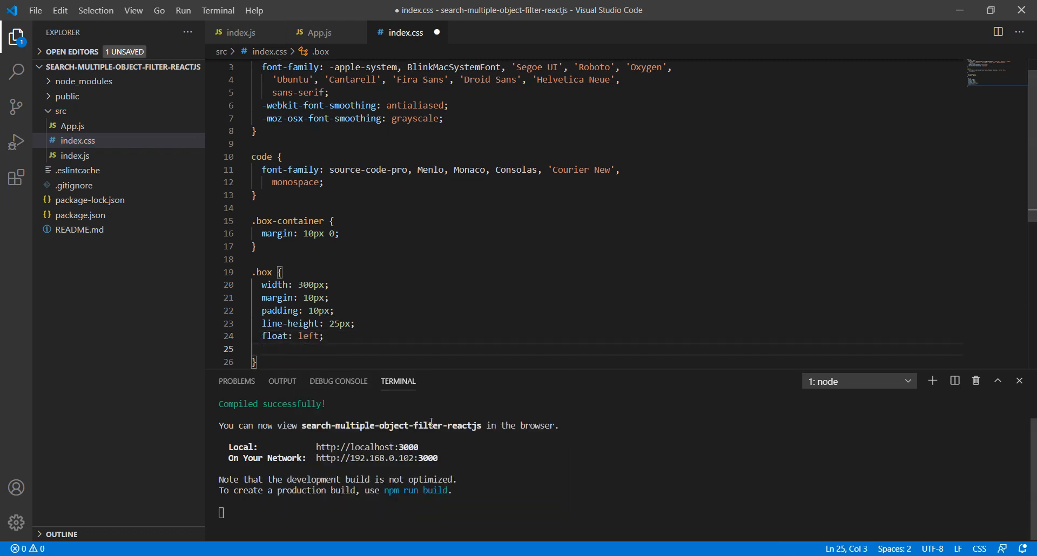
pyautogui.write('border-radius: ;')
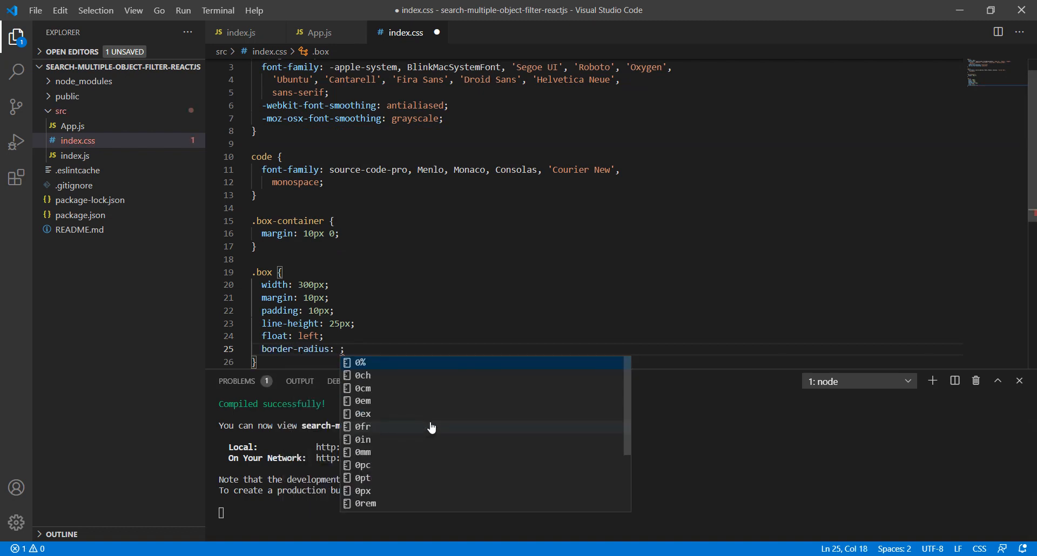
pyautogui.write('4px')
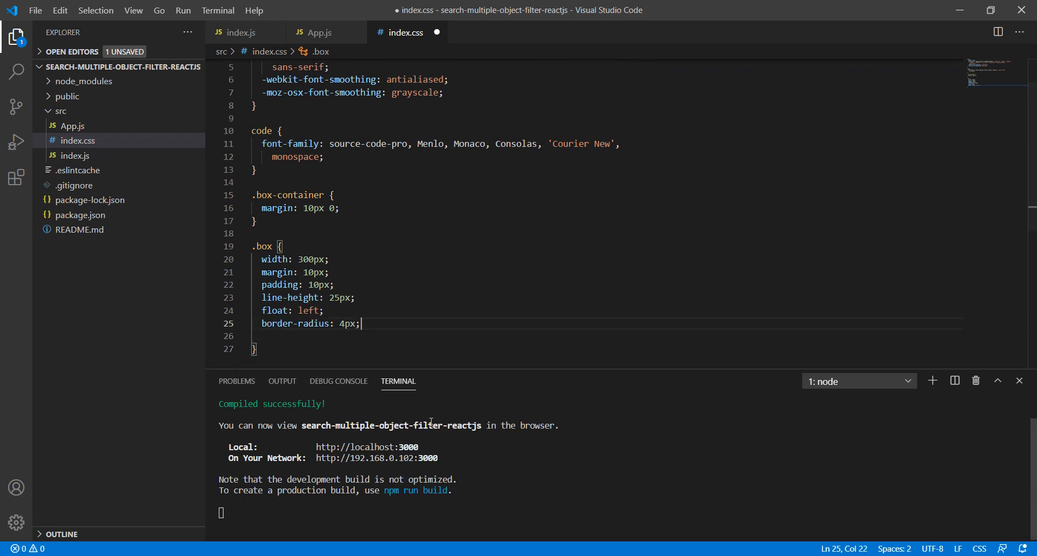
# - Give .box a 1px solid #999 border and add a .clearboth rule with clear: both
pyautogui.press('enter')
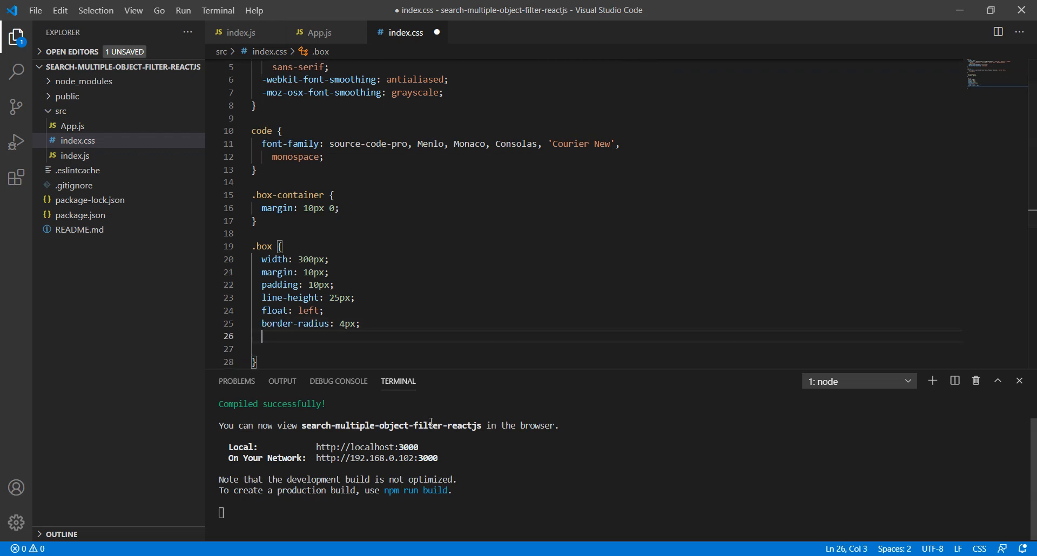
pyautogui.write('borde')
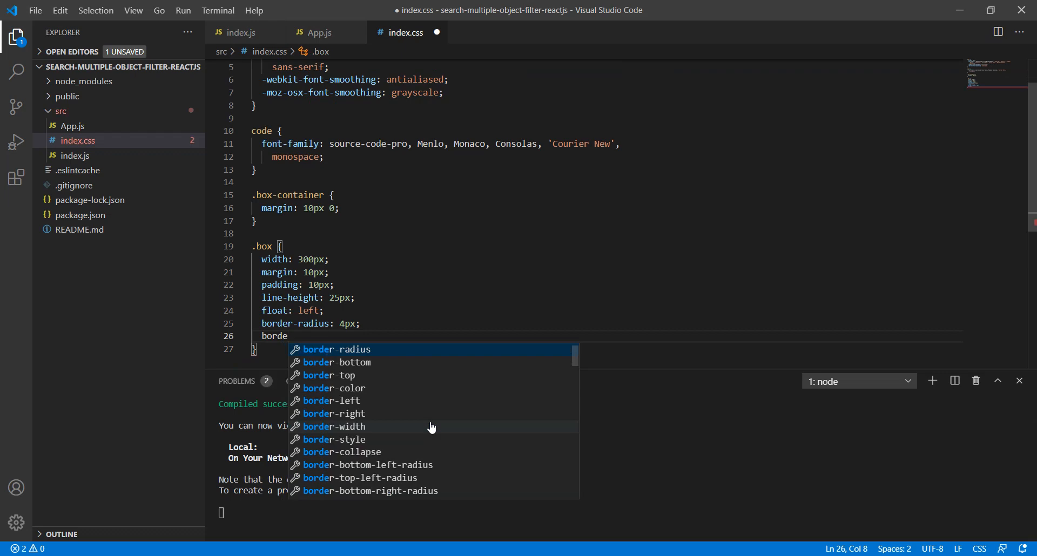
pyautogui.write('r: 1')
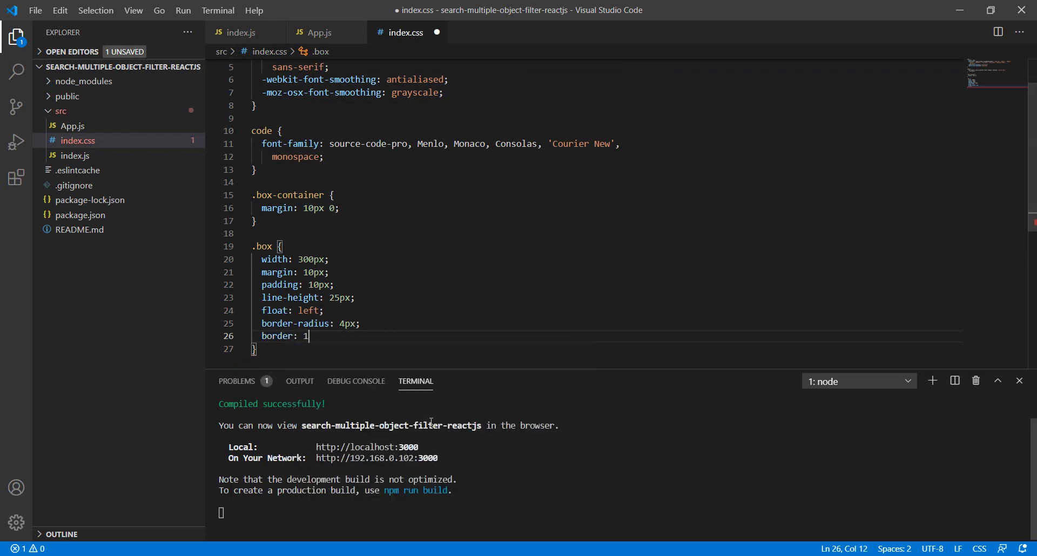
pyautogui.write('px solid #')
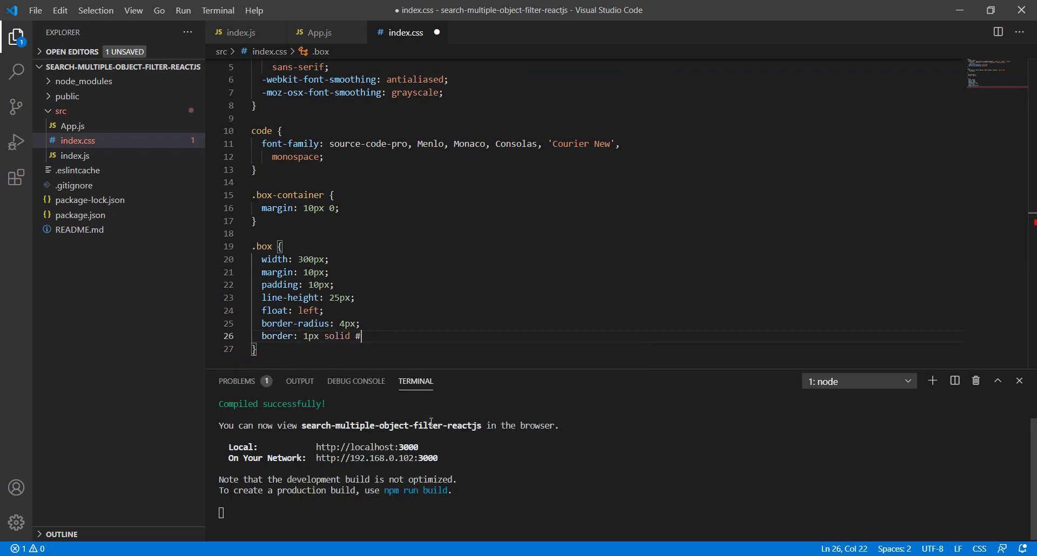
pyautogui.write('999;')
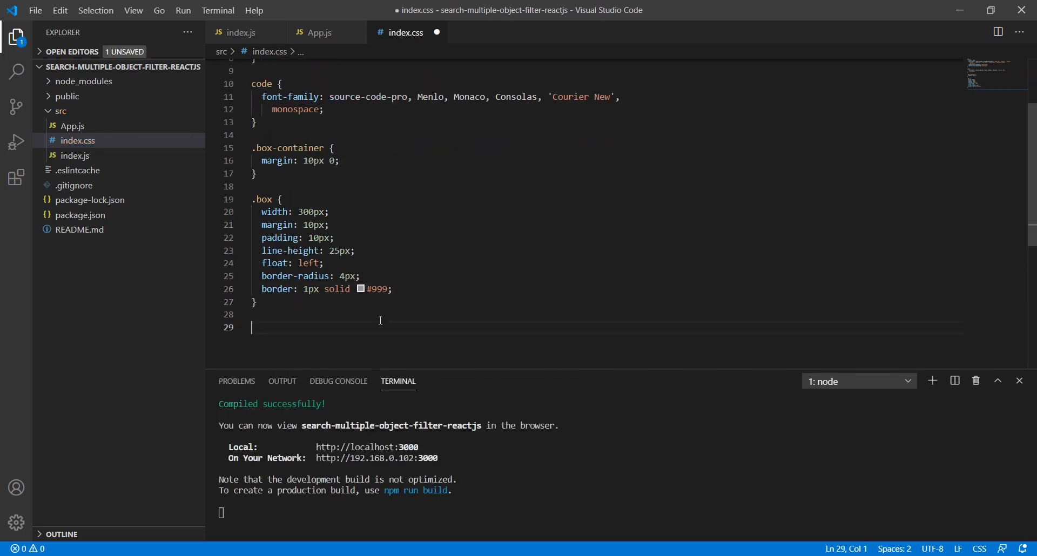
pyautogui.write('.clear')
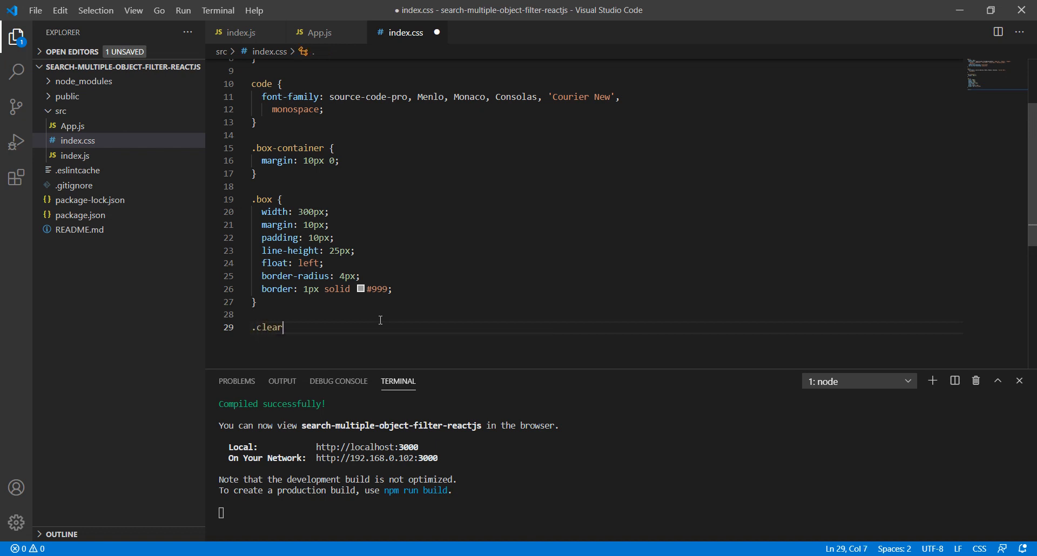
pyautogui.write('both {')
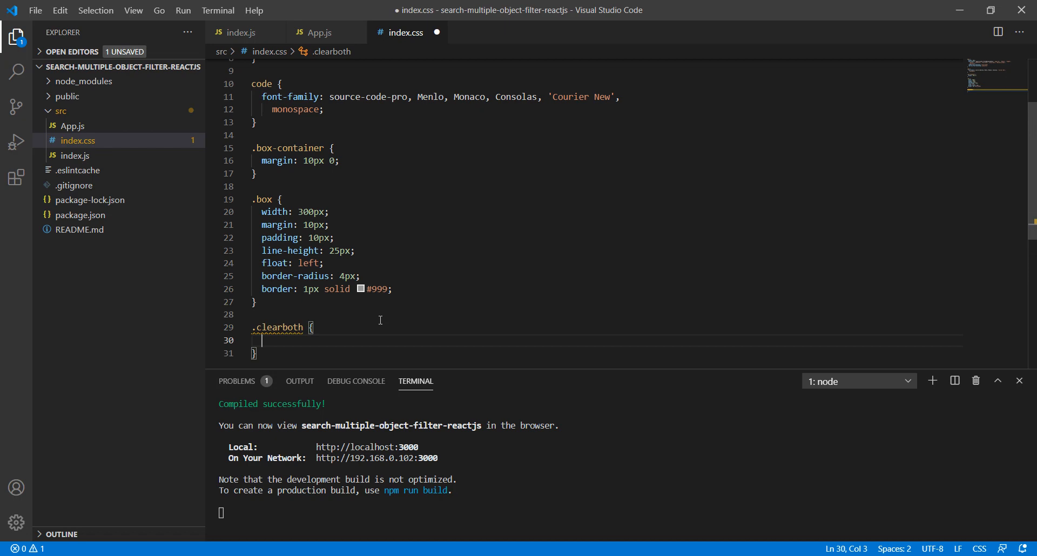
pyautogui.write('clear: both;')
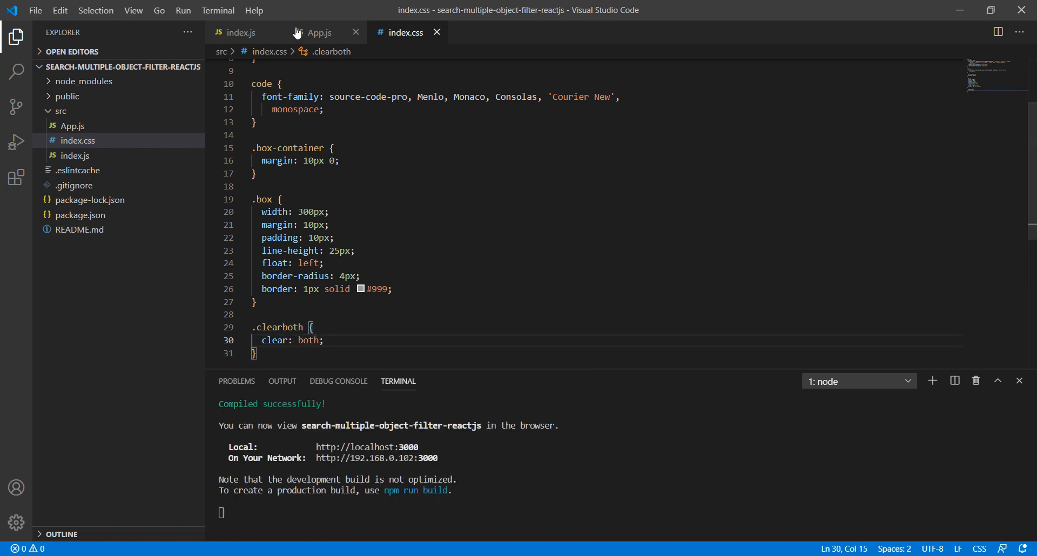
# - Add a clearing <div> with className "clearboth" in App.js after the boxes
pyautogui.click(316, 33)
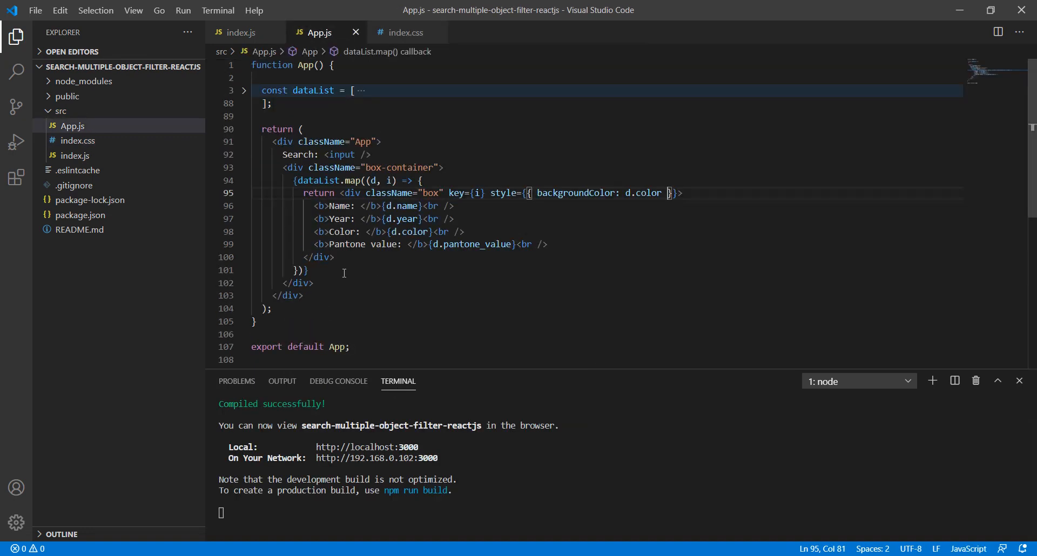
pyautogui.write('<div className=""></div>')
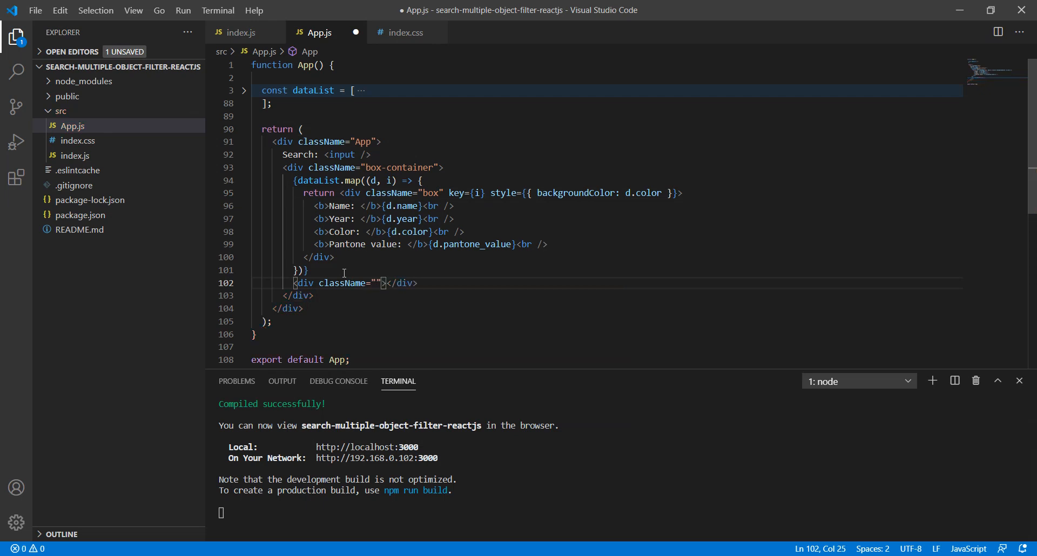
pyautogui.write('clearf')
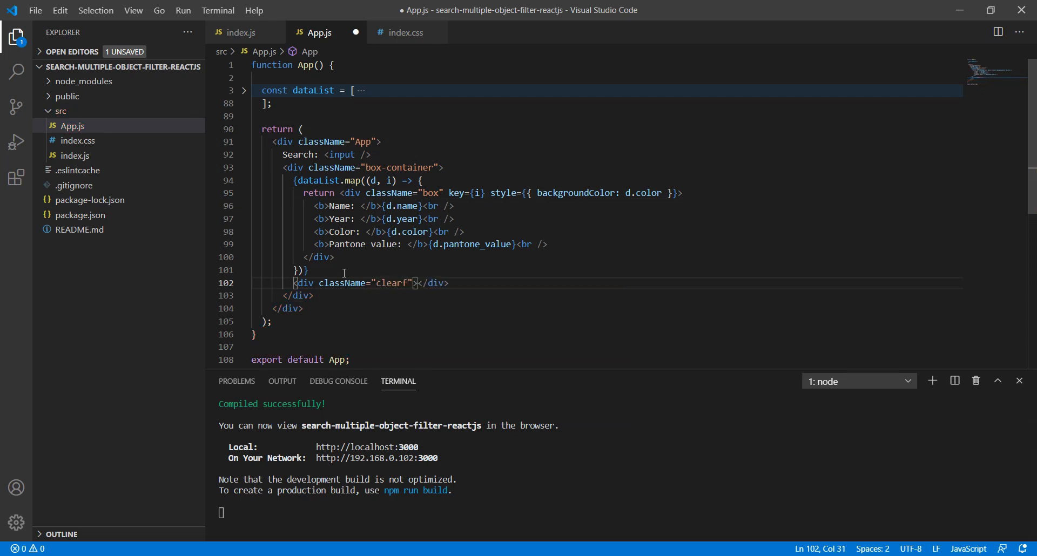
pyautogui.write('both')
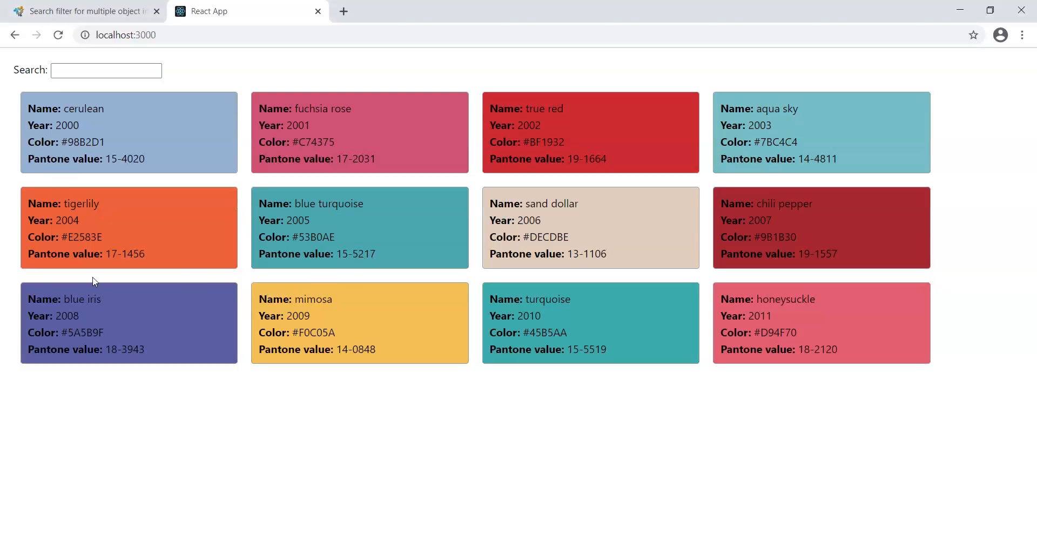
pyautogui.moveTo(54, 279)
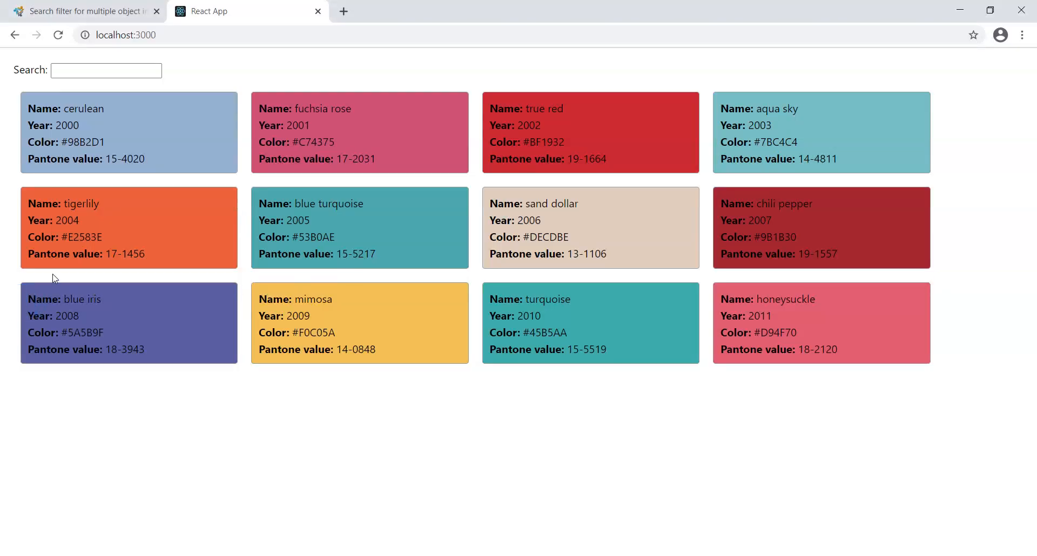
pyautogui.moveTo(557, 193)
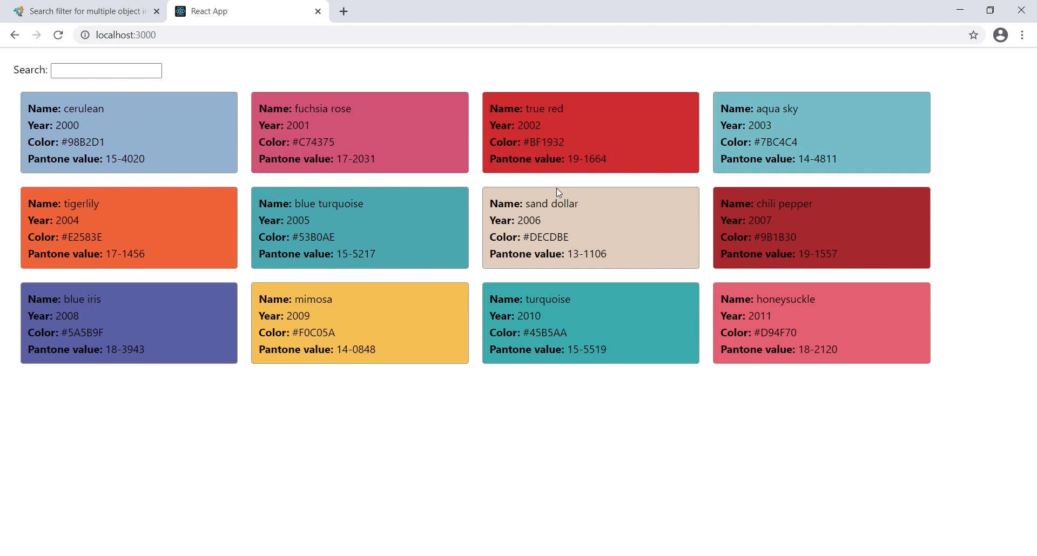
pyautogui.moveTo(224, 208)
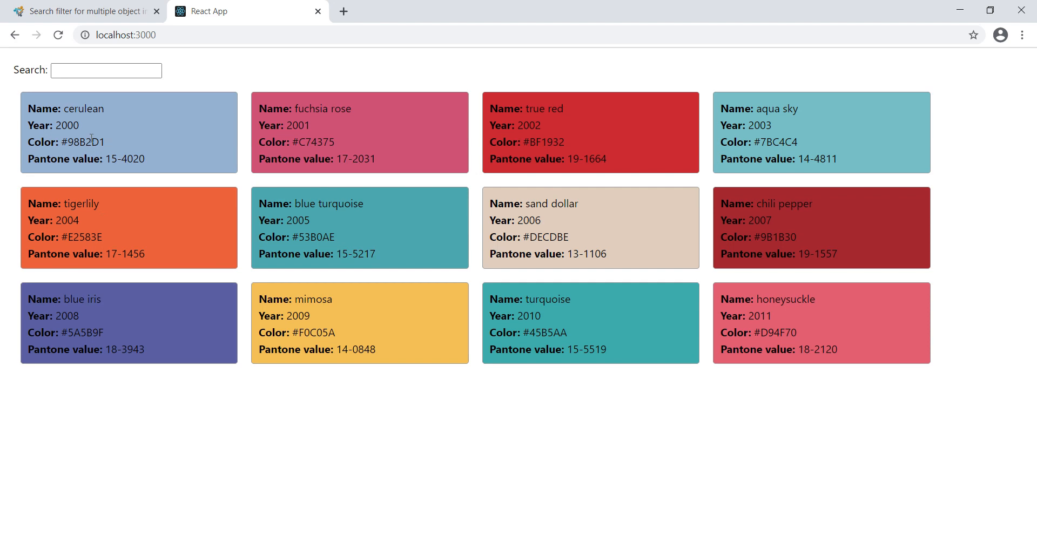
pyautogui.moveTo(197, 124)
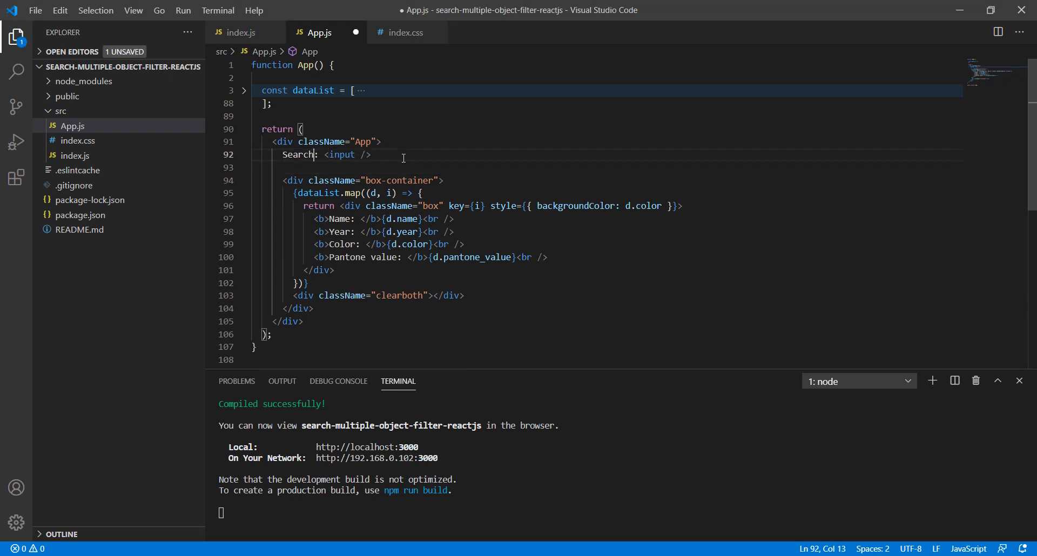
# - Give the Search input type="text" and placeholder="Type to search..." on separate lines
pyautogui.press('Enter')
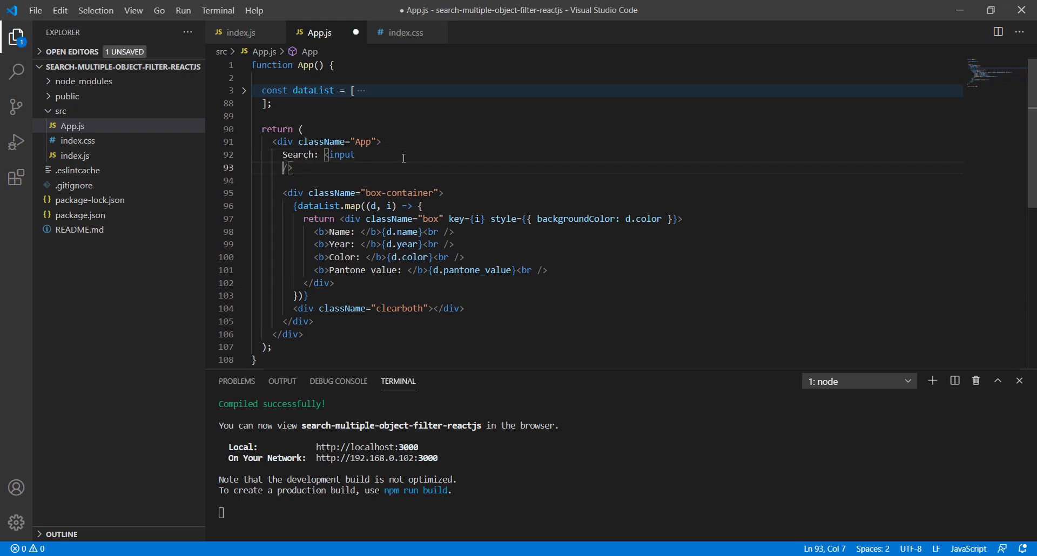
pyautogui.write('type')
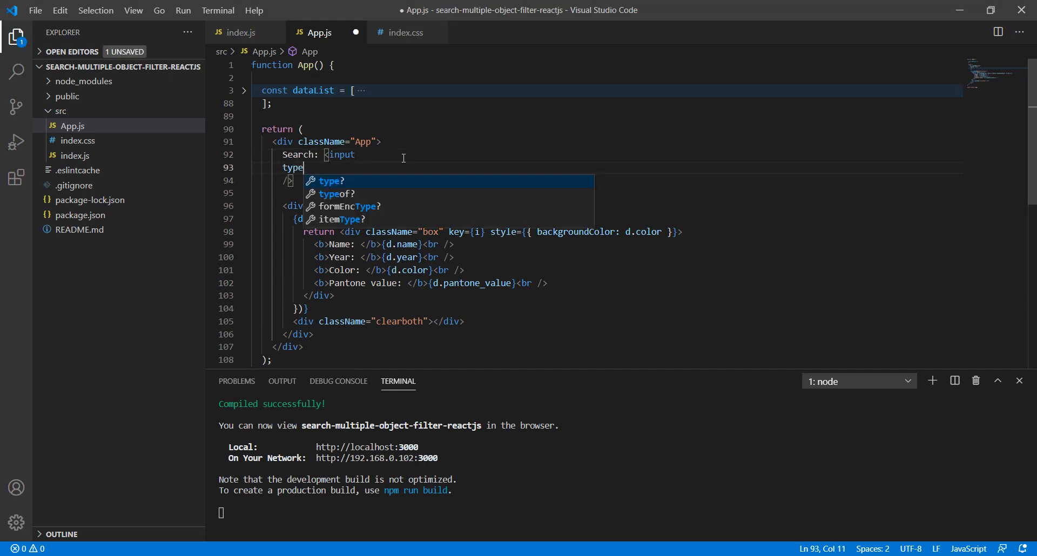
pyautogui.write('="Te')
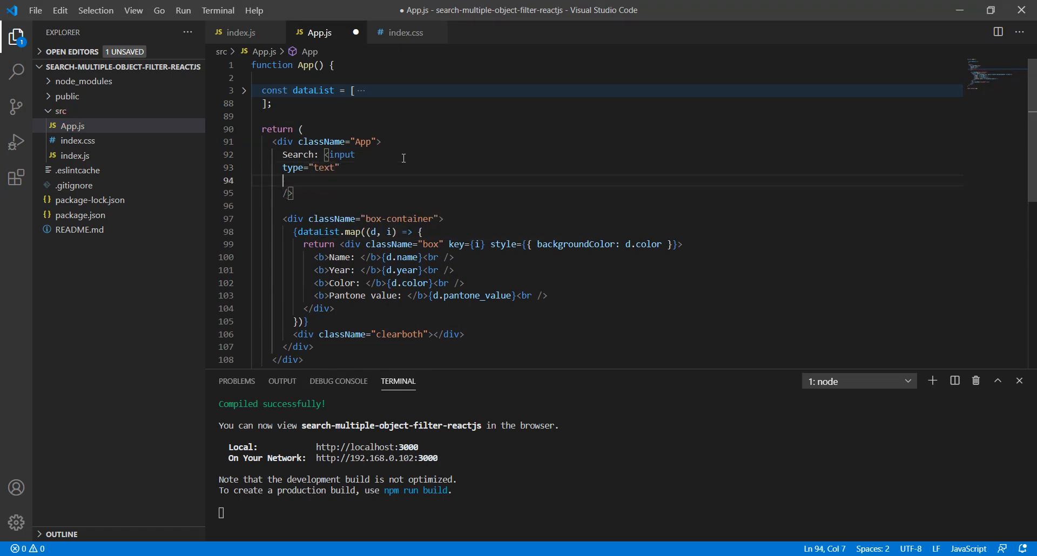
pyautogui.write('placeholder')
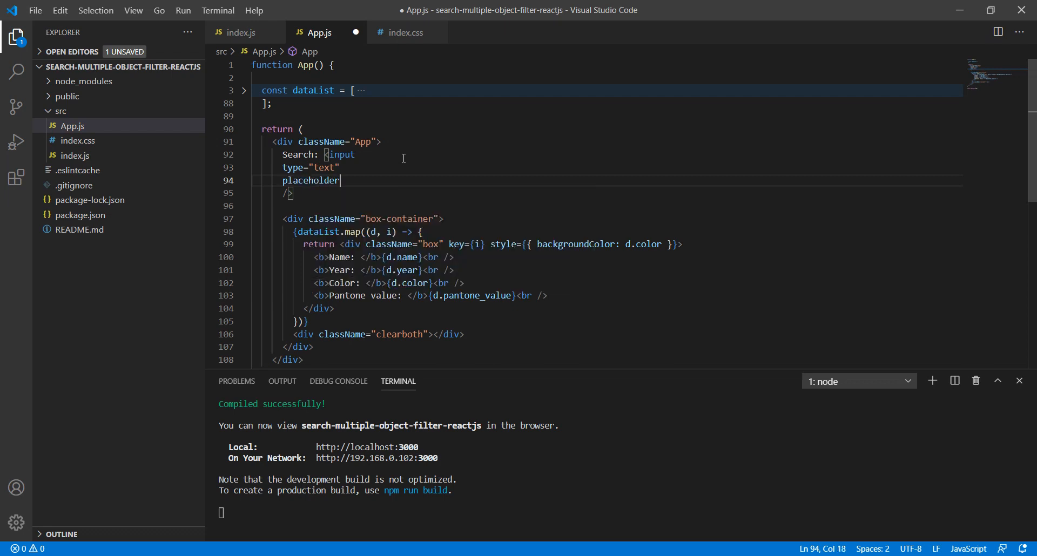
pyautogui.write('="Ty"')
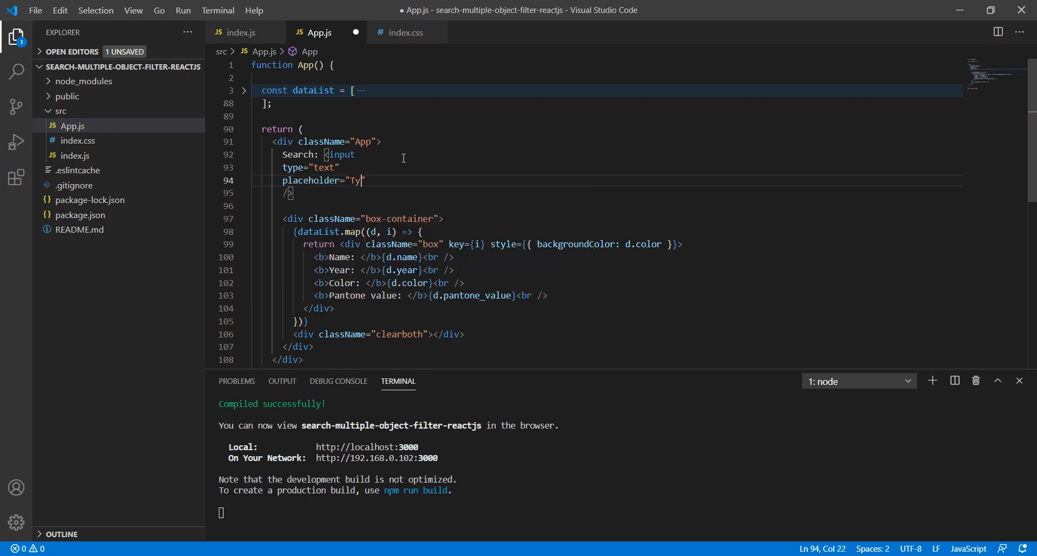
pyautogui.write('pe to search')
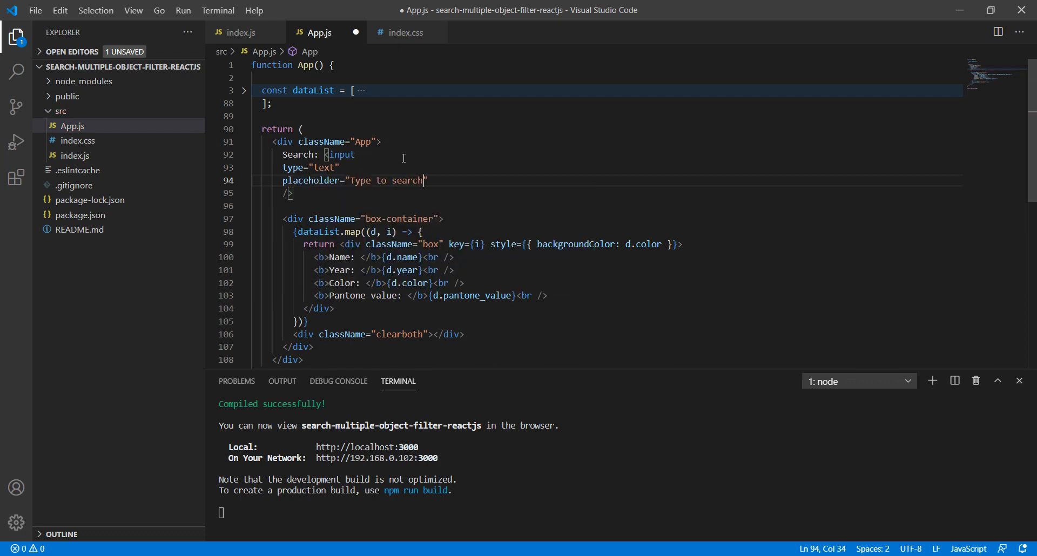
pyautogui.write('...')
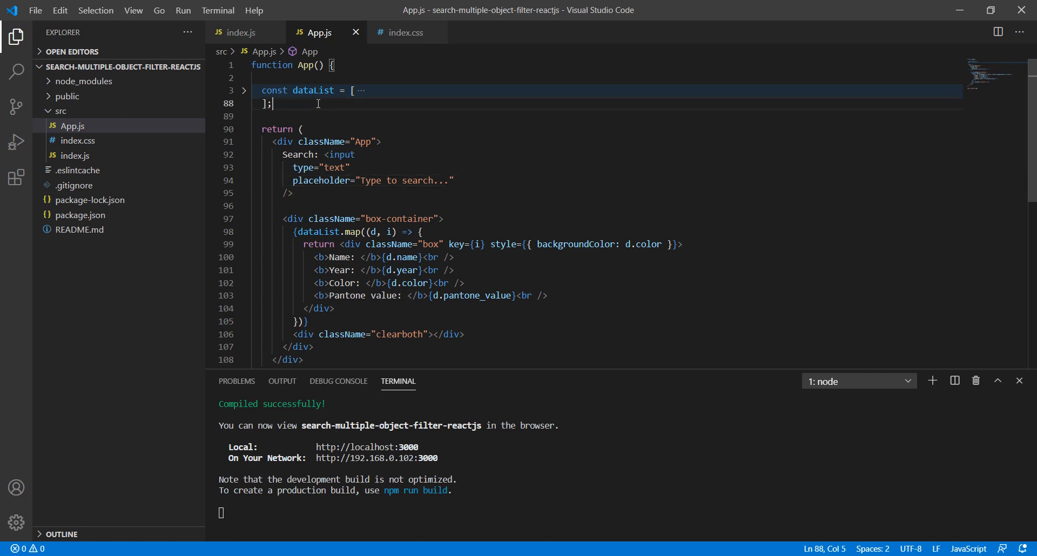
# - Declare const [searchText, setSearchText] = useState('') with useState auto-imported from react, and save
pyautogui.press('Enter')
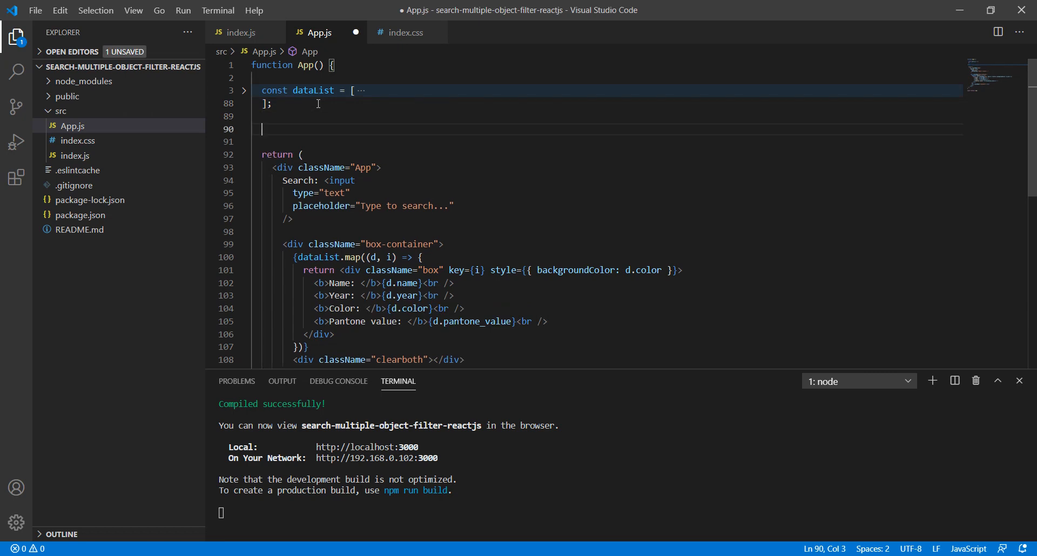
pyautogui.write('const j')
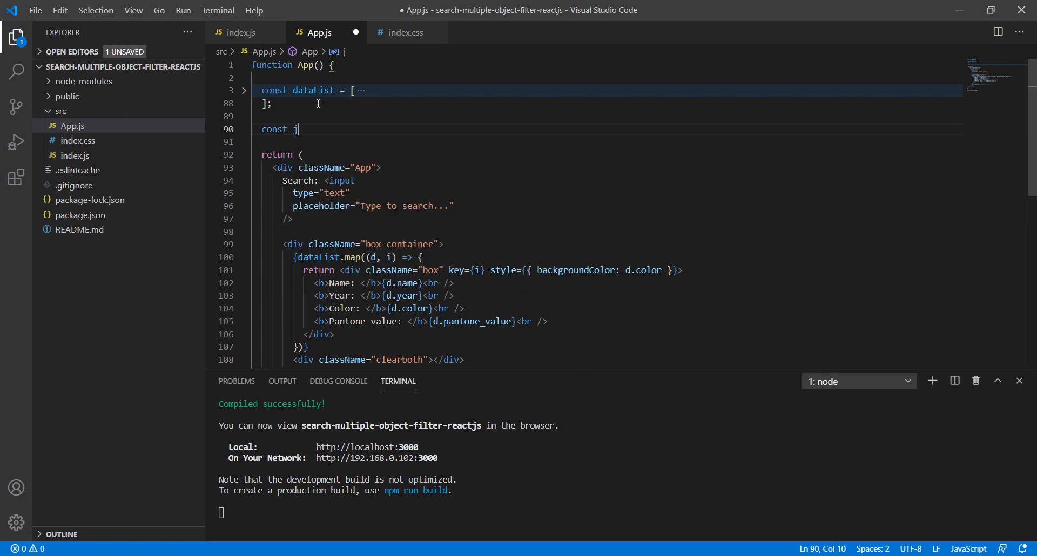
pyautogui.write('[]')
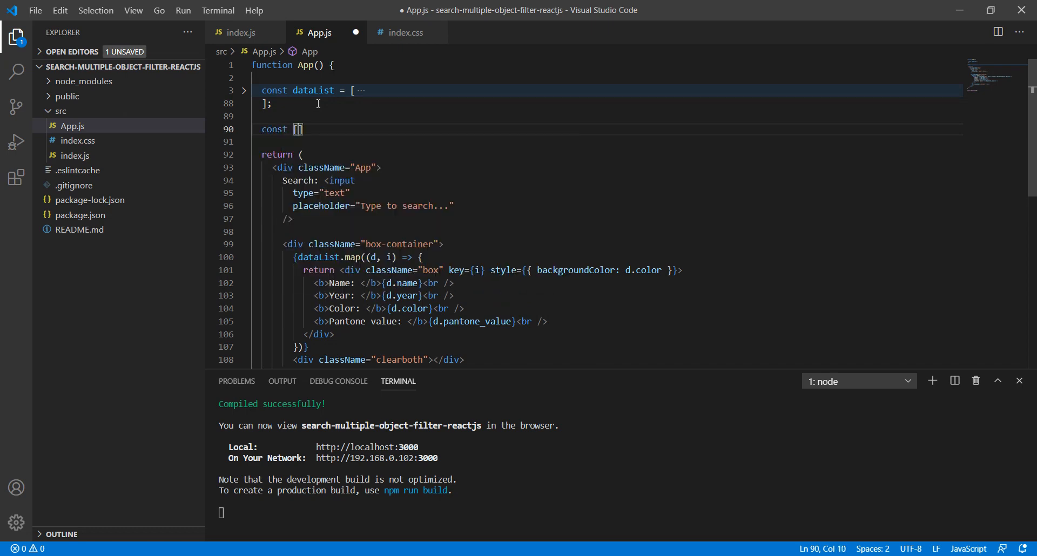
pyautogui.write('s')
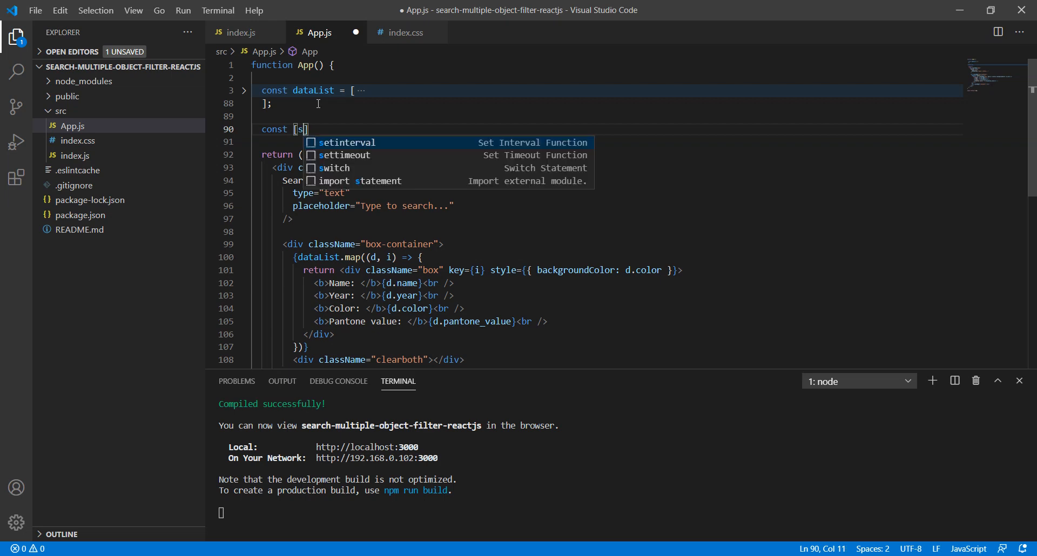
pyautogui.write('earch')
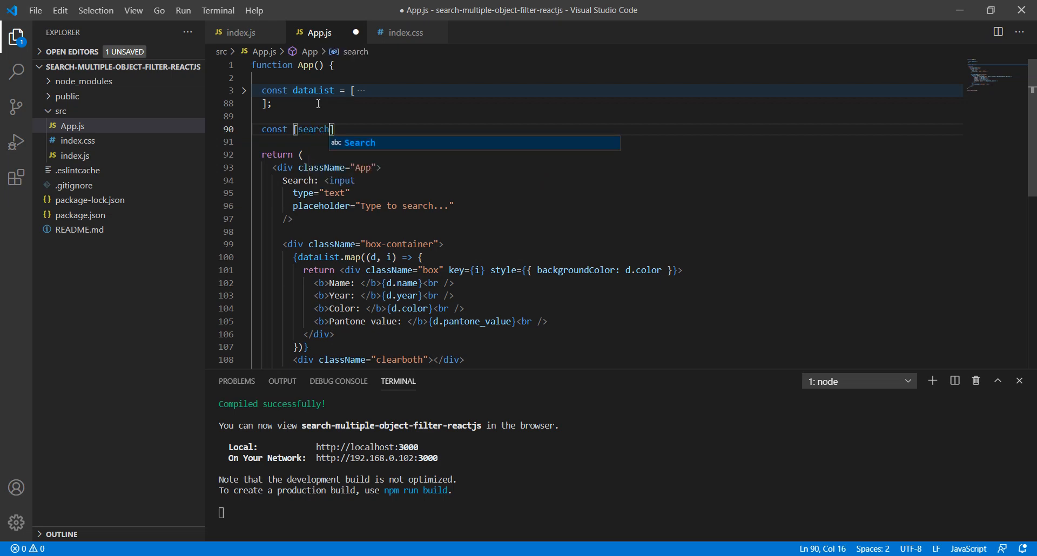
pyautogui.write('Text,')
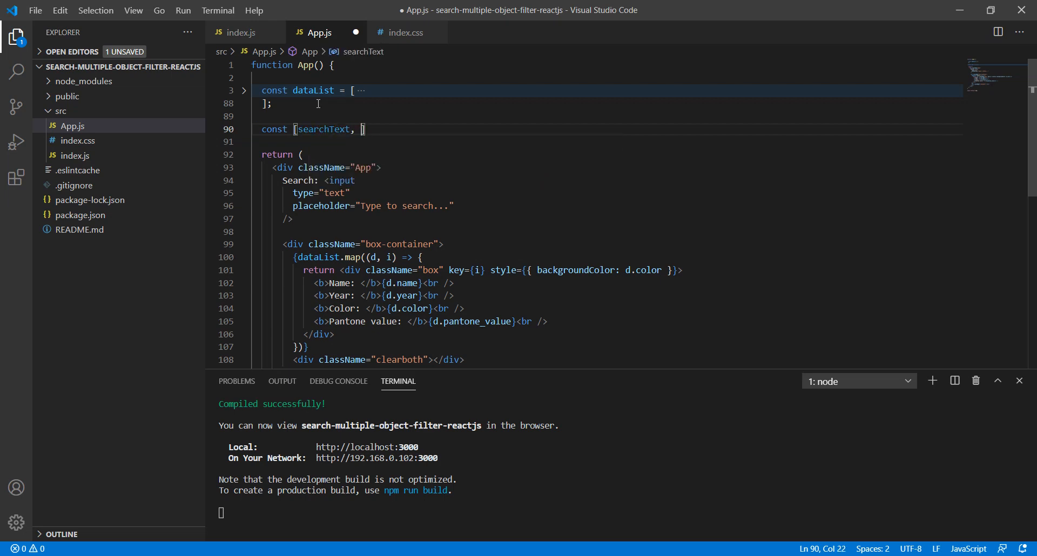
pyautogui.write('setS')
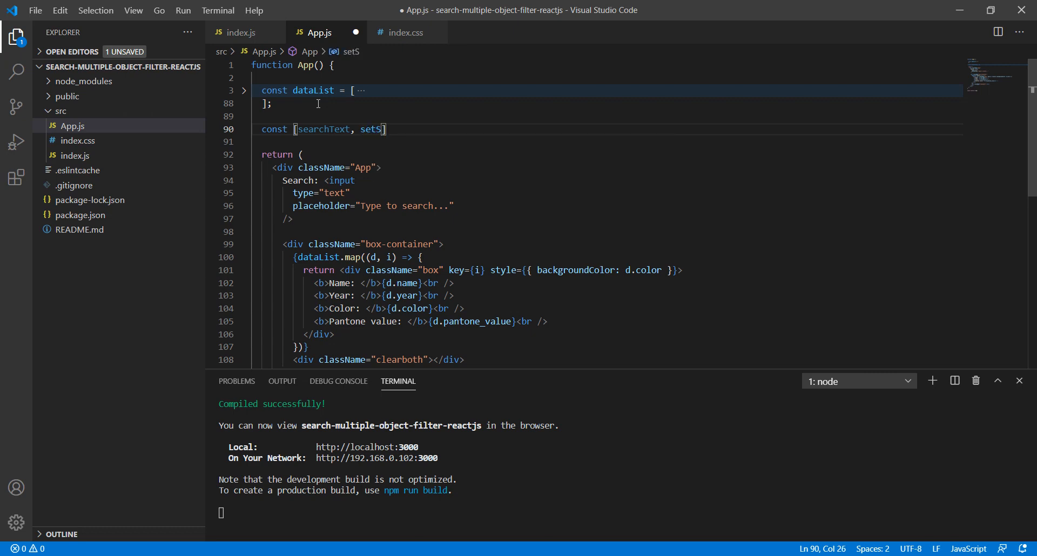
pyautogui.write('earchText')
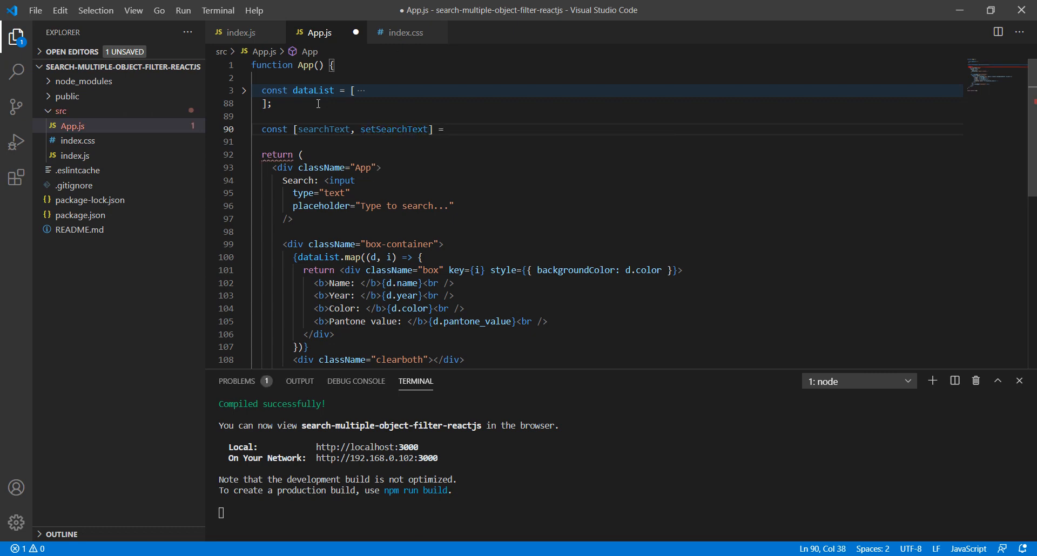
pyautogui.write('useState')
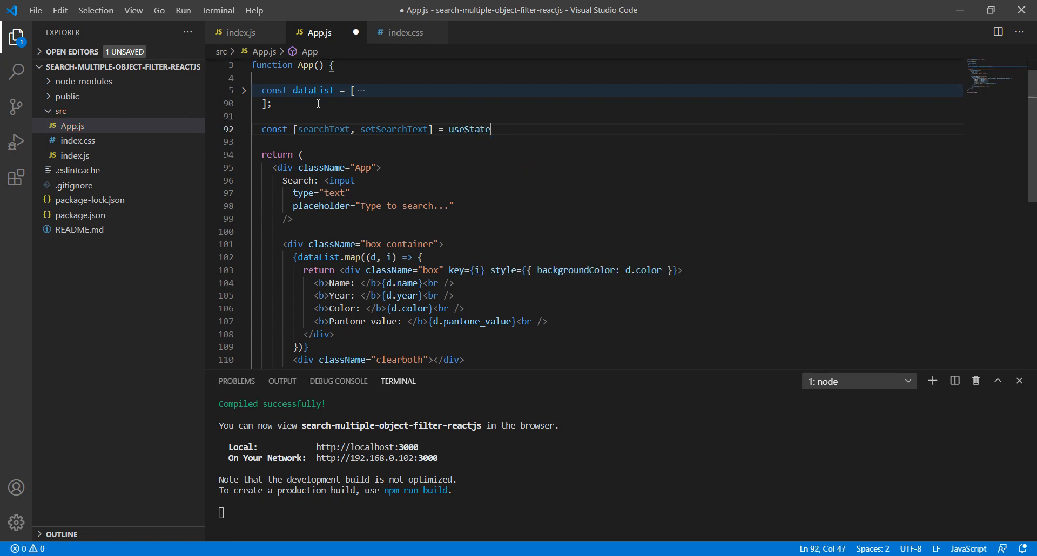
pyautogui.write('()')
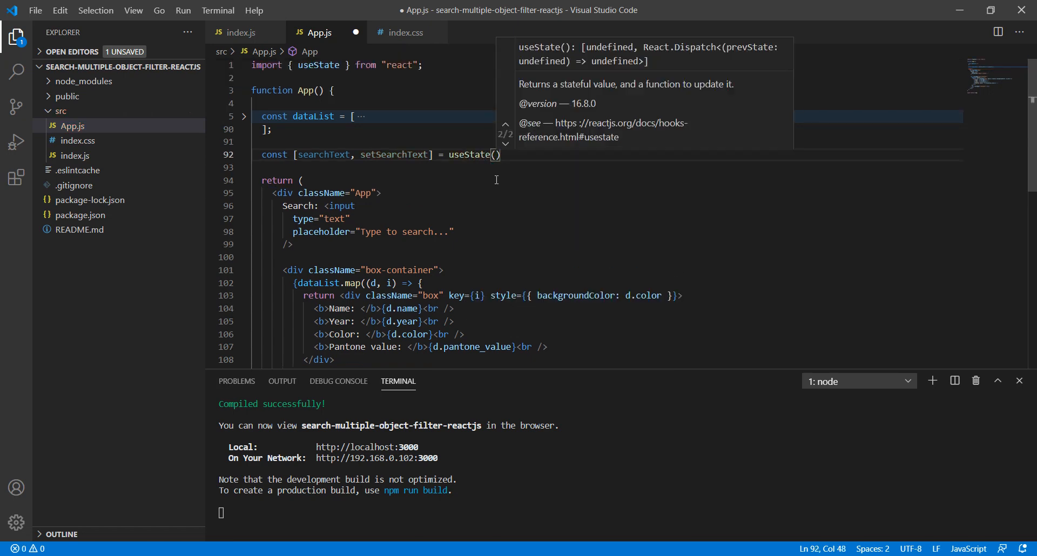
pyautogui.moveTo(537, 177)
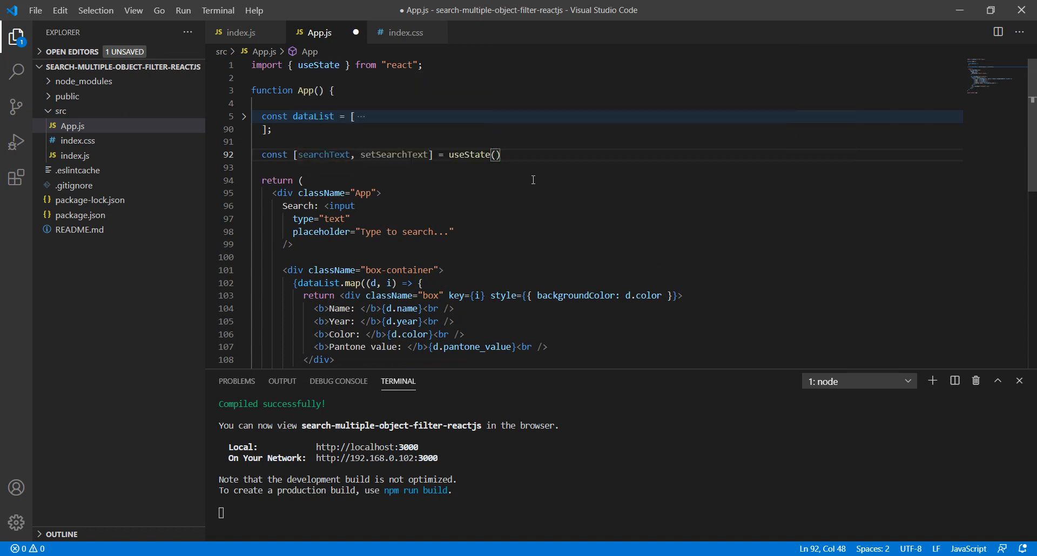
pyautogui.write("''")
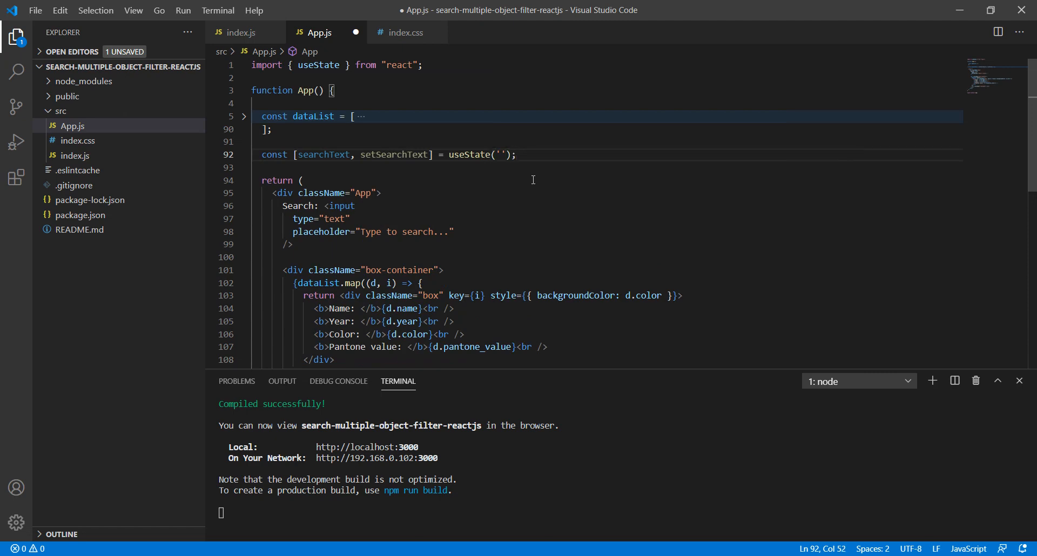
pyautogui.press('ctrl+s')
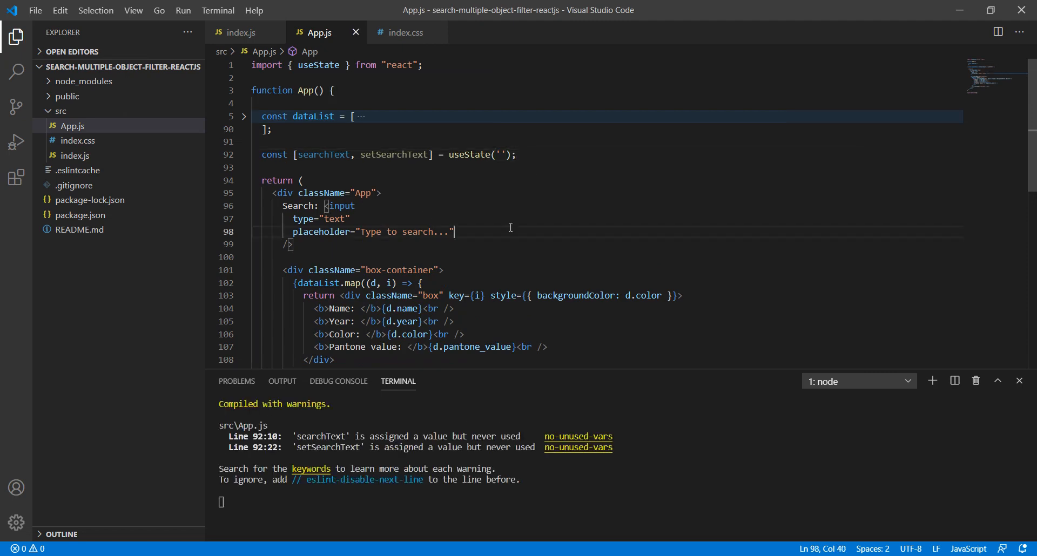
# - Bind the input's value to searchText, define handleChange calling setSearchText(value), and wire it to onChange
pyautogui.write('value')
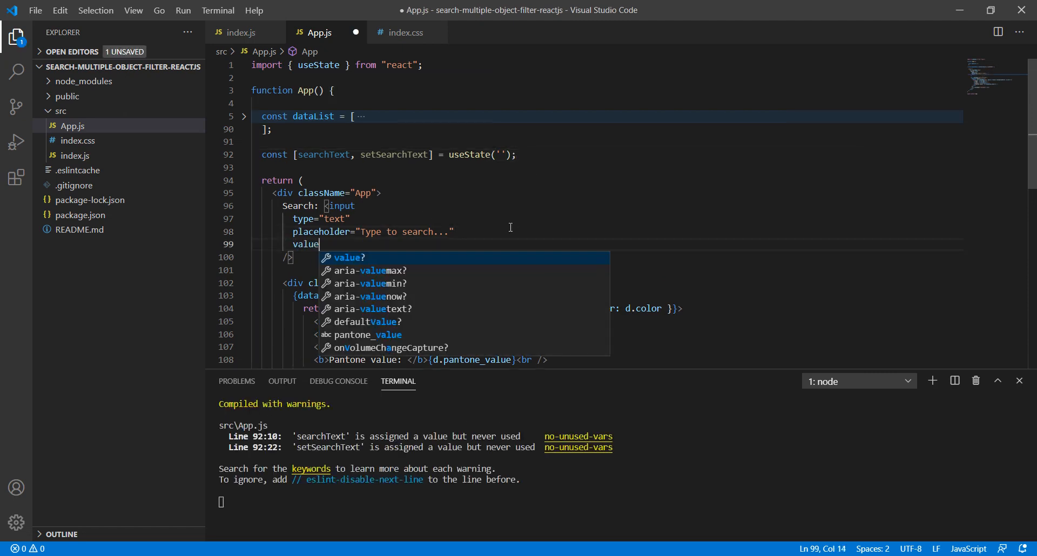
pyautogui.write('={searchText')
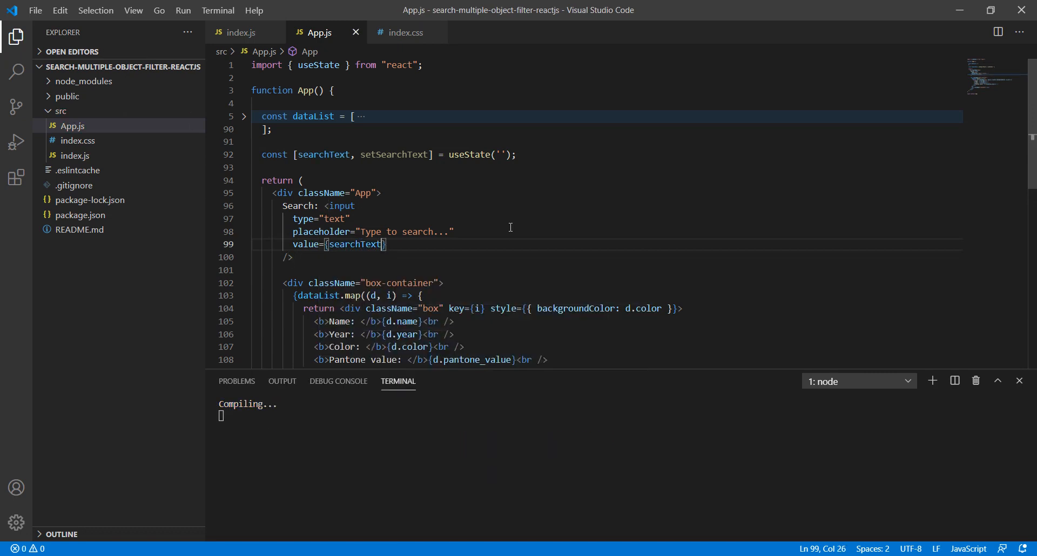
pyautogui.click(515, 154)
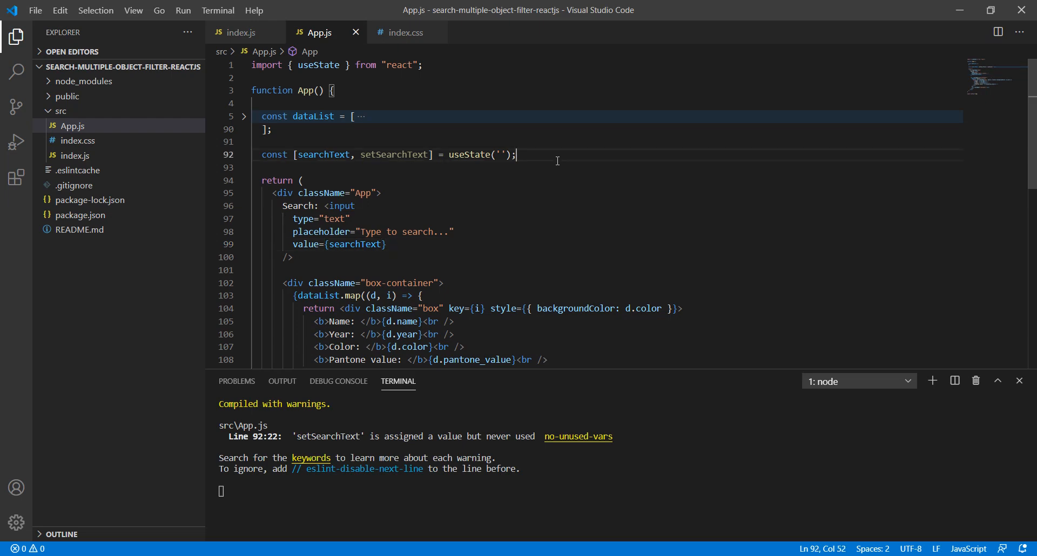
pyautogui.write('const')
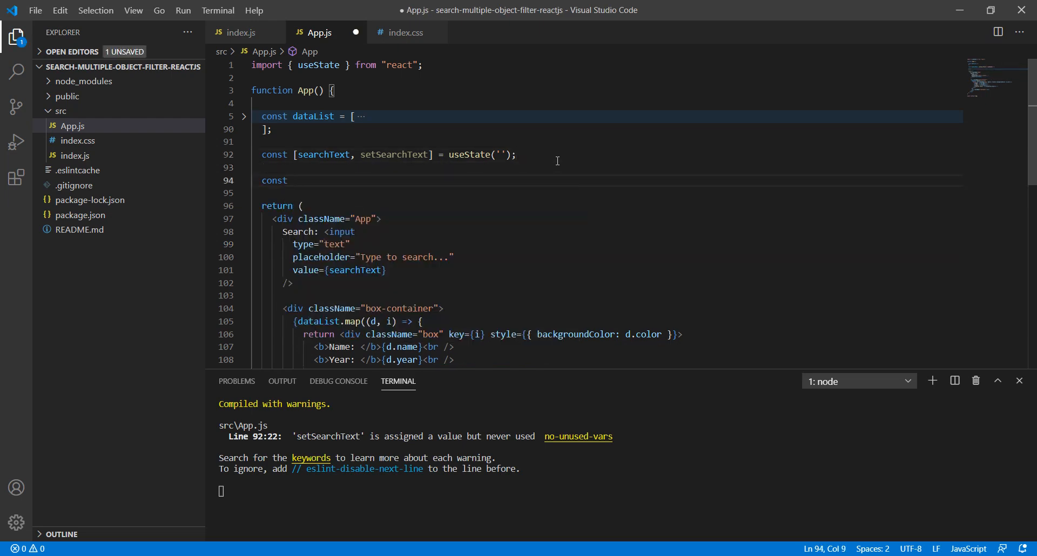
pyautogui.write('handleChang')
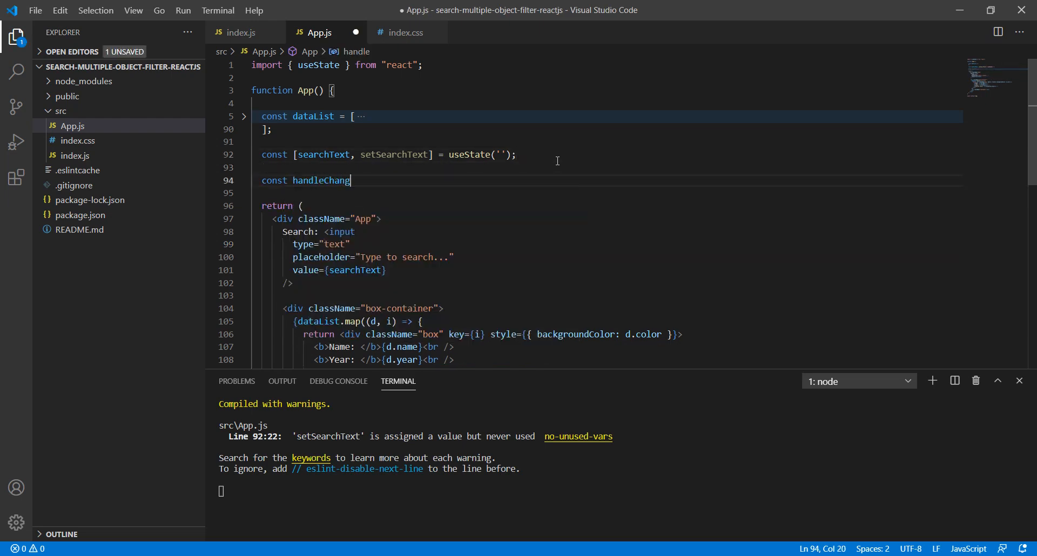
pyautogui.write('e = value => {')
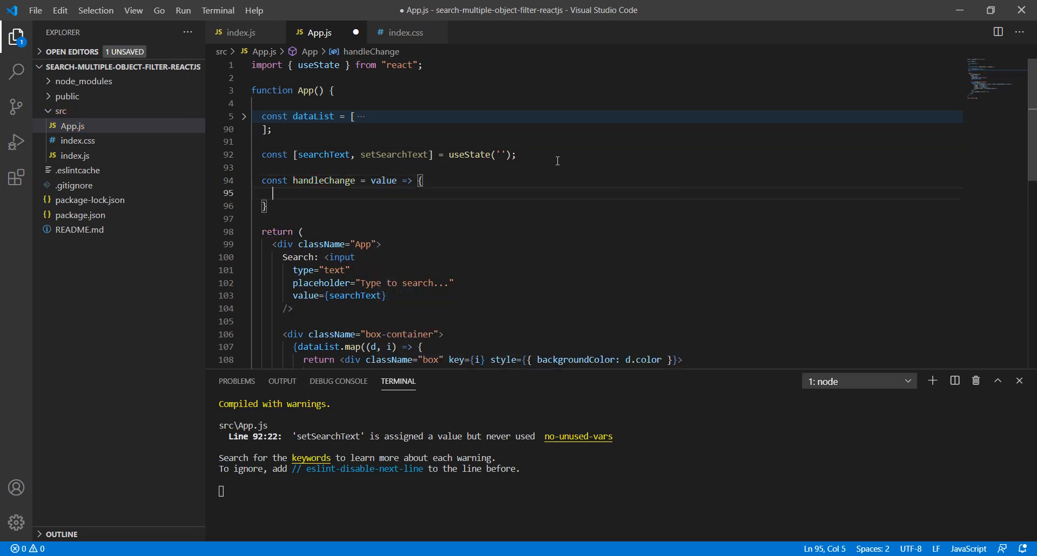
pyautogui.write('setSearchText(value);')
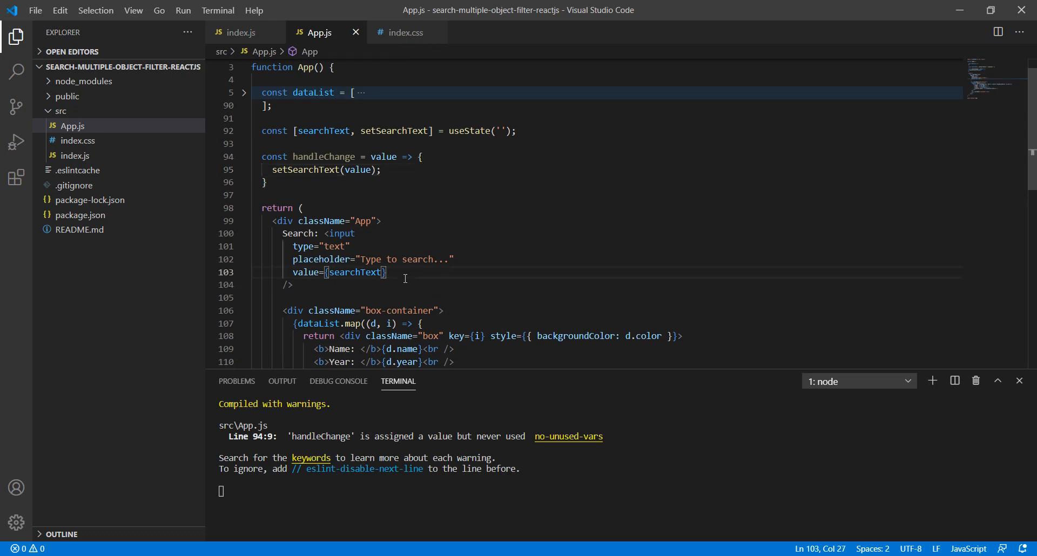
pyautogui.write('onChange={3')
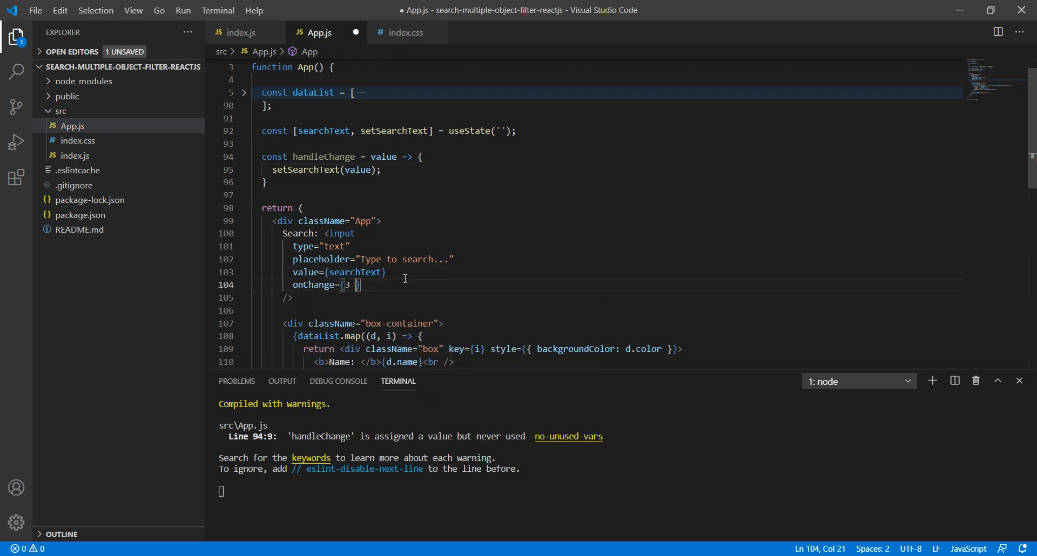
pyautogui.write('e =')
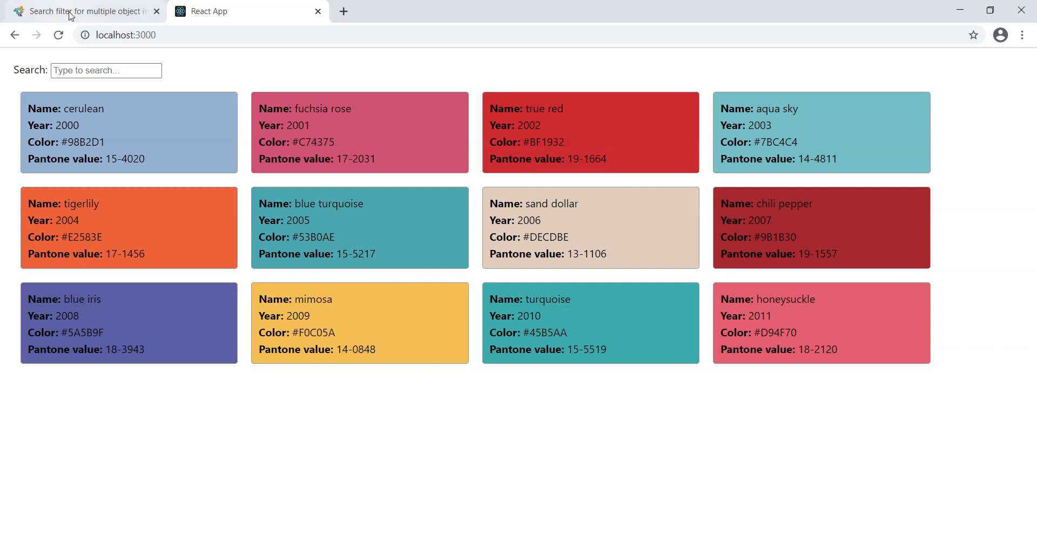
# - Type 'sdafsd' into the app's Search box to confirm it accepts text, then return to the editor
pyautogui.write('sdafsd')
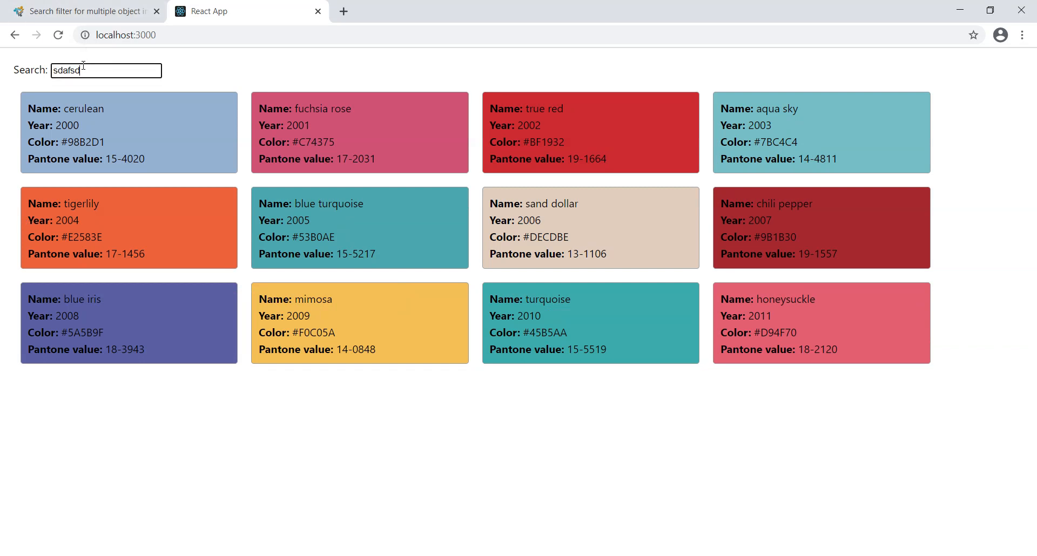
pyautogui.press('ctrl+a')
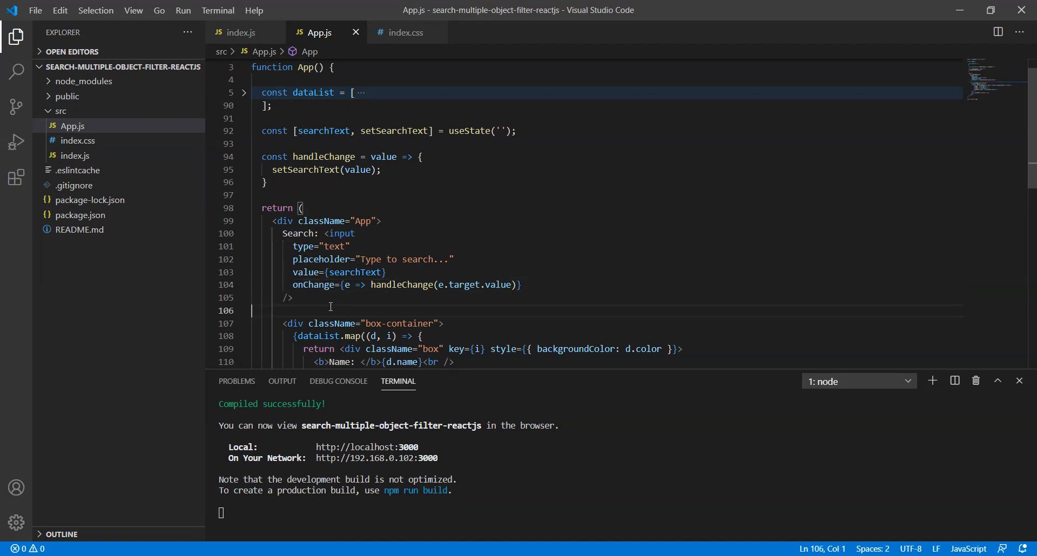
# - Declare const [data, setData] = useState(dataList) below the searchText state and save
pyautogui.click(1019, 381)
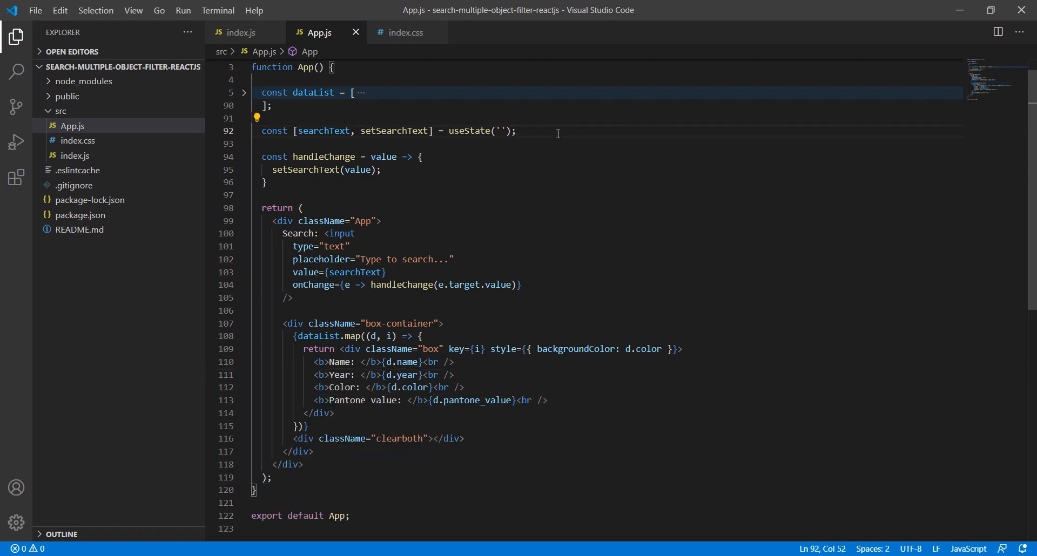
pyautogui.write('const')
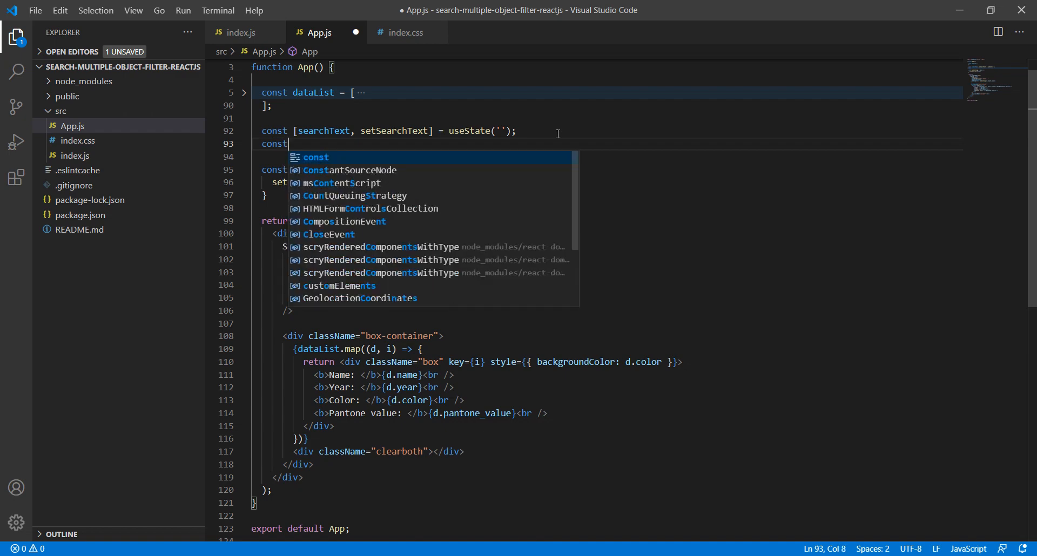
pyautogui.write('[d')
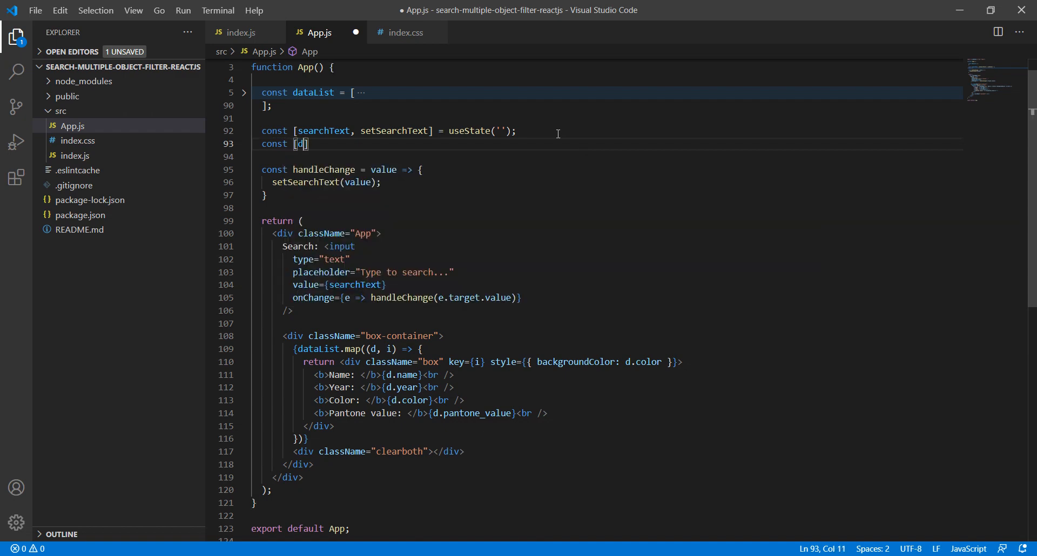
pyautogui.write('ata,')
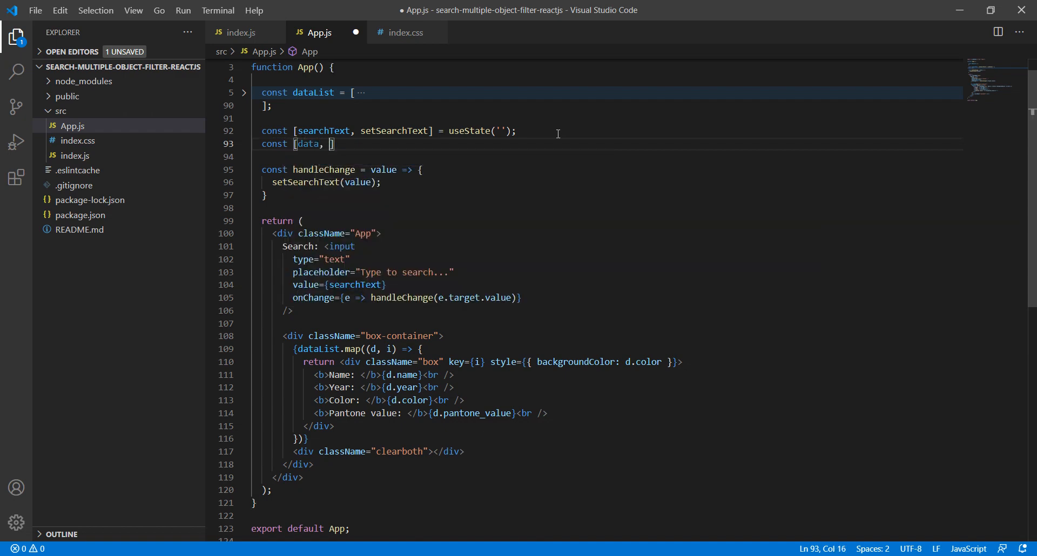
pyautogui.write('setData]')
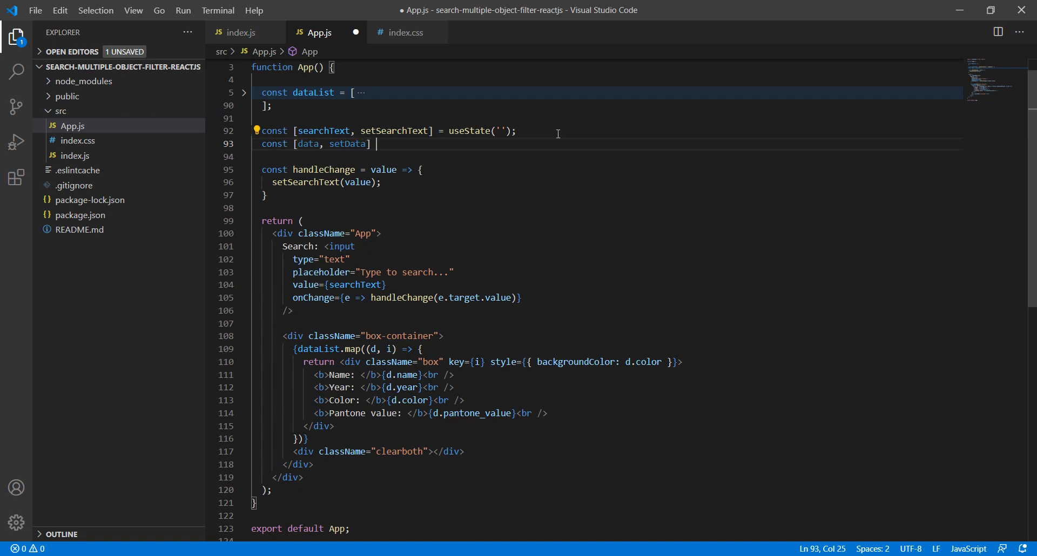
pyautogui.write('= useState')
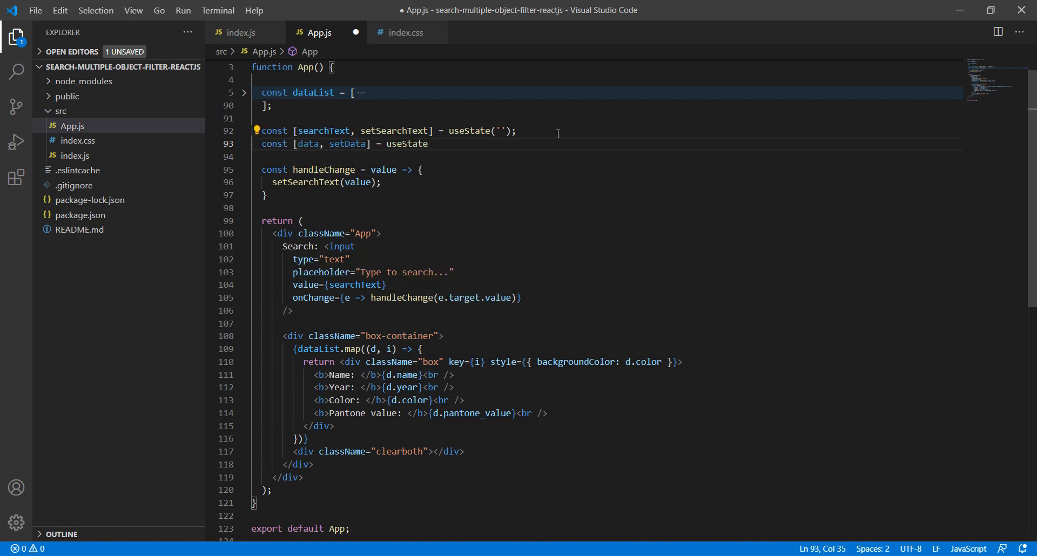
pyautogui.write('(dataList')
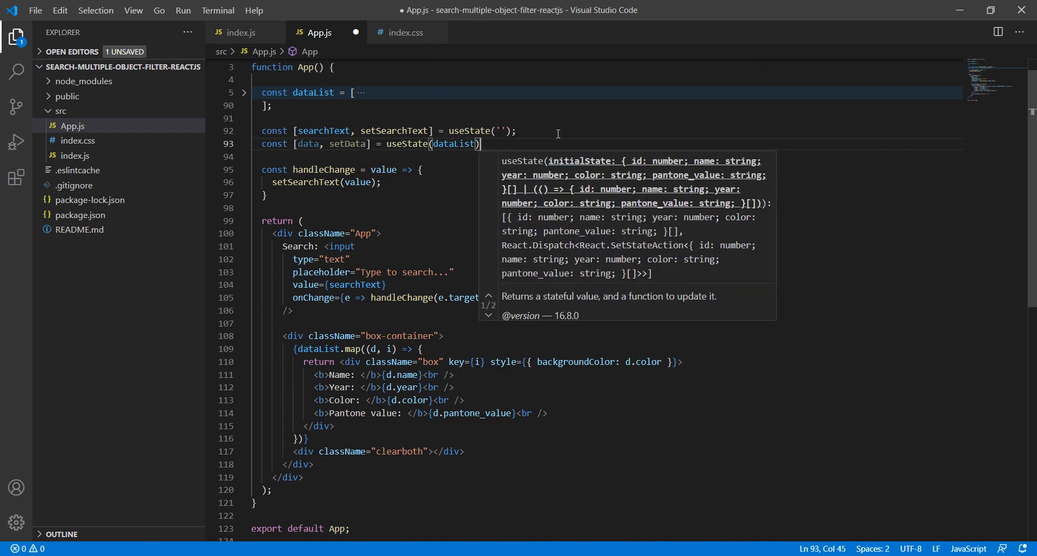
pyautogui.press('ctrl+s')
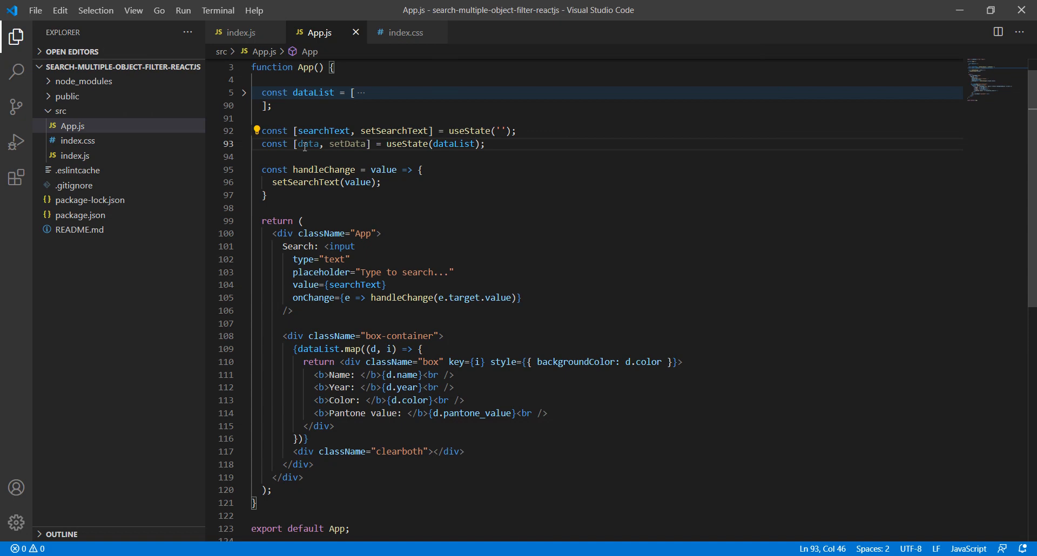
# - Make the box-container render cards from data.map instead of dataList.map and save
pyautogui.doubleClick(308, 143)
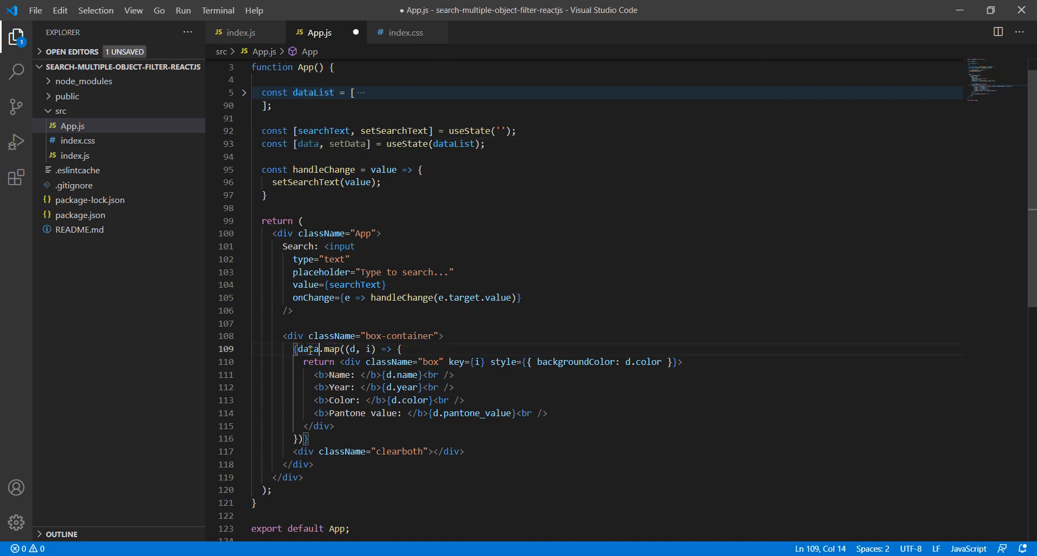
pyautogui.press('ctrl+s')
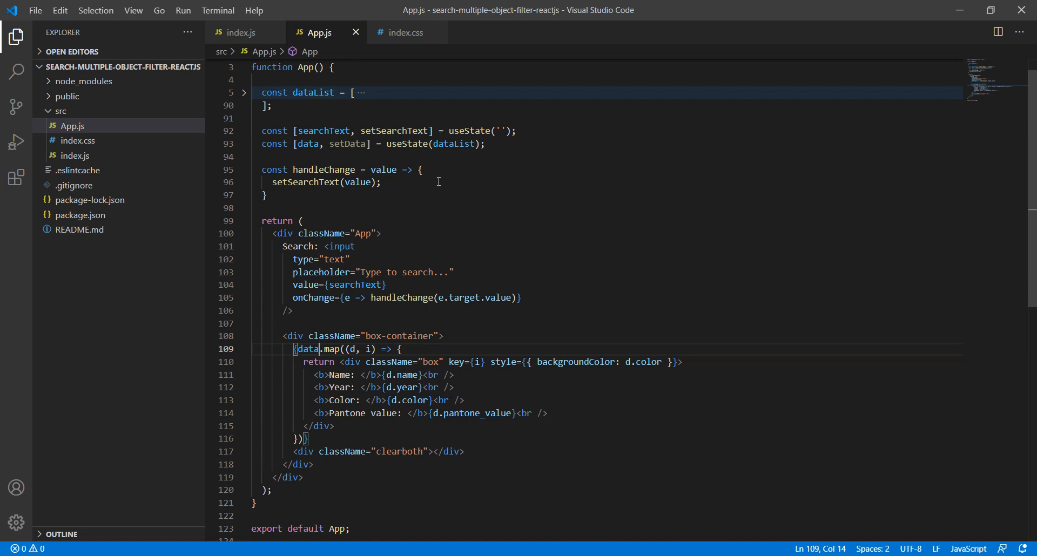
pyautogui.click(248, 11)
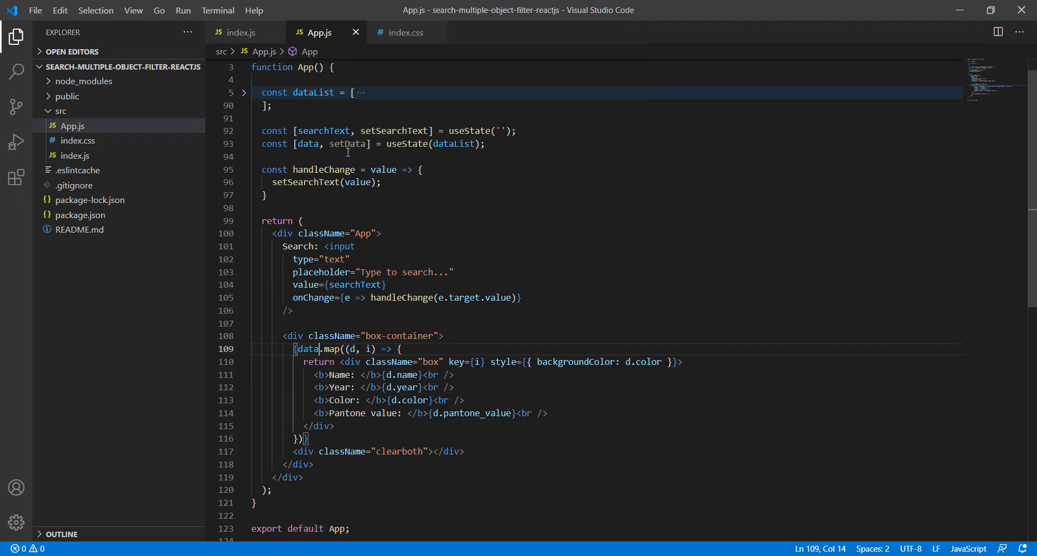
pyautogui.moveTo(400, 192)
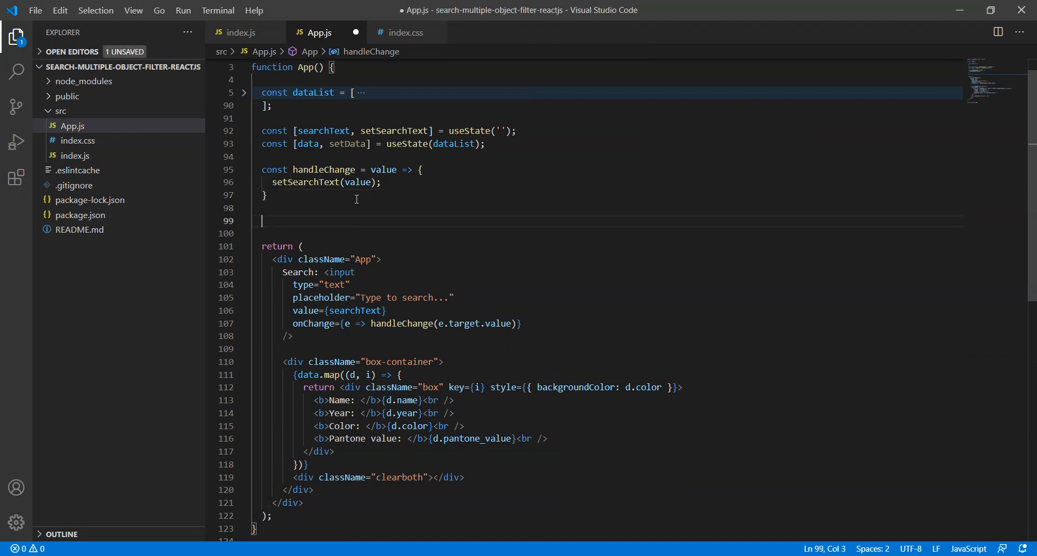
# - In filterData, define const lowerCaseValue = value.toLowerCase().trim();
pyautogui.write('const filterData = value => {')
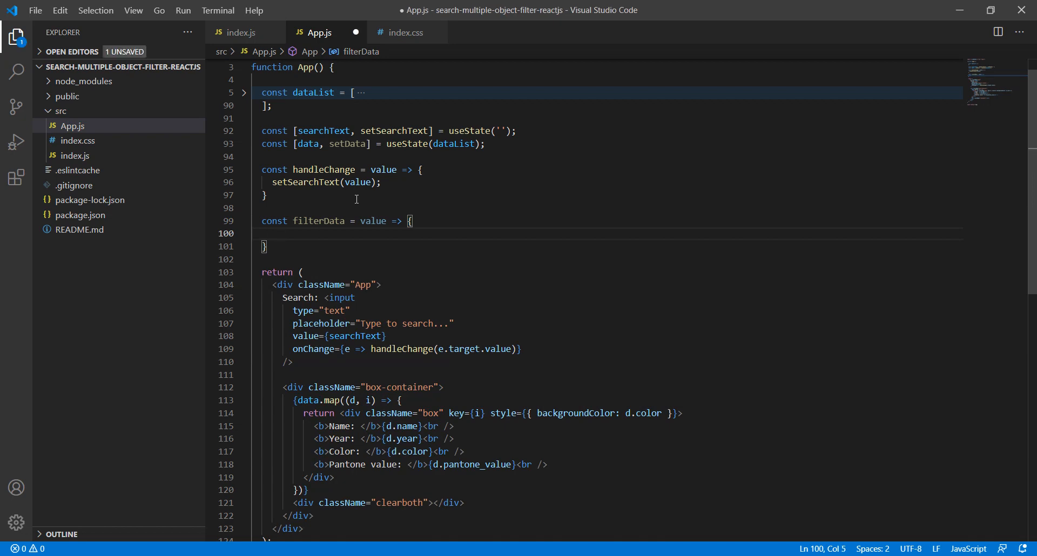
pyautogui.write('const')
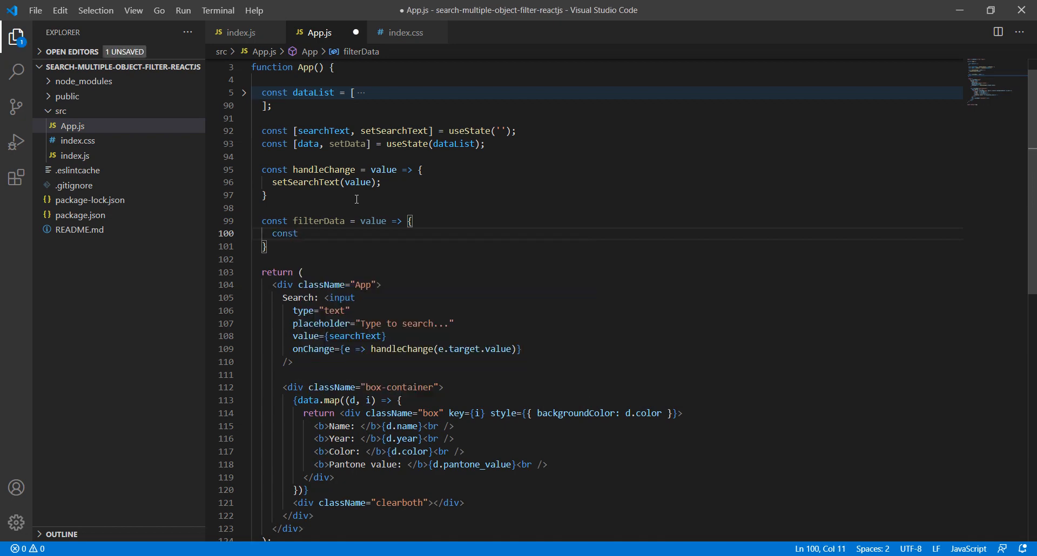
pyautogui.write('lo')
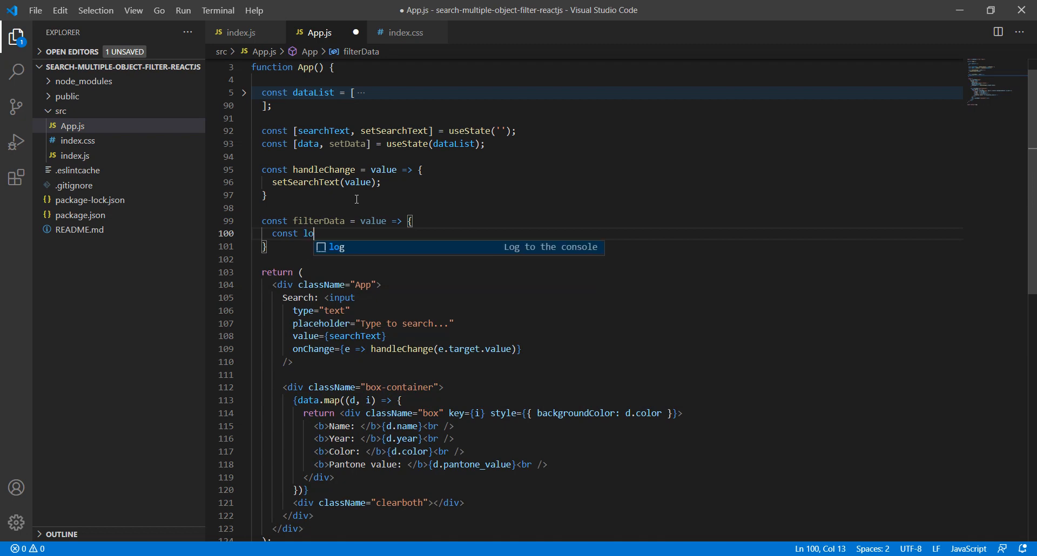
pyautogui.write('werCas')
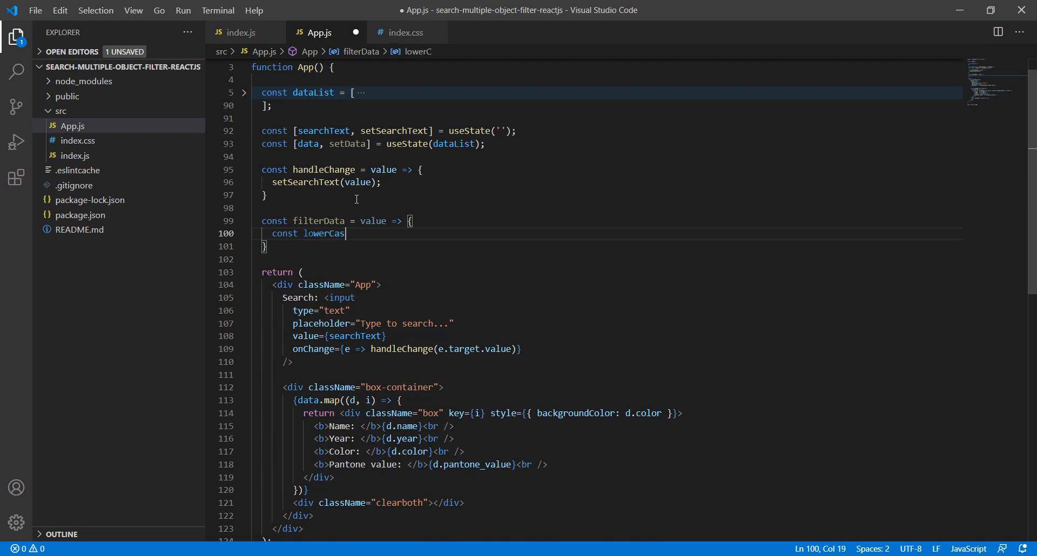
pyautogui.write('eValue =')
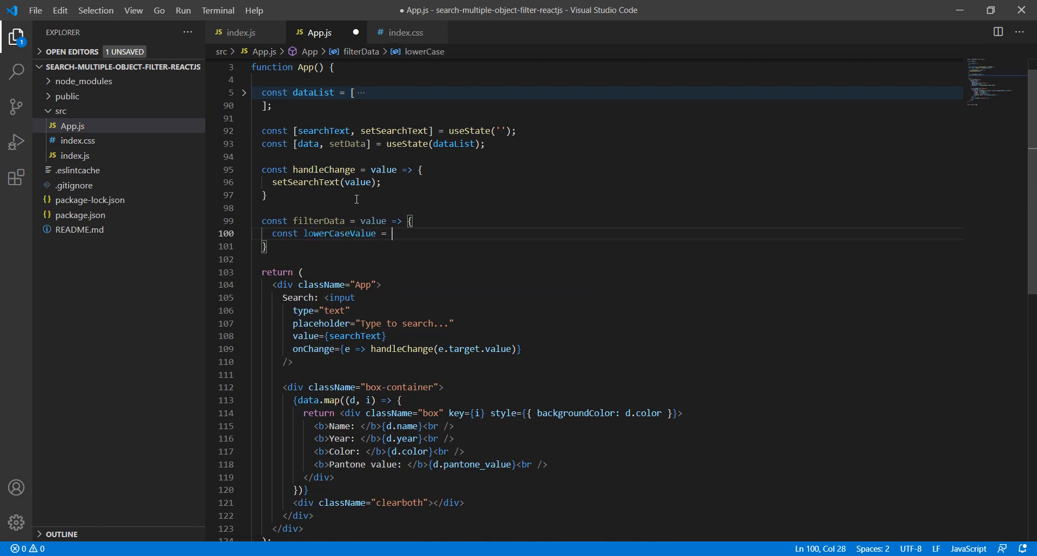
pyautogui.write('value.to')
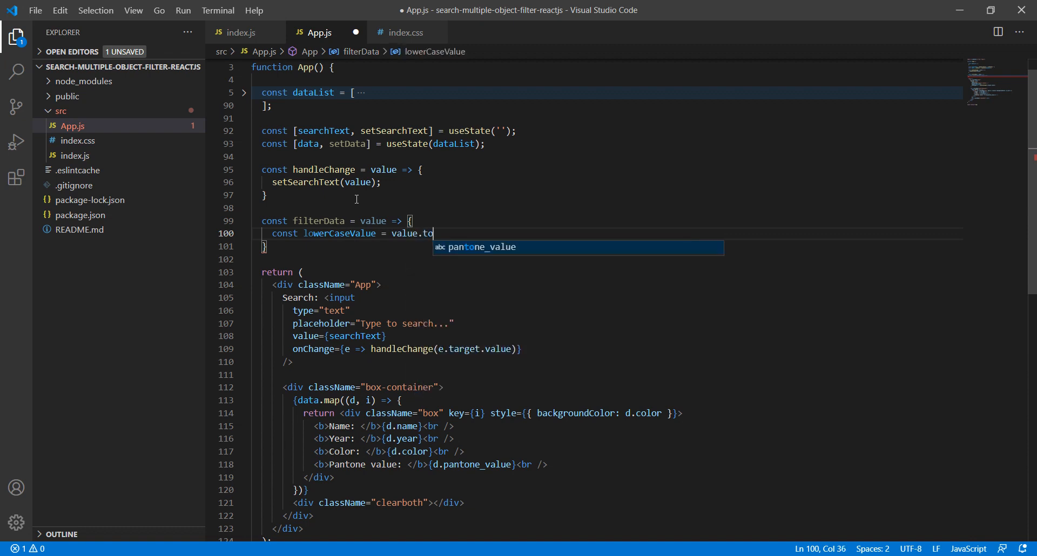
pyautogui.write('LowerCas')
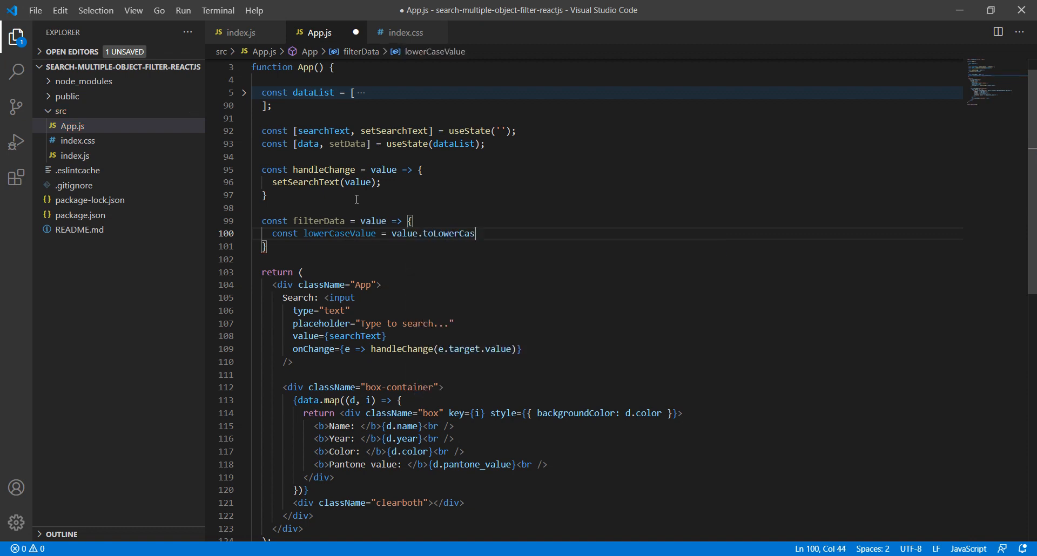
pyautogui.write('e().tri')
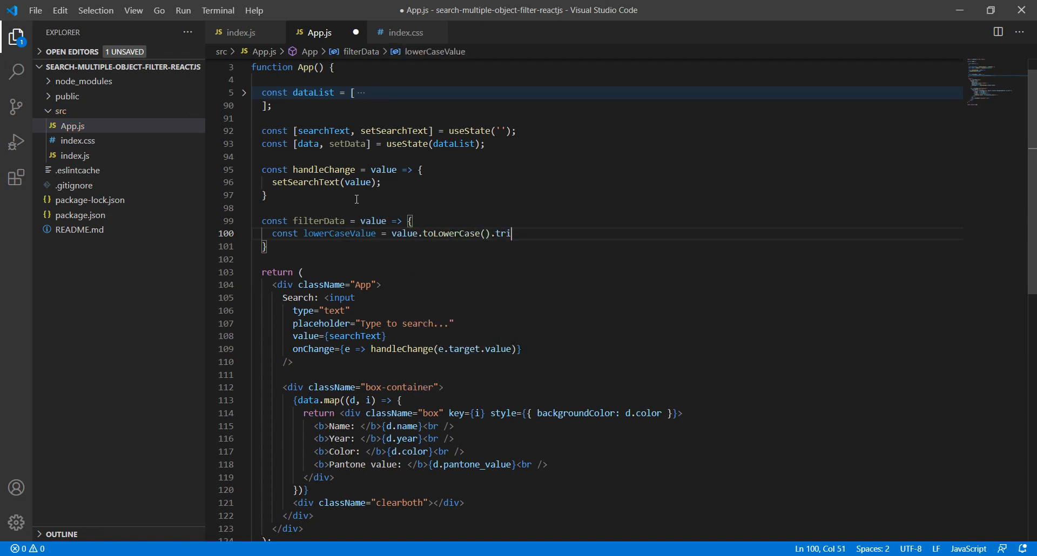
pyautogui.write('m()')
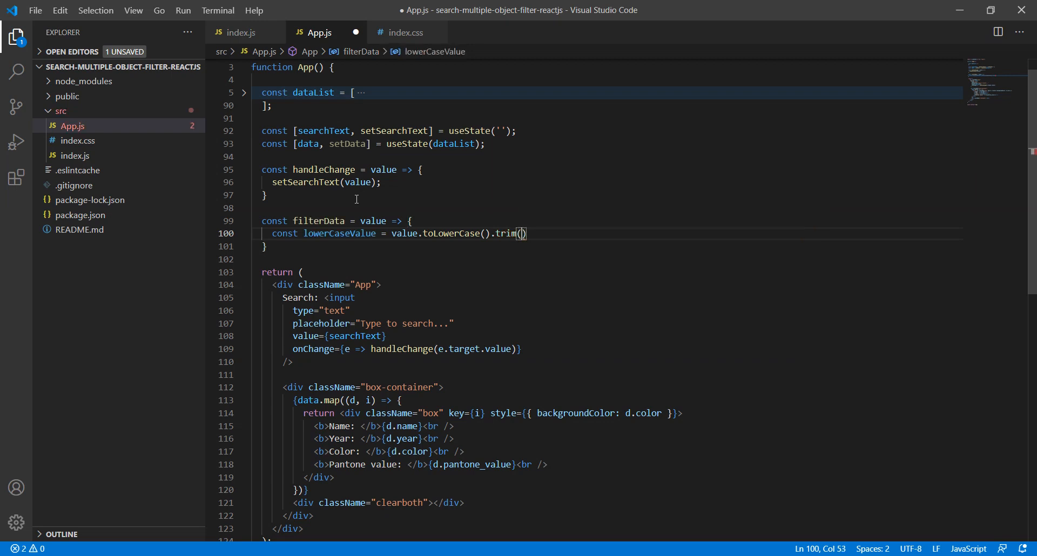
pyautogui.write(';')
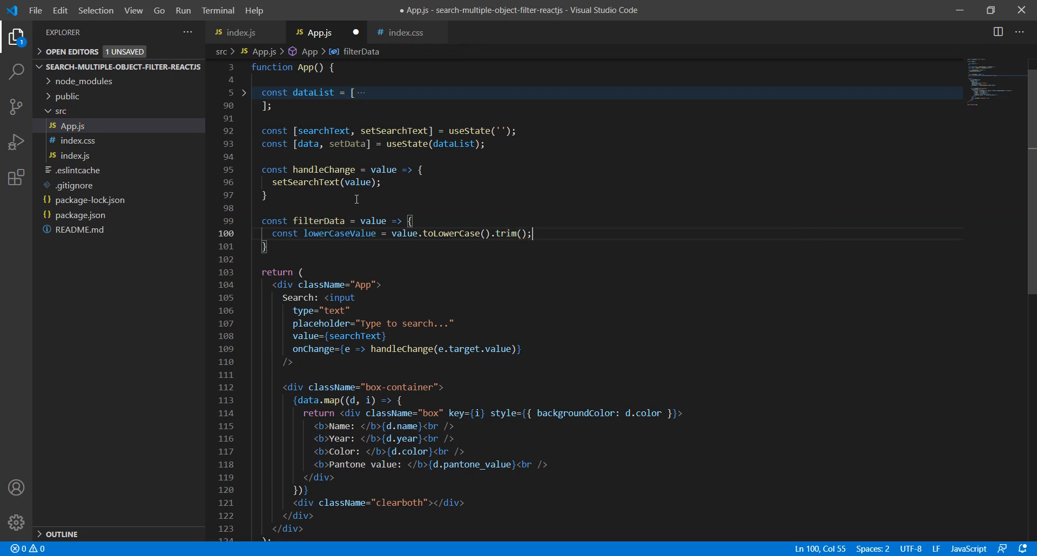
# - Add an if (!lowerCaseValue) branch that resets data with setData(dataList)
pyautogui.write('if(')
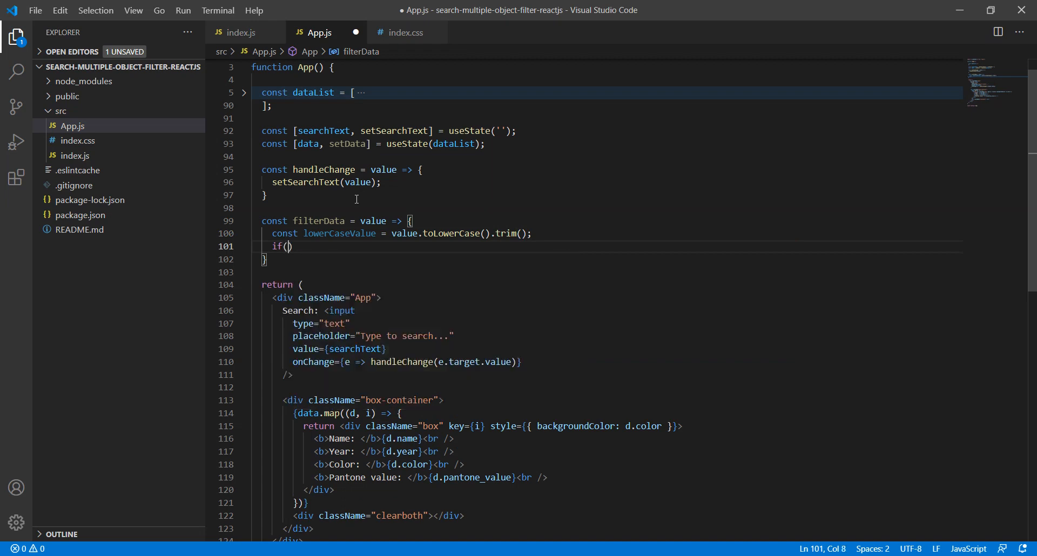
pyautogui.write('!lowerCaseValu')
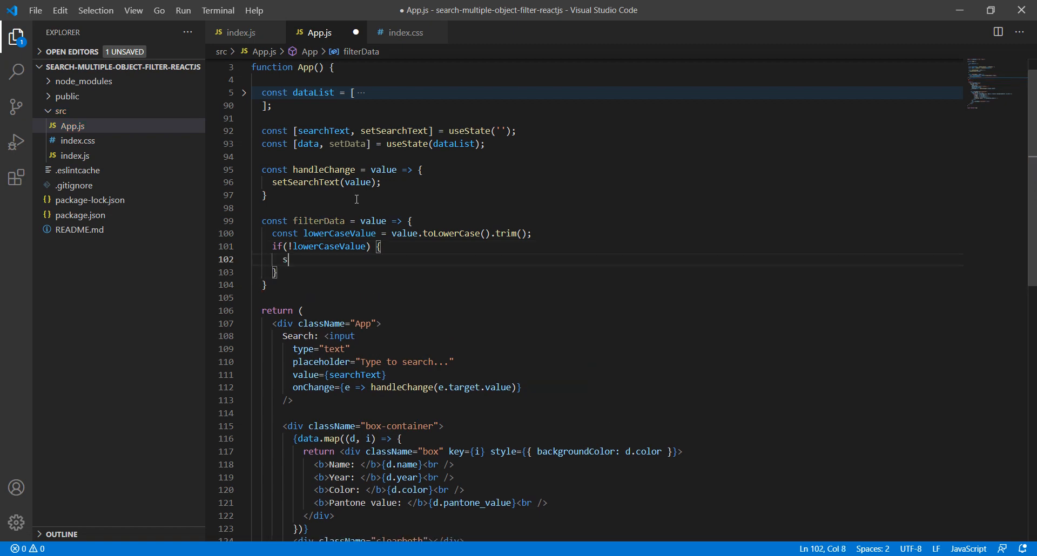
pyautogui.write('etData(')
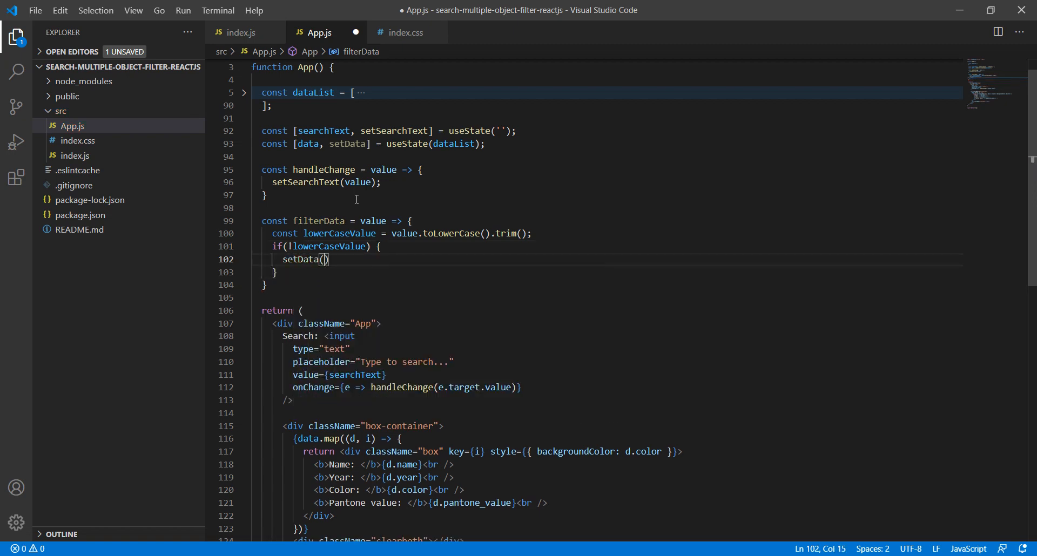
pyautogui.write('dataList')
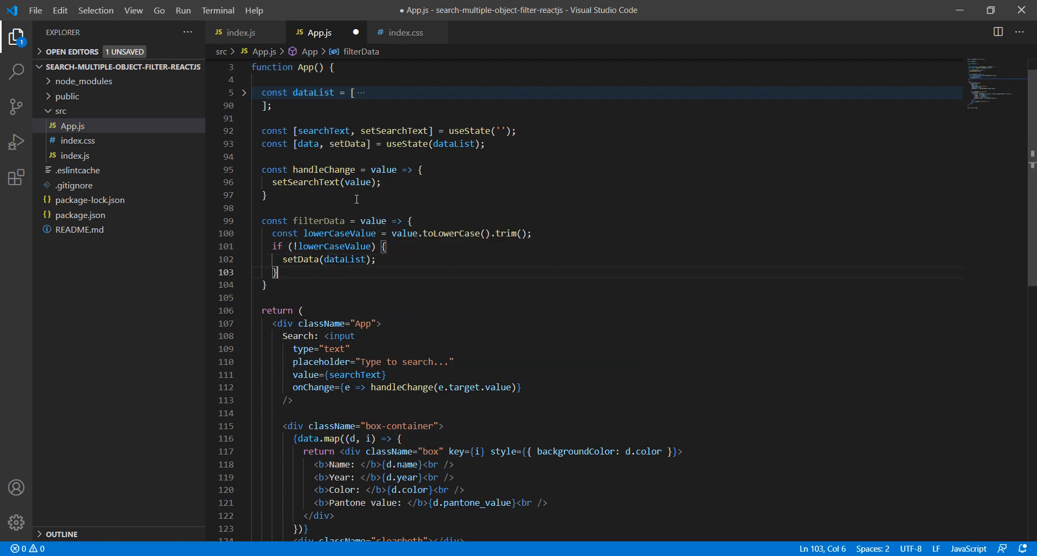
# - Add the else branch declaring const filteredData = [] and calling setData(filteredData)
pyautogui.write('else {')
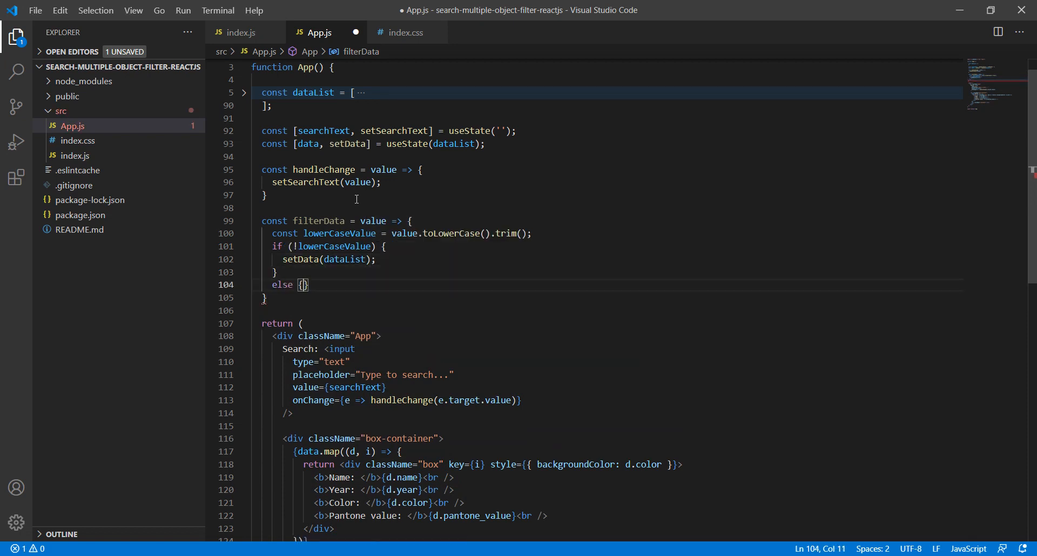
pyautogui.write('const')
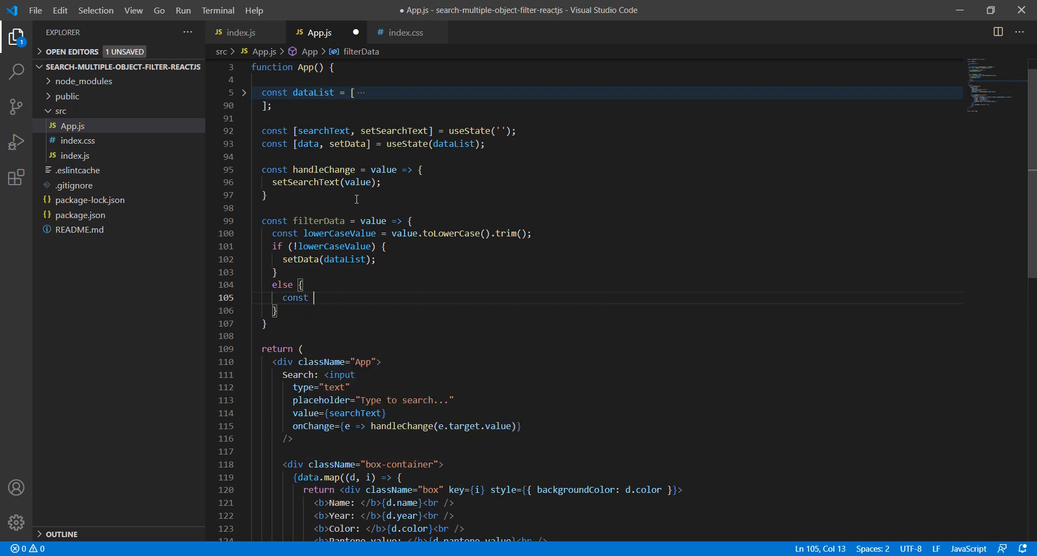
pyautogui.write('filtered')
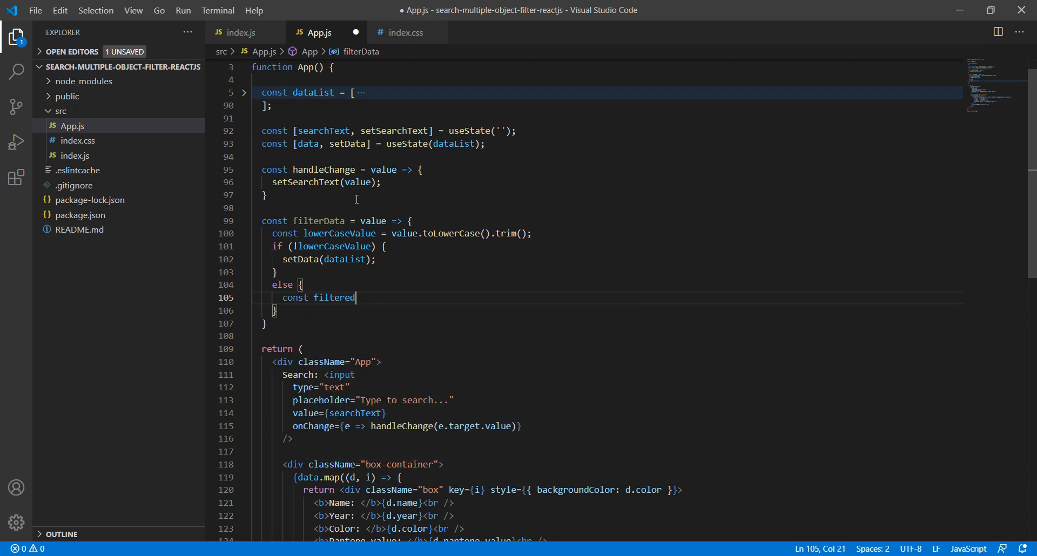
pyautogui.write('Data =')
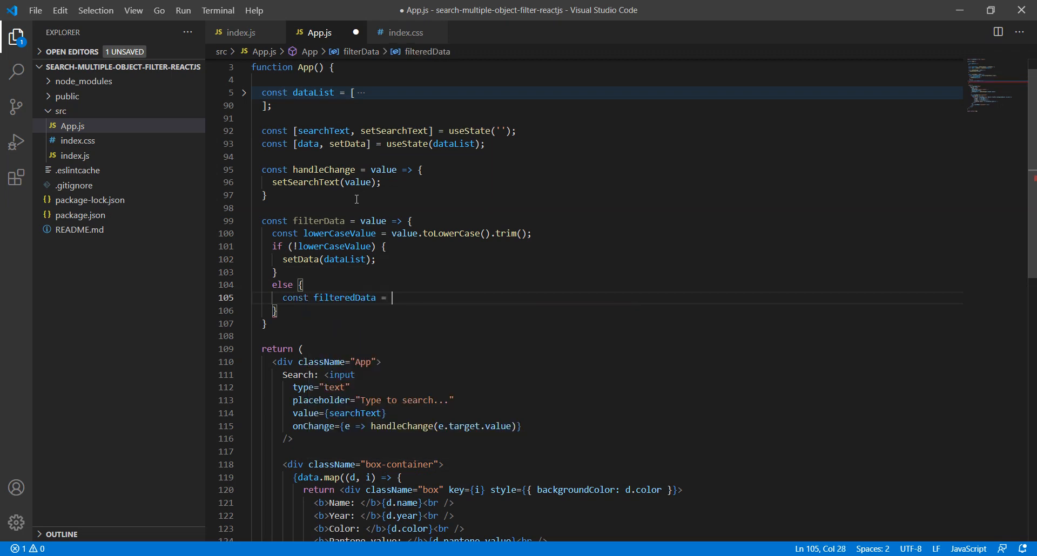
pyautogui.write('[];')
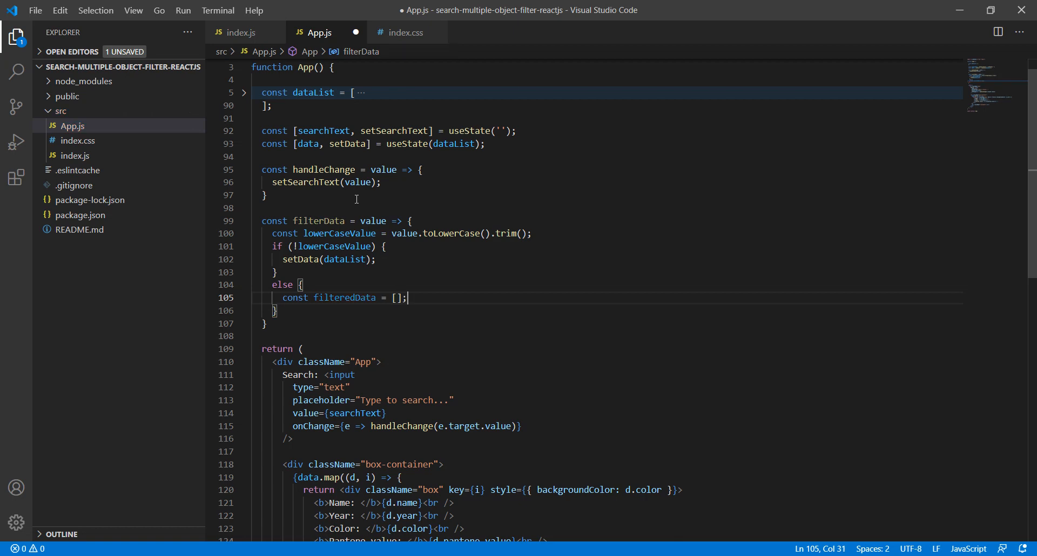
pyautogui.press('enter')
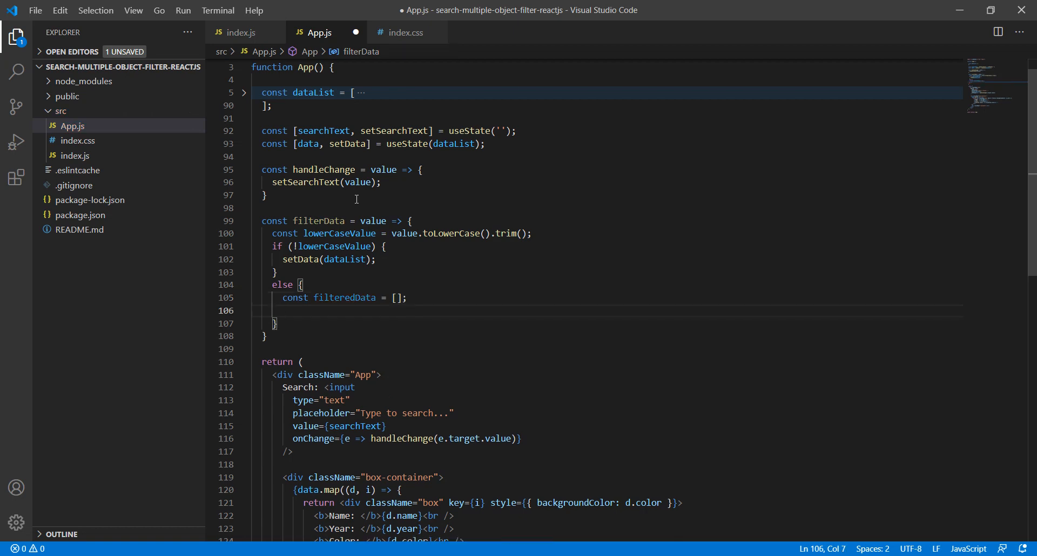
pyautogui.write('set')
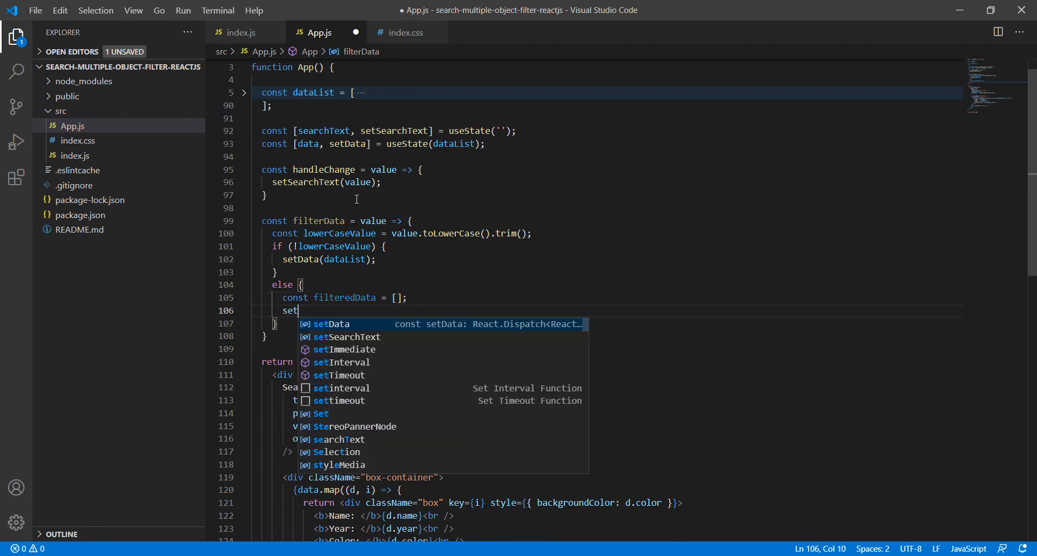
pyautogui.press('Tab')
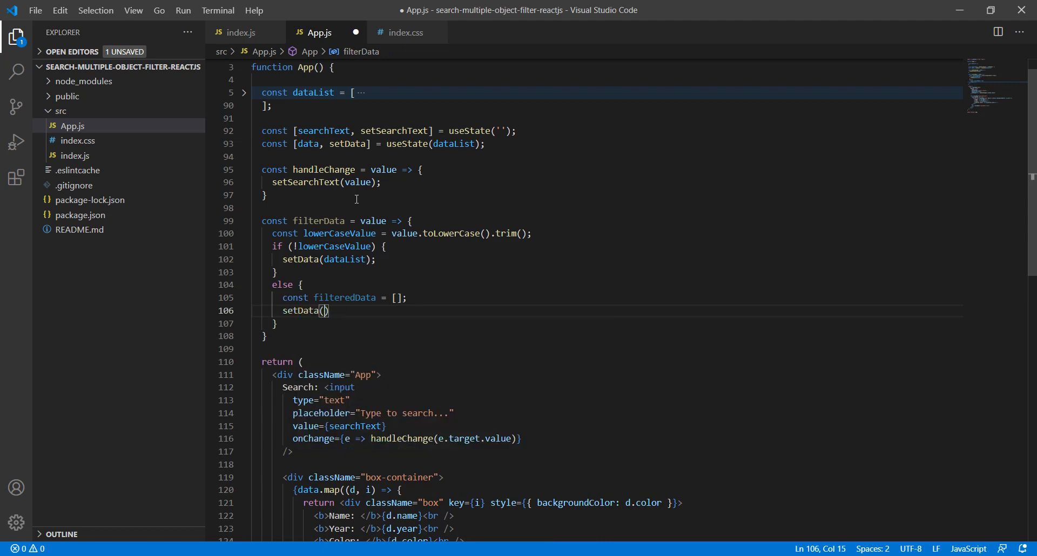
pyautogui.write('filteredData')
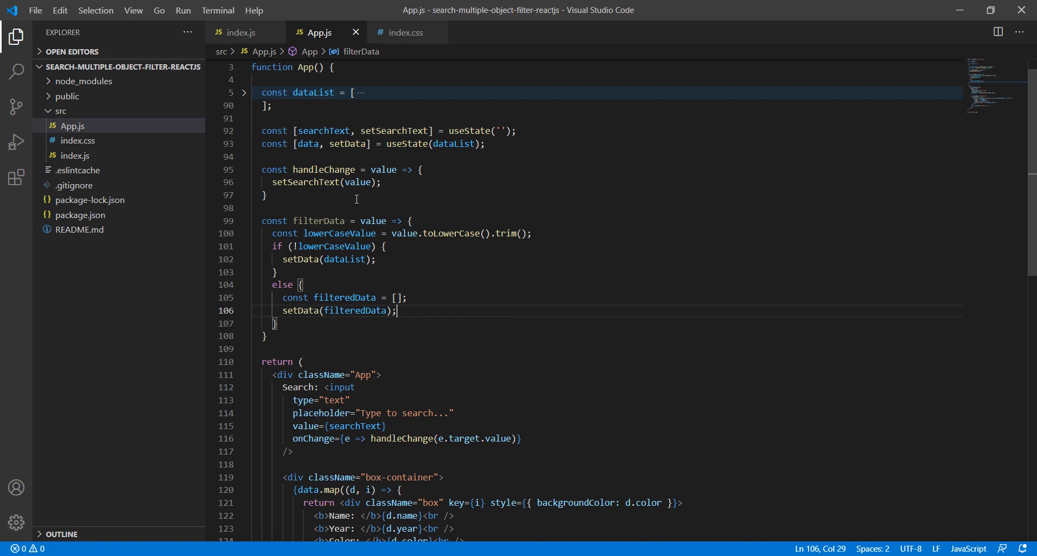
pyautogui.moveTo(332, 292)
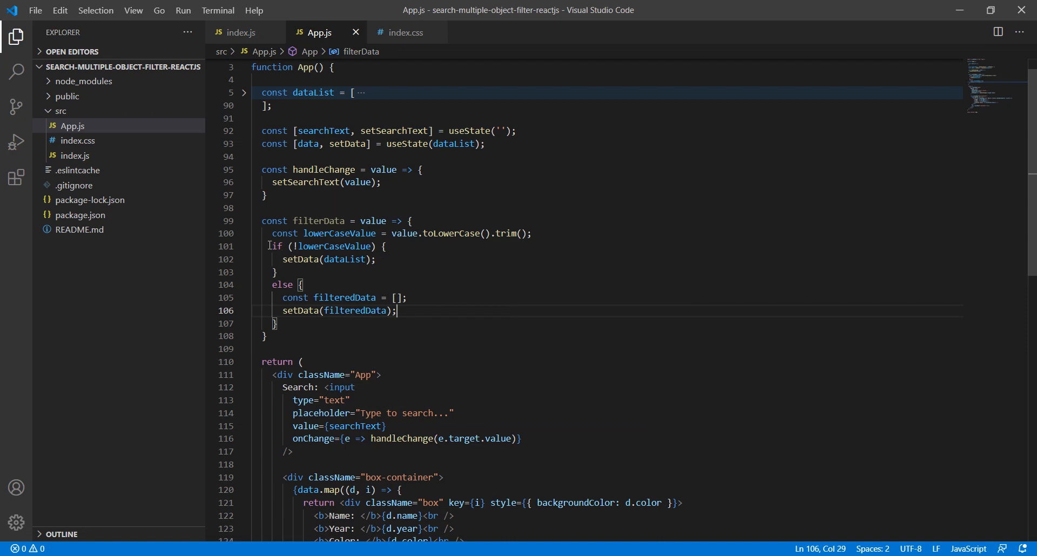
pyautogui.click(281, 272)
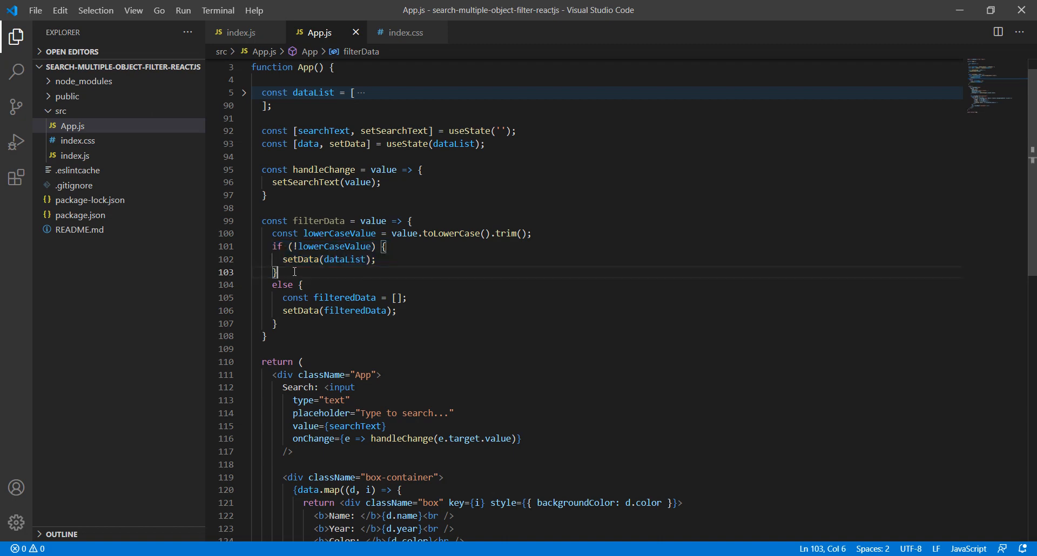
pyautogui.moveTo(387, 255)
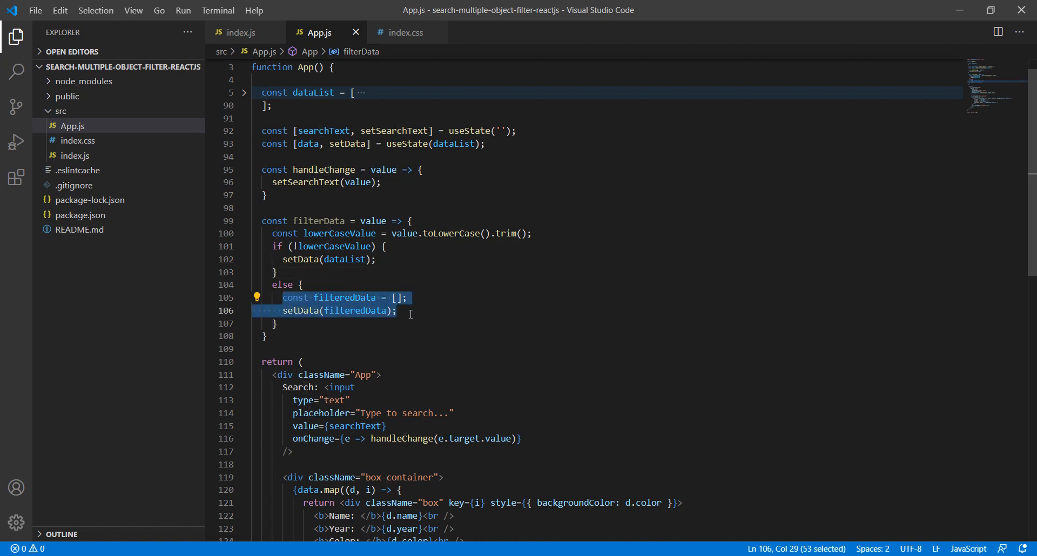
# - Call filterData(value) inside handleChange after setSearchText(value)
pyautogui.click(420, 169)
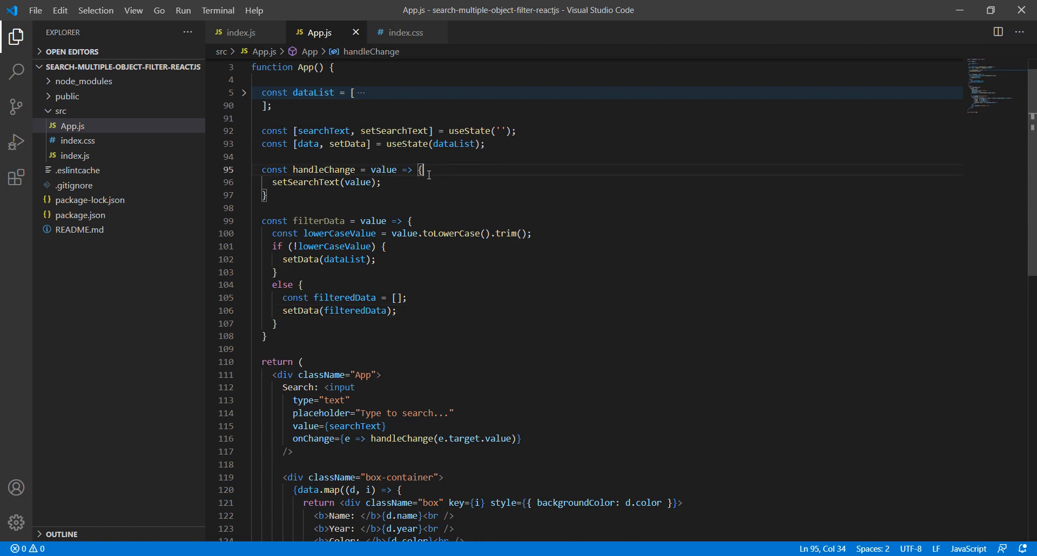
pyautogui.press('Left')
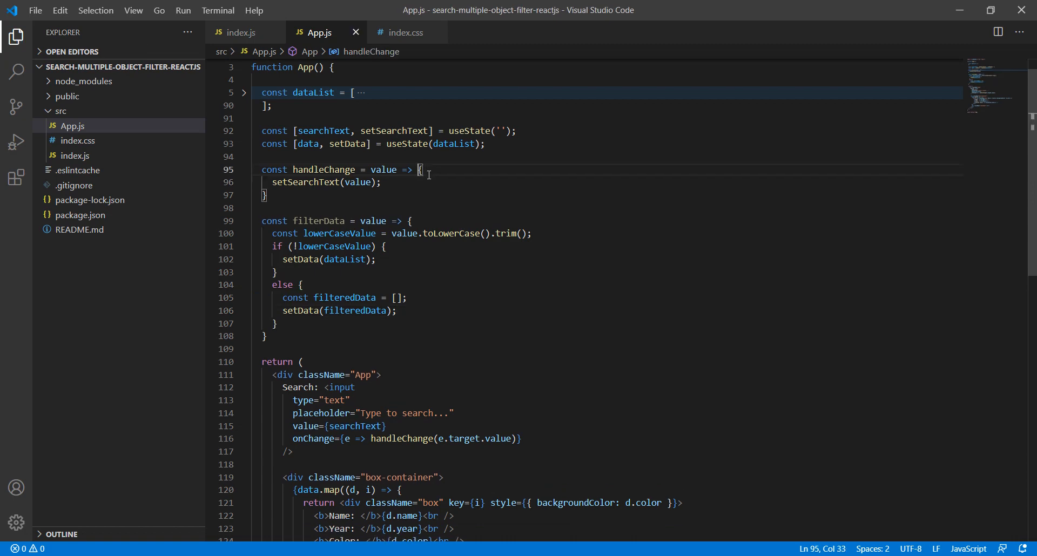
pyautogui.write('filterData(')
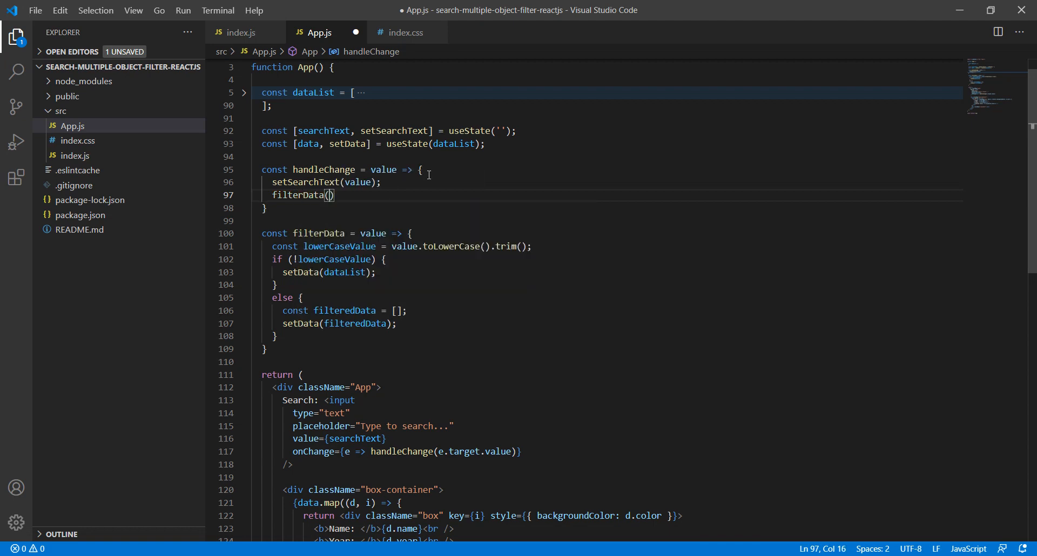
pyautogui.write('value')
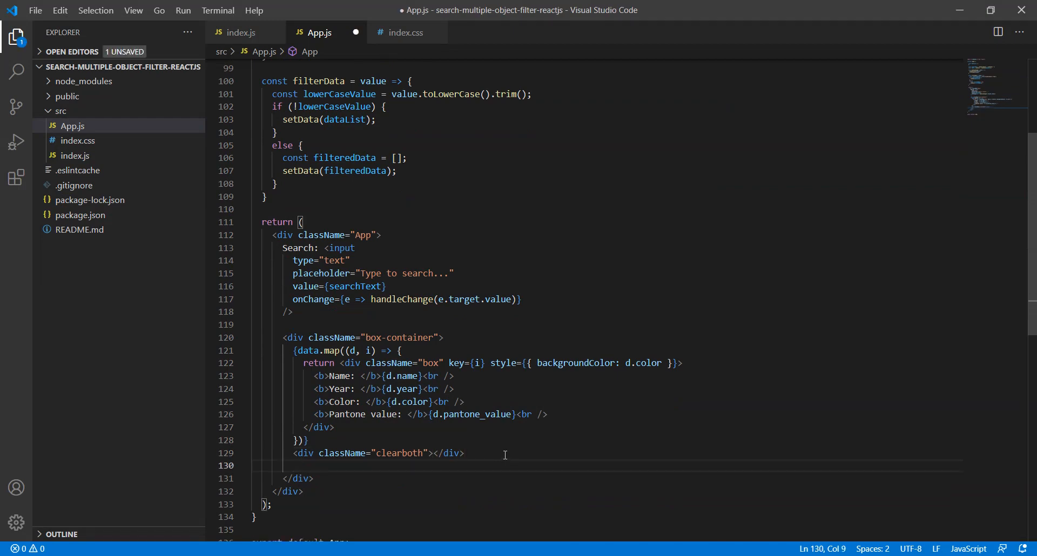
# - Render {data.length === 0 && <span>No records found to display!</span>} after the clearboth div
pyautogui.write('{dat}')
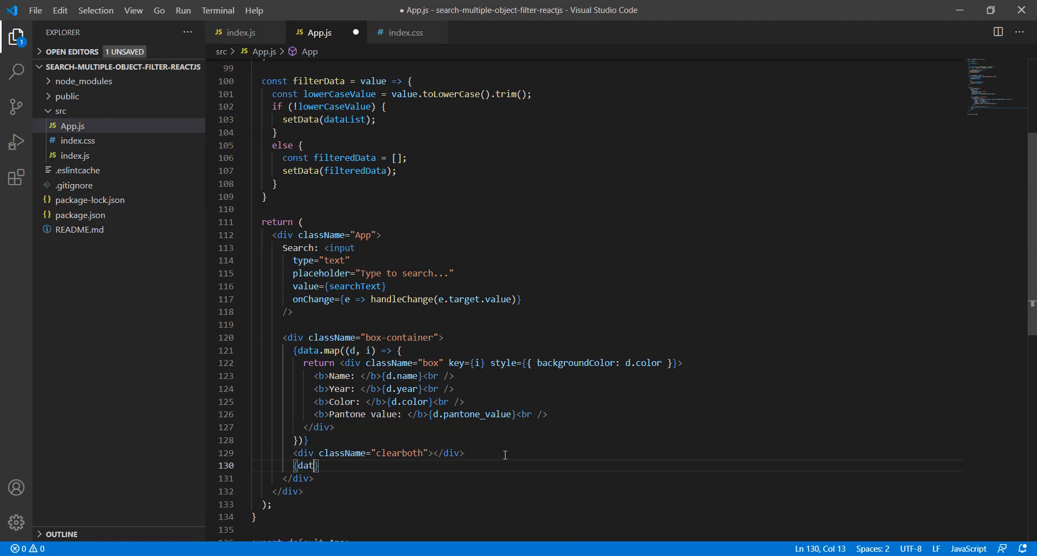
pyautogui.write('a.length ===')
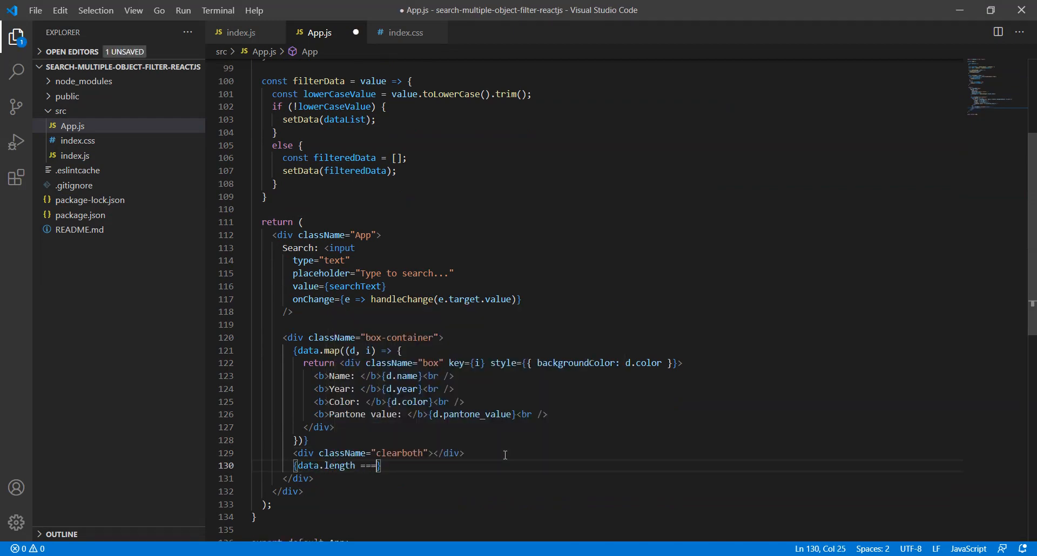
pyautogui.write('0 && <')
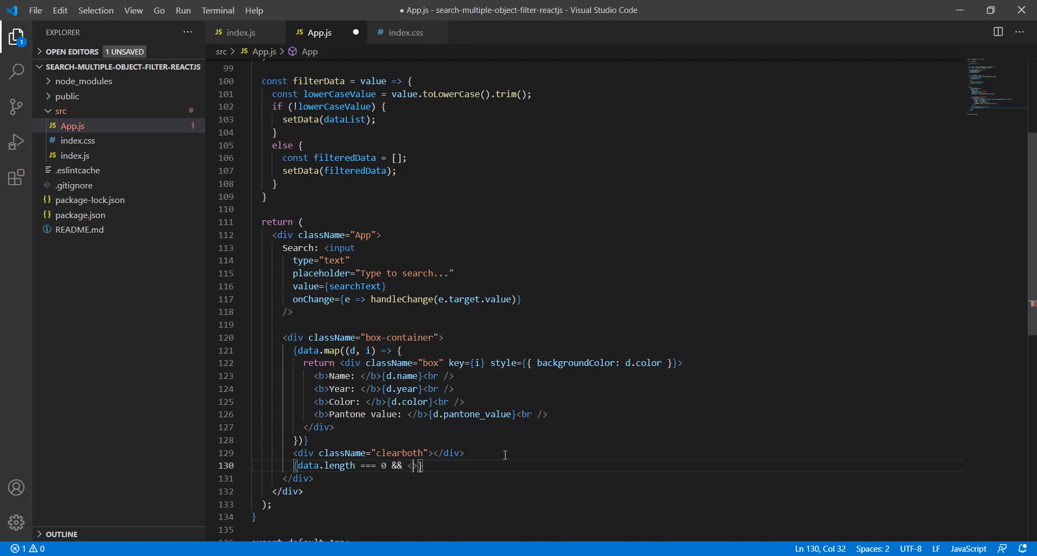
pyautogui.write('span></span>')
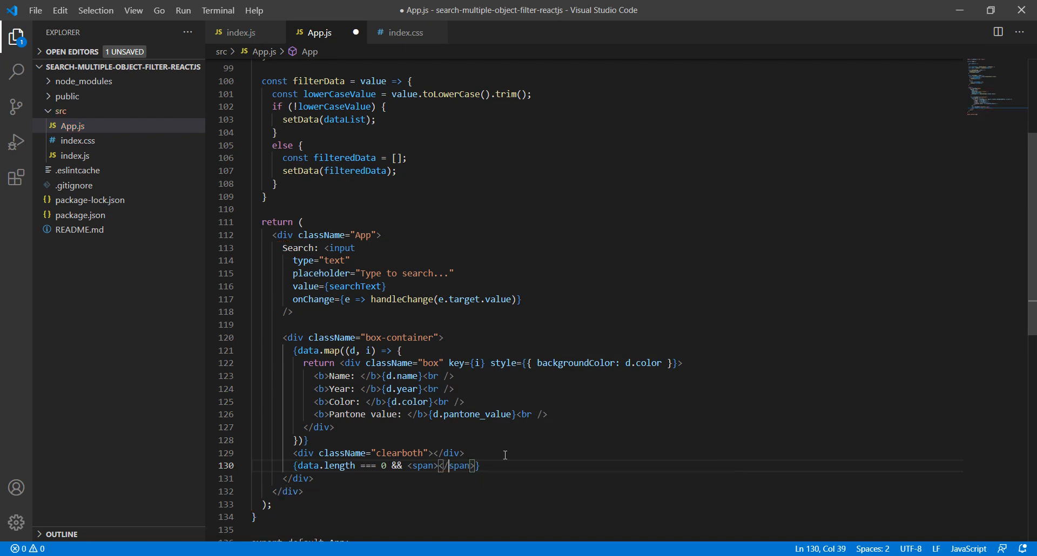
pyautogui.write('No d')
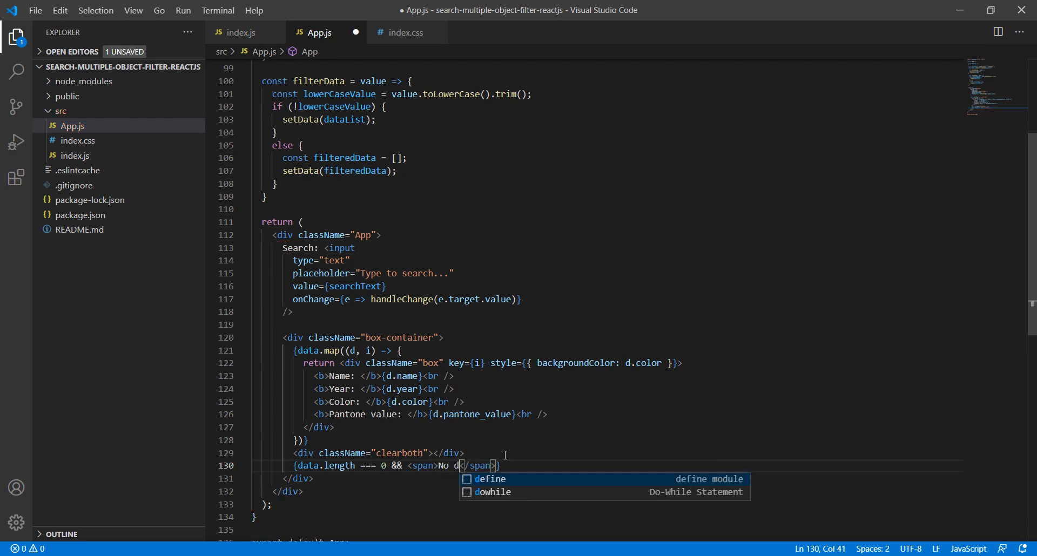
pyautogui.write('records fou')
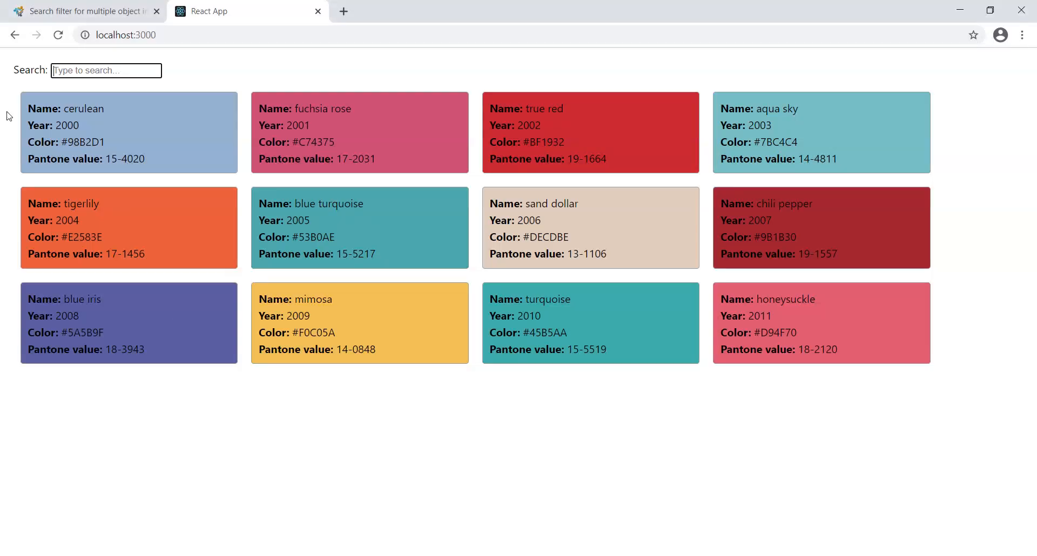
# - Search 'sfasd' in the app to see the no-records message replace the colour cards
pyautogui.write('sfasd')
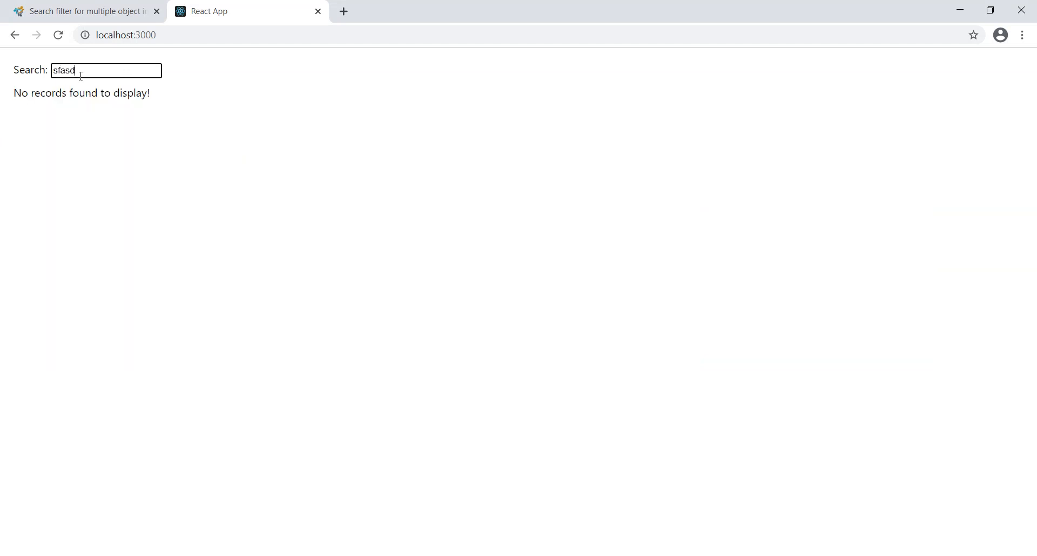
pyautogui.moveTo(135, 113)
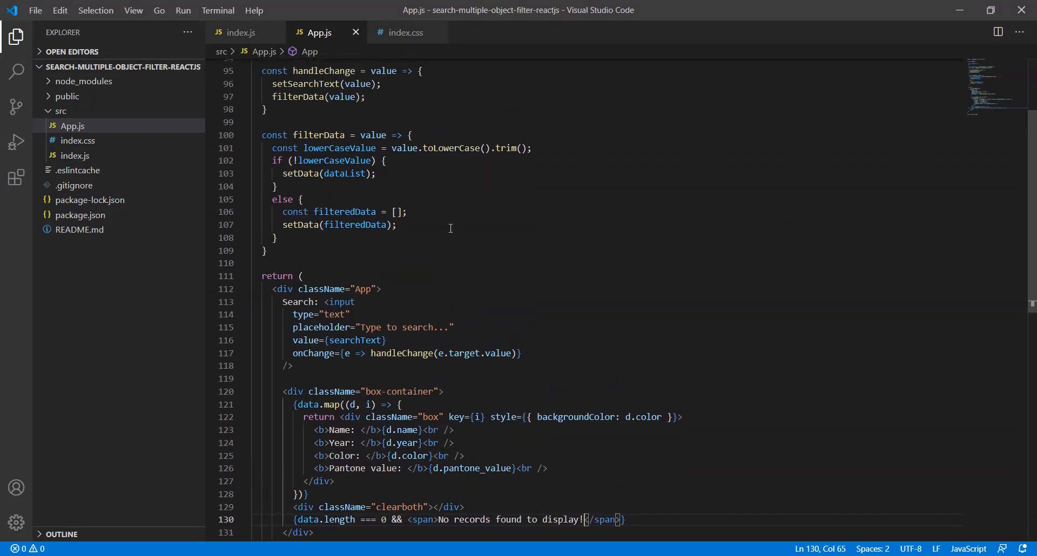
# - Set filteredData to dataList.filter(item => Object.keys(item)...) in the else block
pyautogui.click(397, 212)
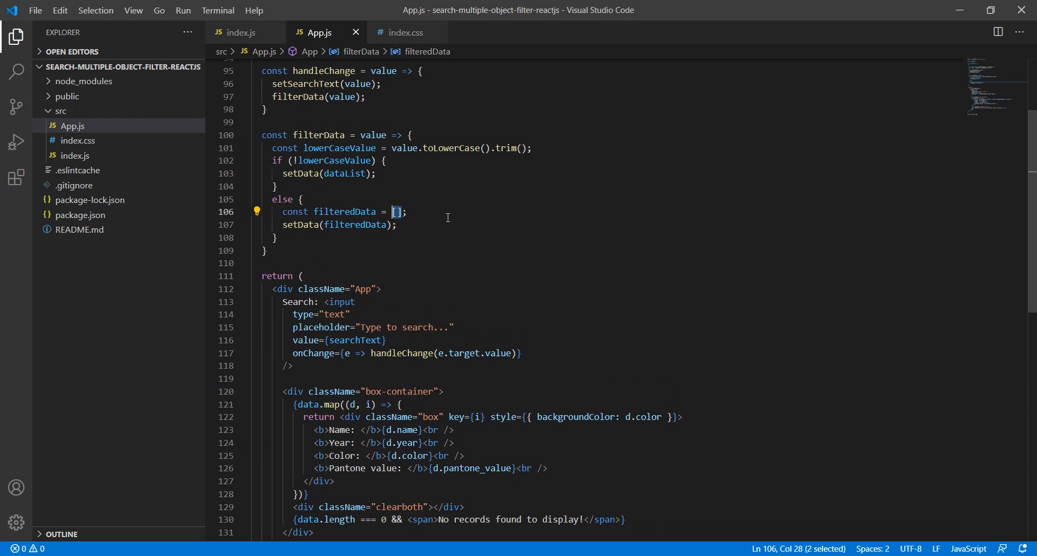
pyautogui.write('dataList.')
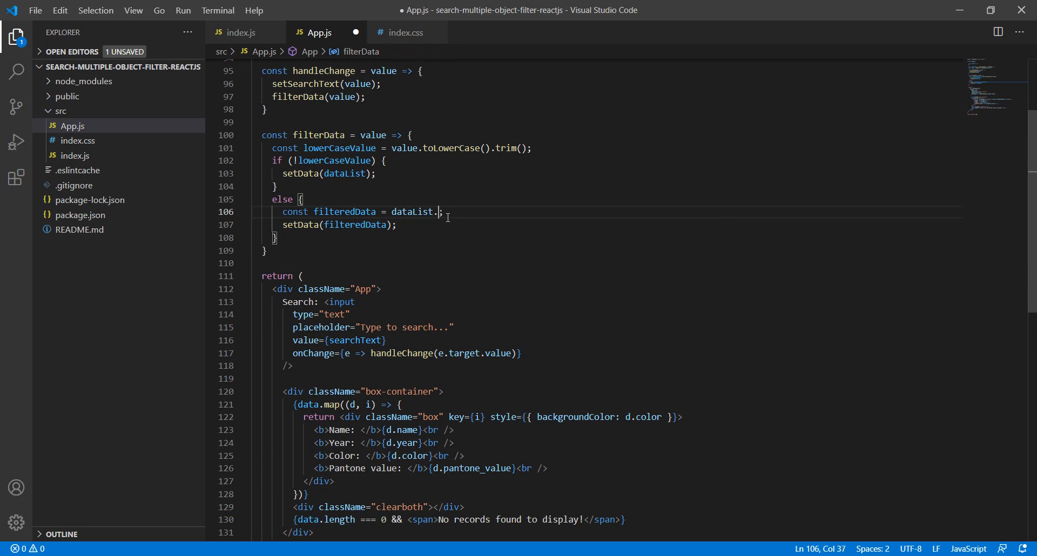
pyautogui.write('filter(')
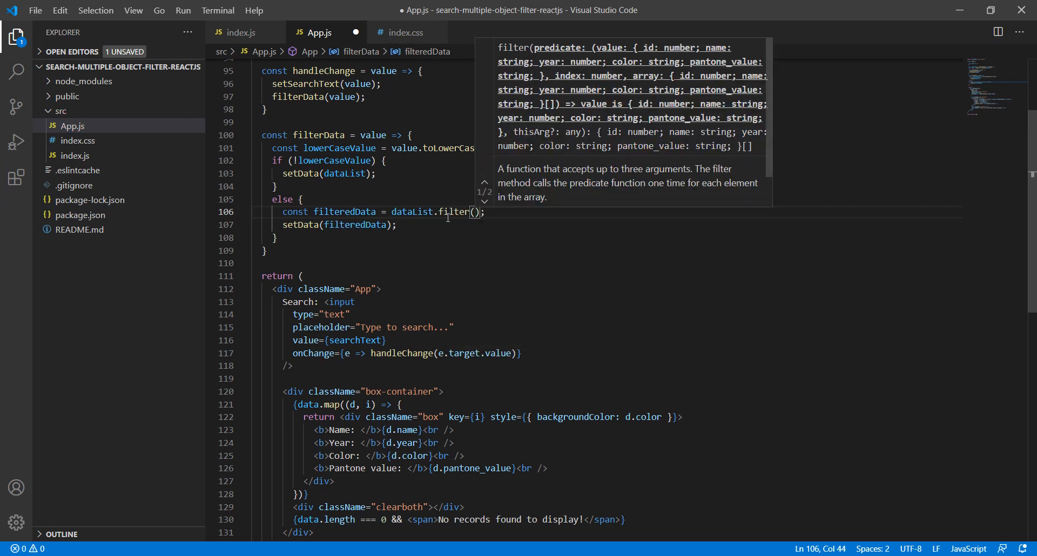
pyautogui.write('item => {')
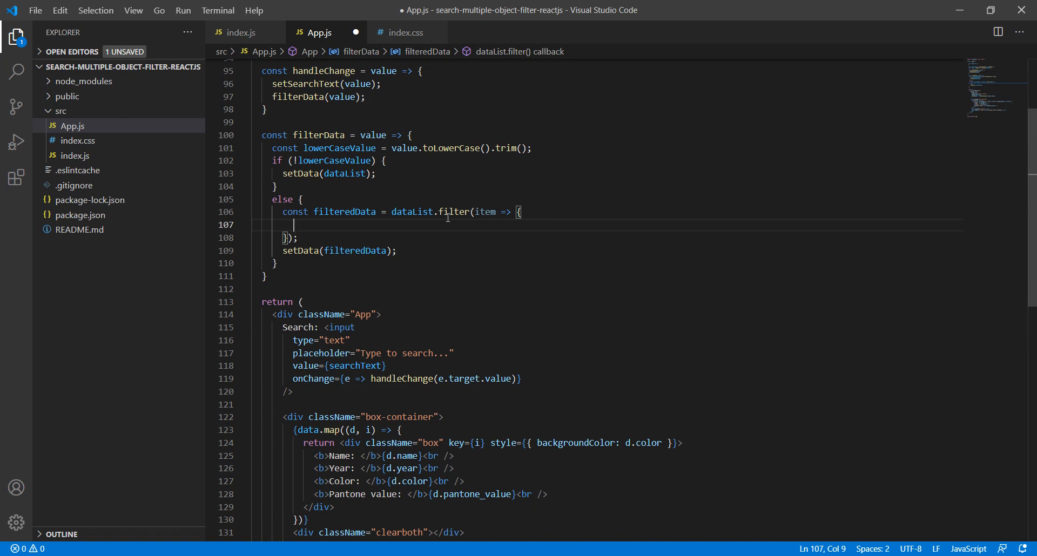
pyautogui.write('r')
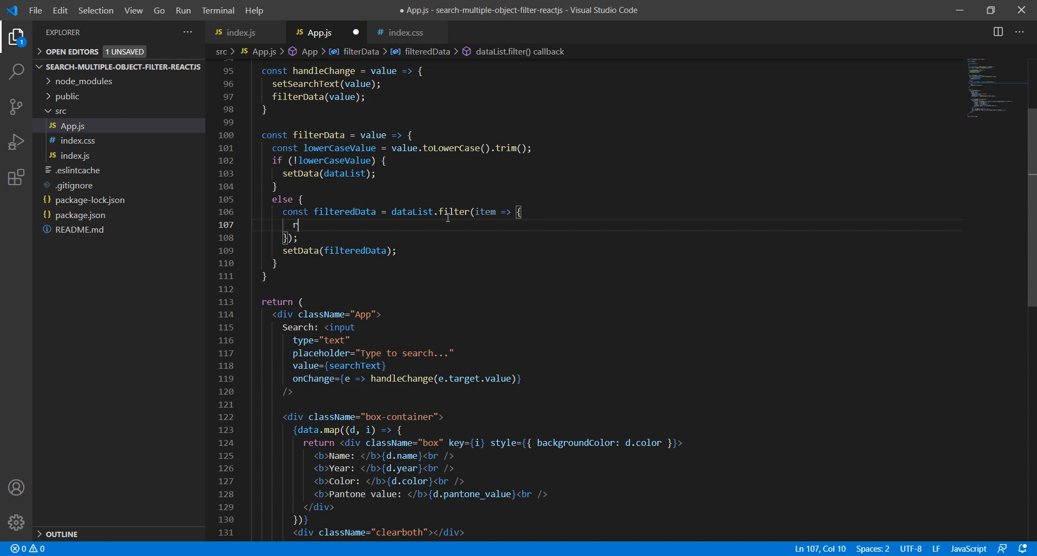
pyautogui.write('eturn')
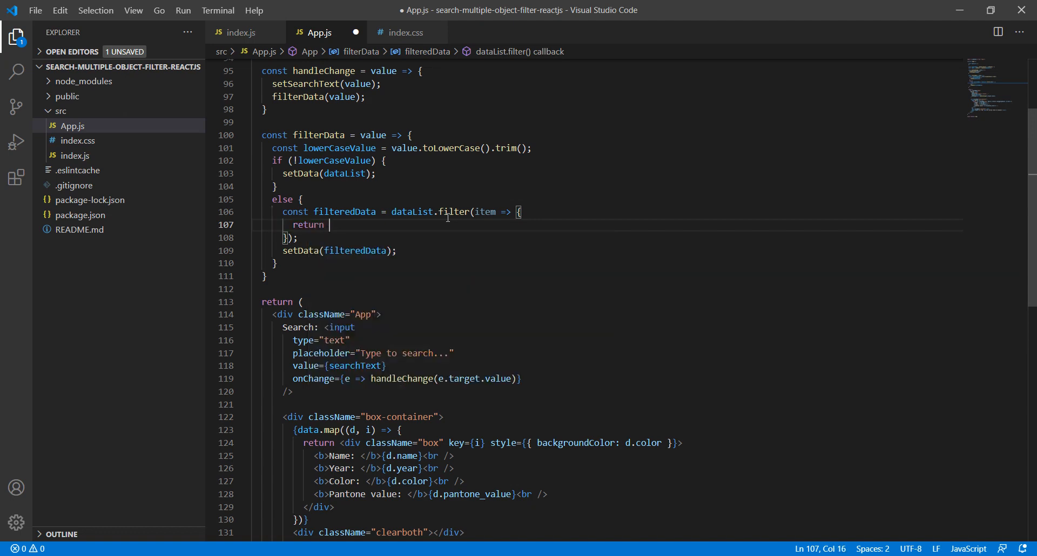
pyautogui.write('Obje')
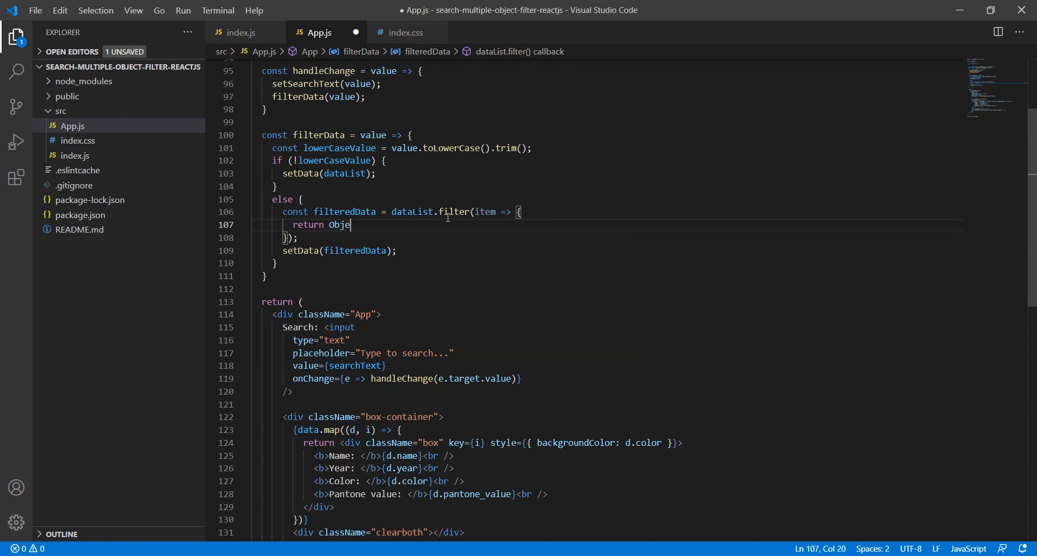
pyautogui.write('.ke')
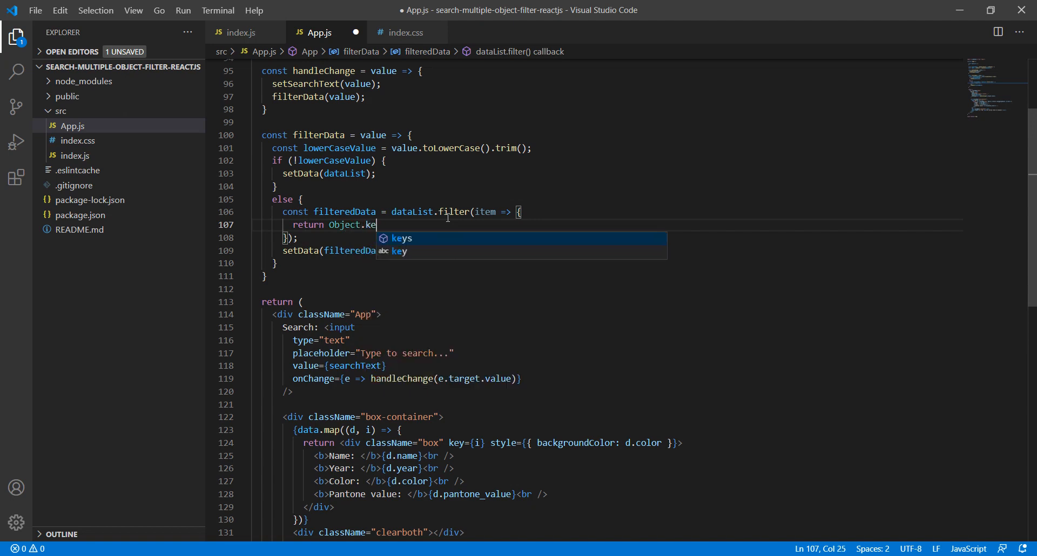
pyautogui.press('Tab')
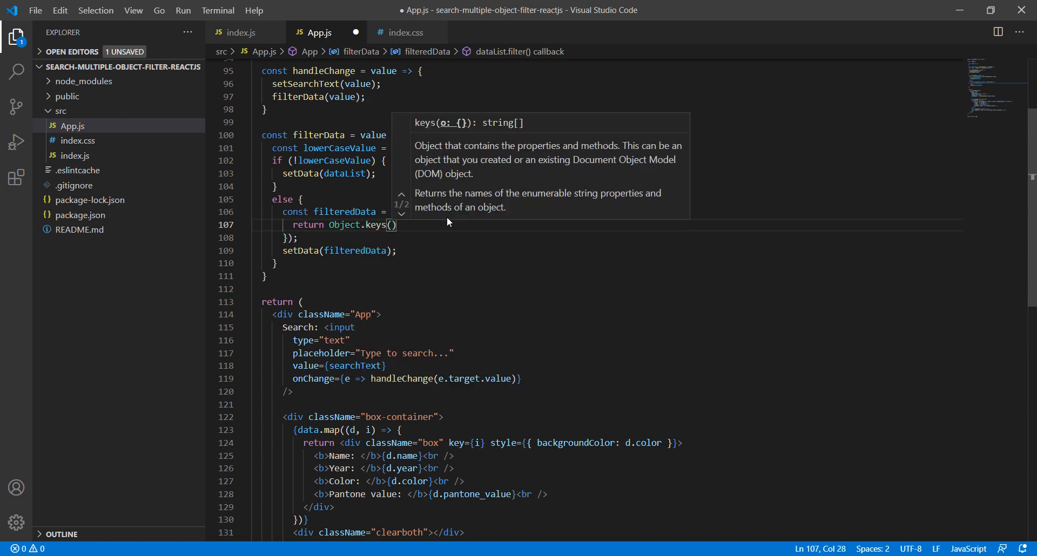
pyautogui.write('item')
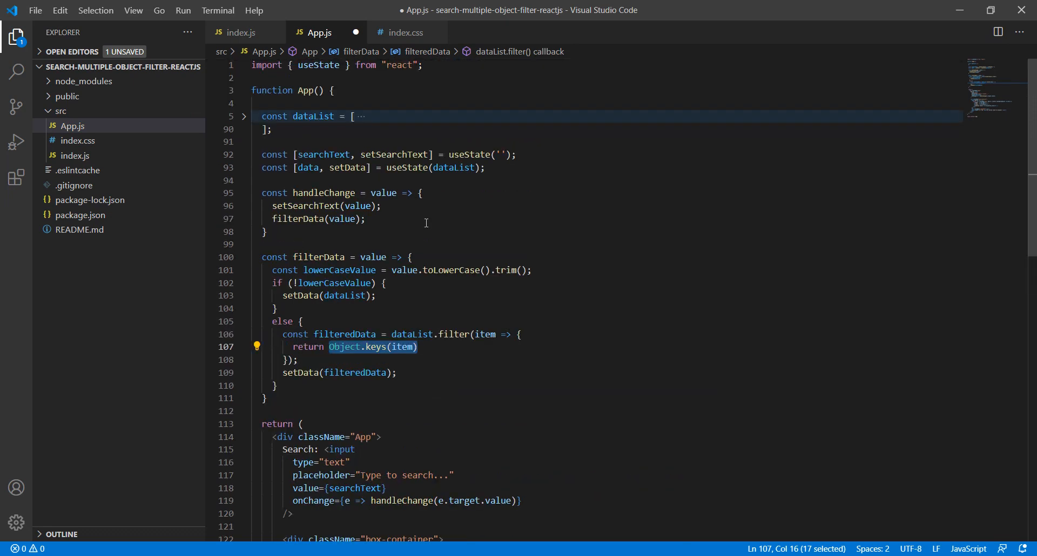
# - Check the dataList fields, then chain .some(key => item[key]...) onto Object.keys(item)
pyautogui.click(243, 117)
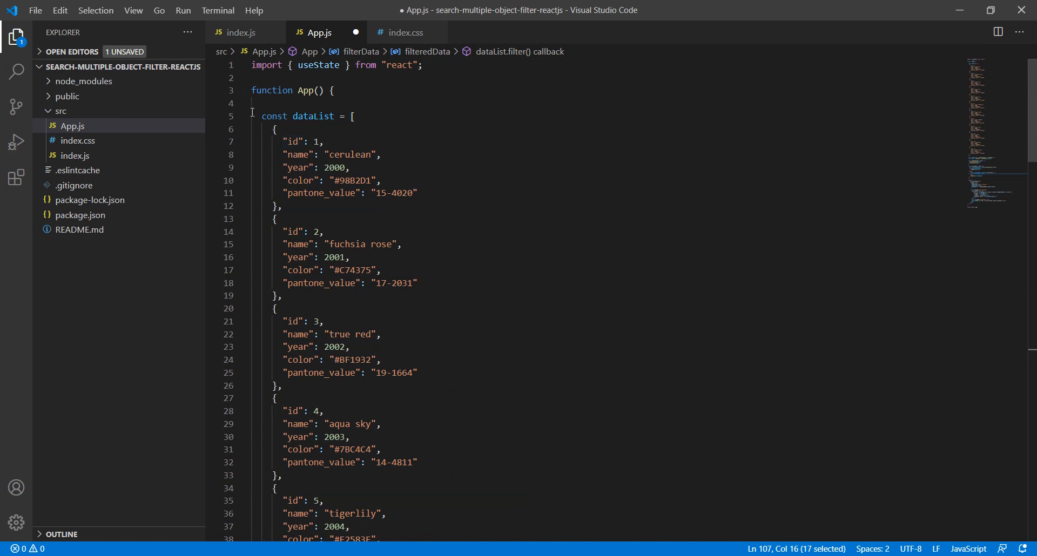
pyautogui.click(244, 116)
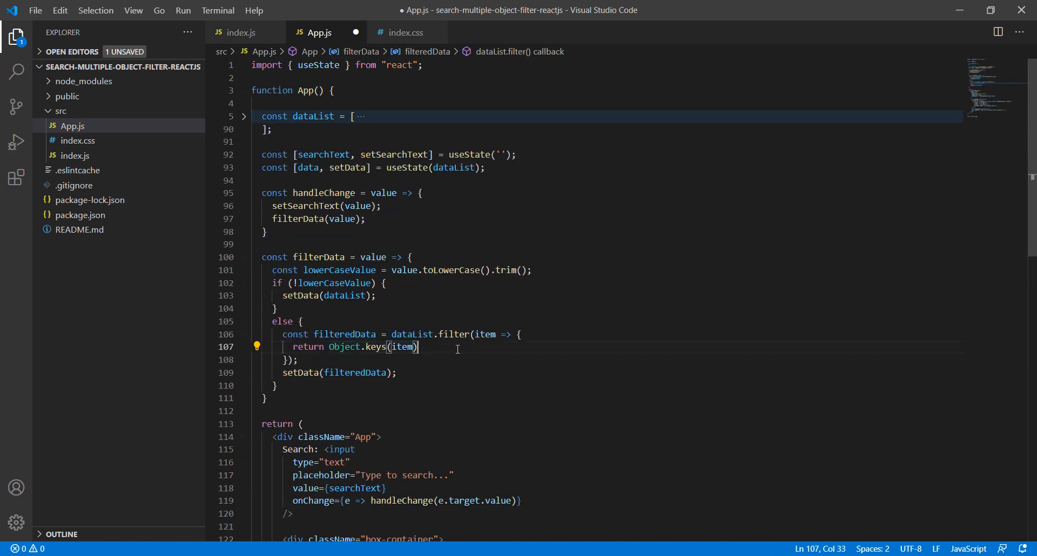
pyautogui.write('.')
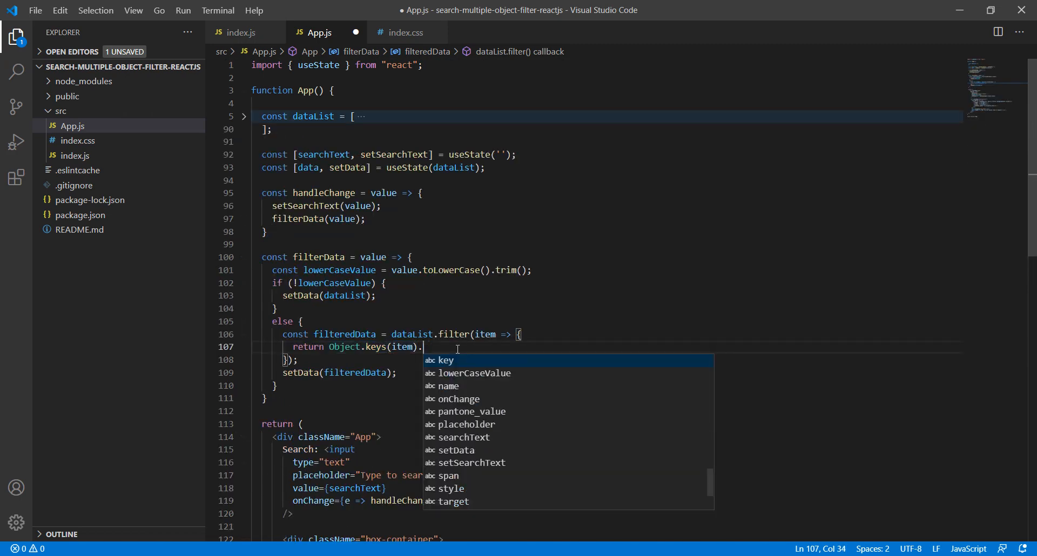
pyautogui.write('some')
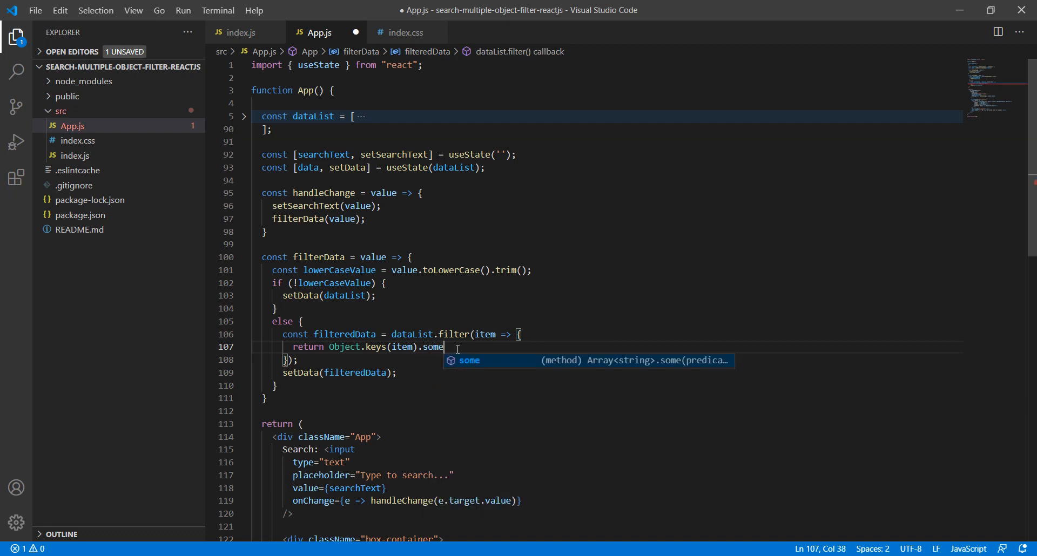
pyautogui.write('(')
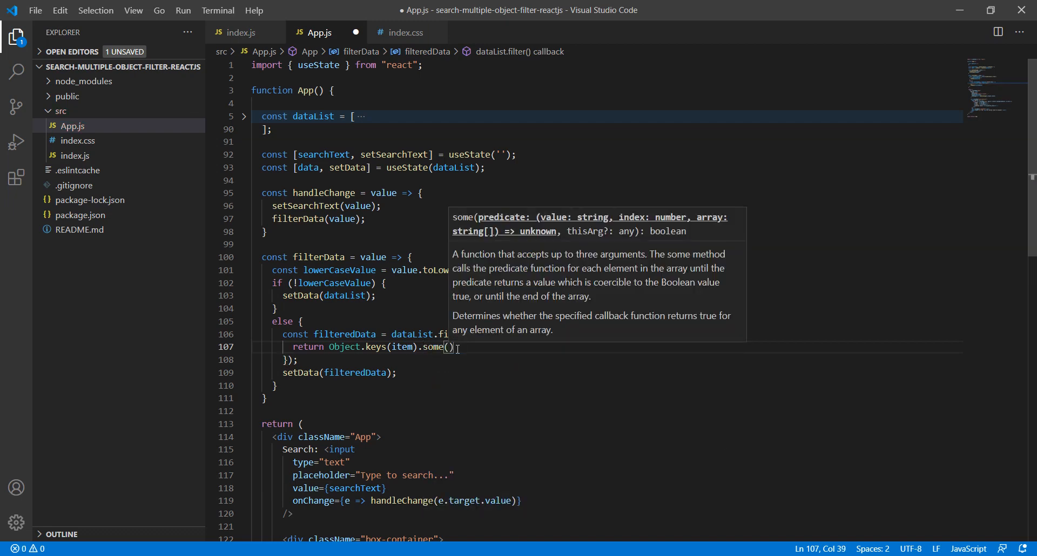
pyautogui.write('key => {')
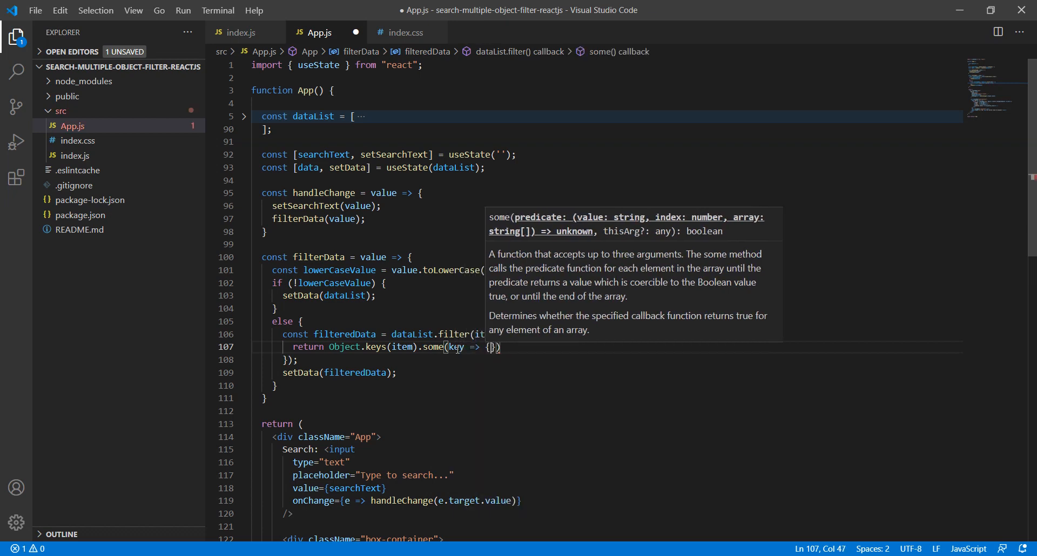
pyautogui.write('return i')
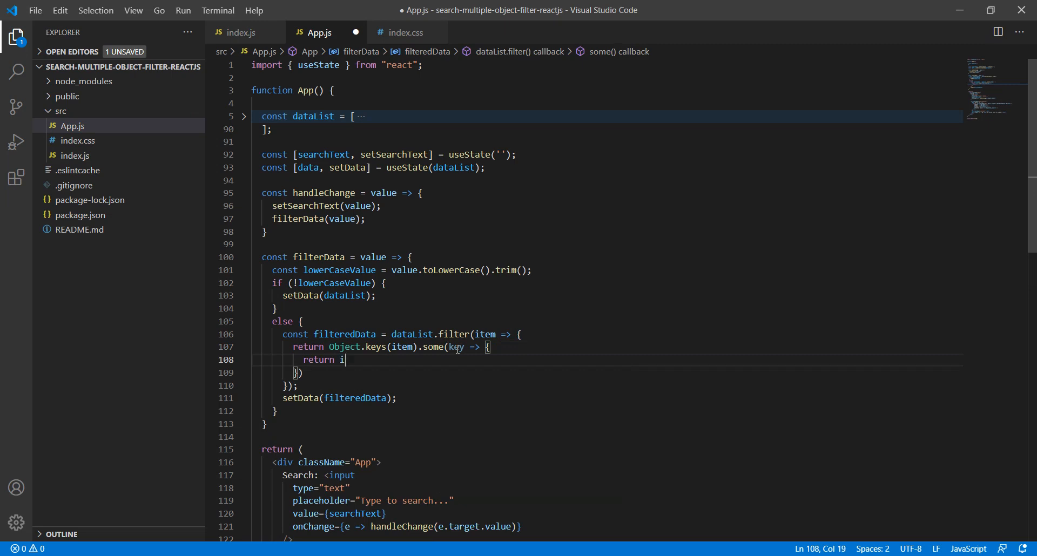
pyautogui.write('tem[]')
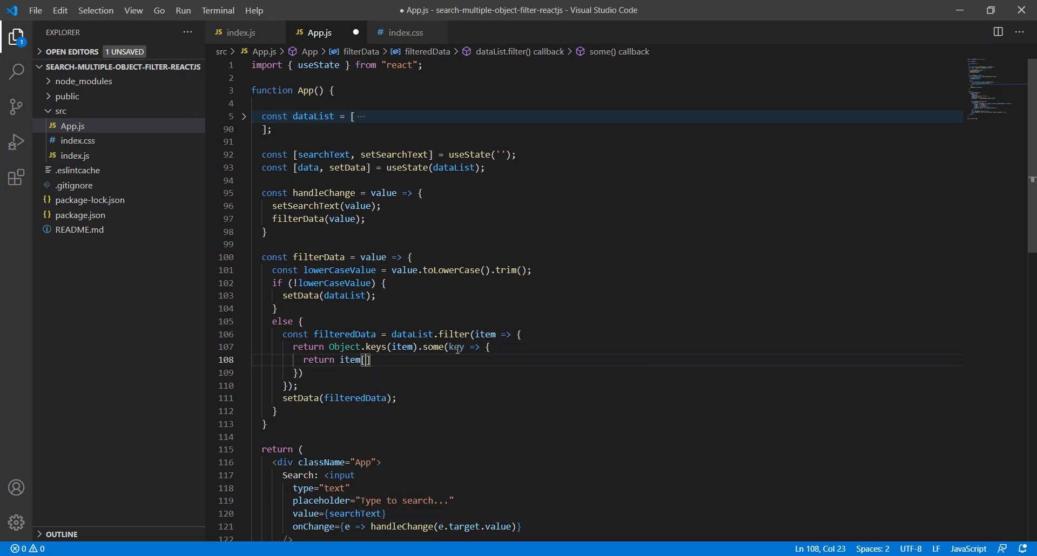
pyautogui.write('key')
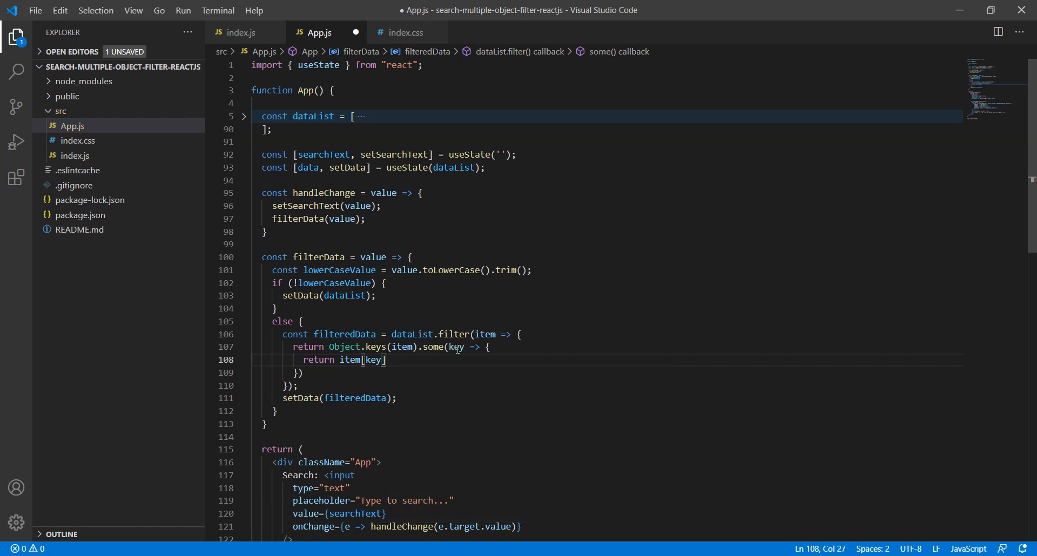
# - Complete the test as item[key].toString().toLowerCase().includes(lowerCaseValue)
pyautogui.write('.')
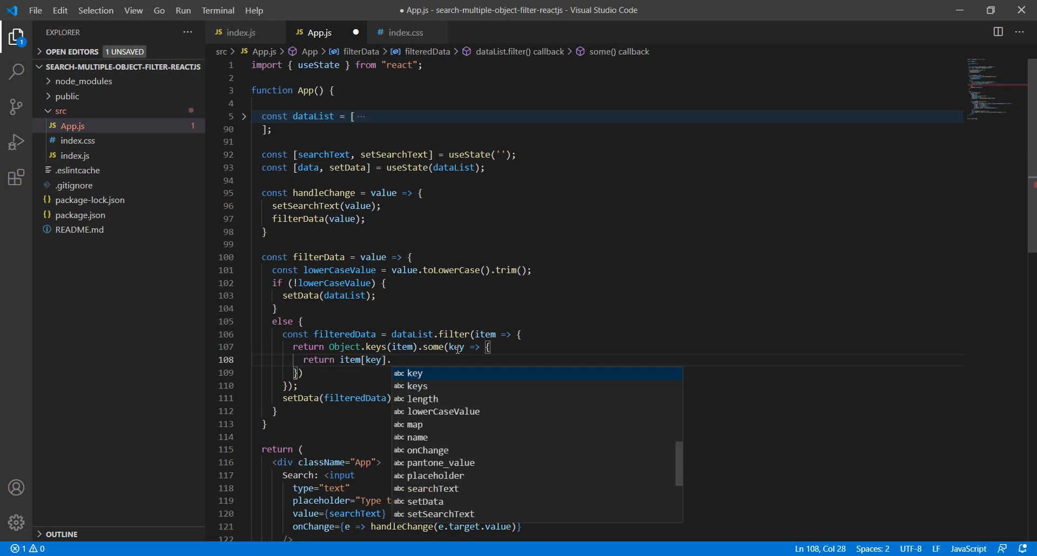
pyautogui.write('.toSt')
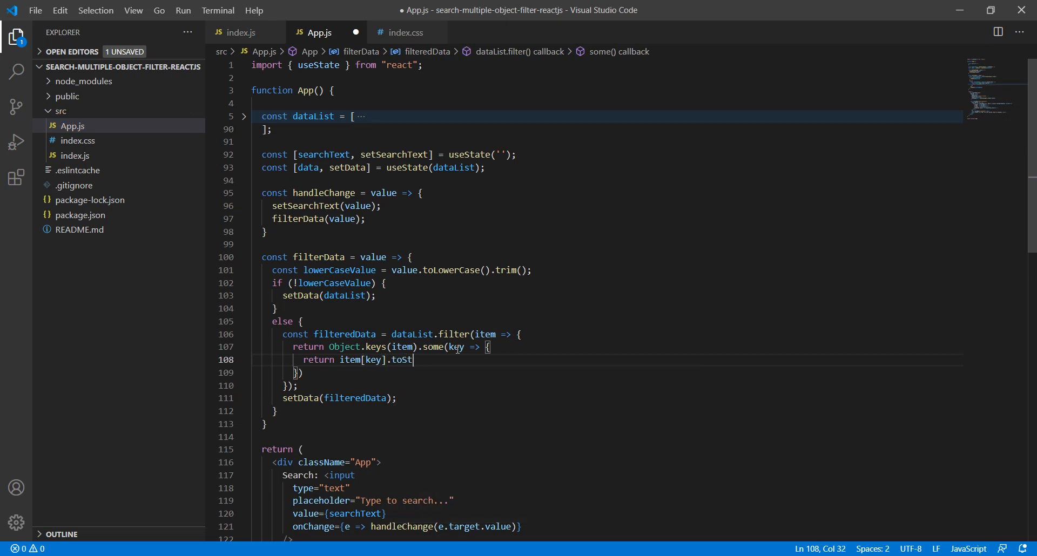
pyautogui.write('r')
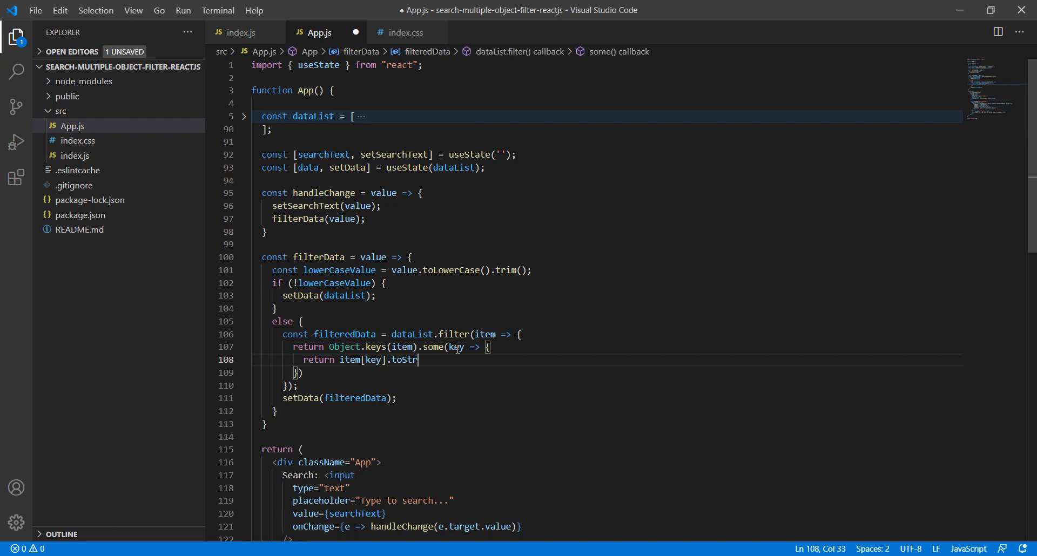
pyautogui.write('ing()')
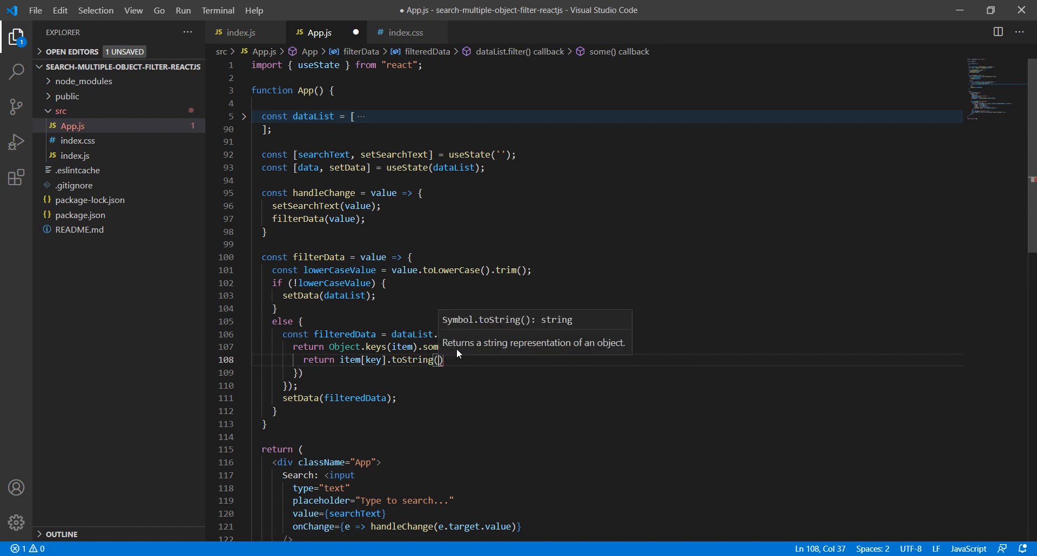
pyautogui.write('.toLowerCase(')
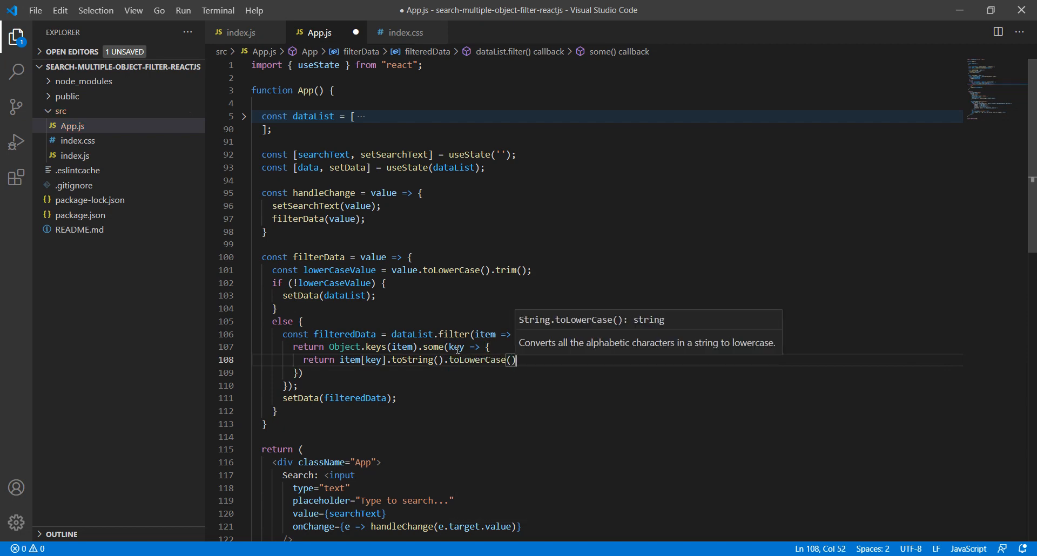
pyautogui.write('.inc')
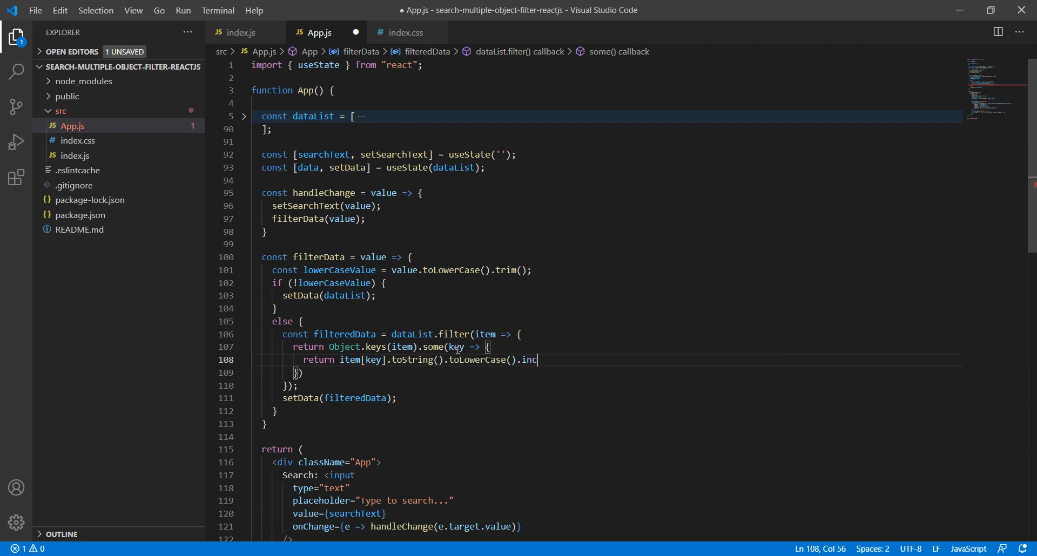
pyautogui.write('udes(')
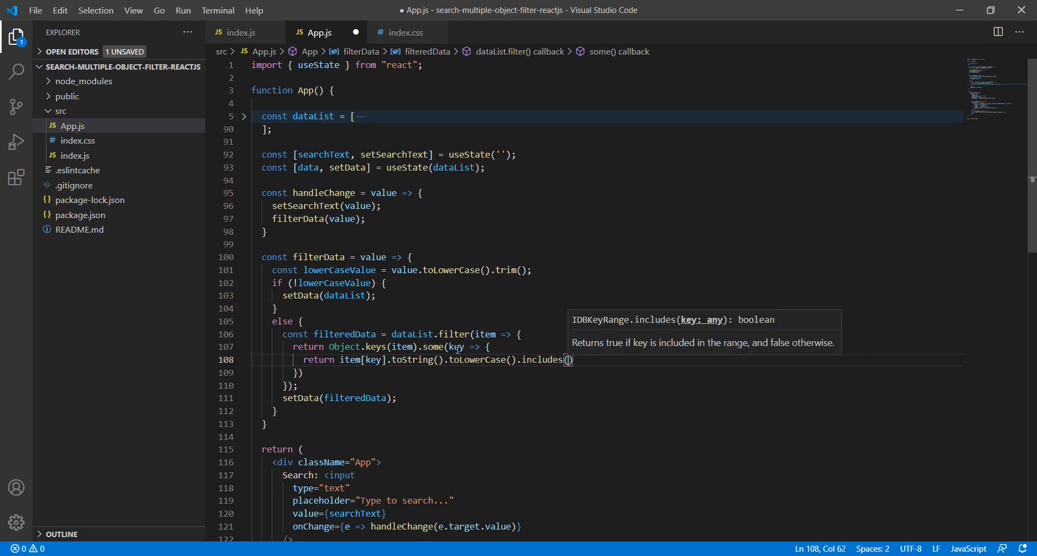
pyautogui.write('low')
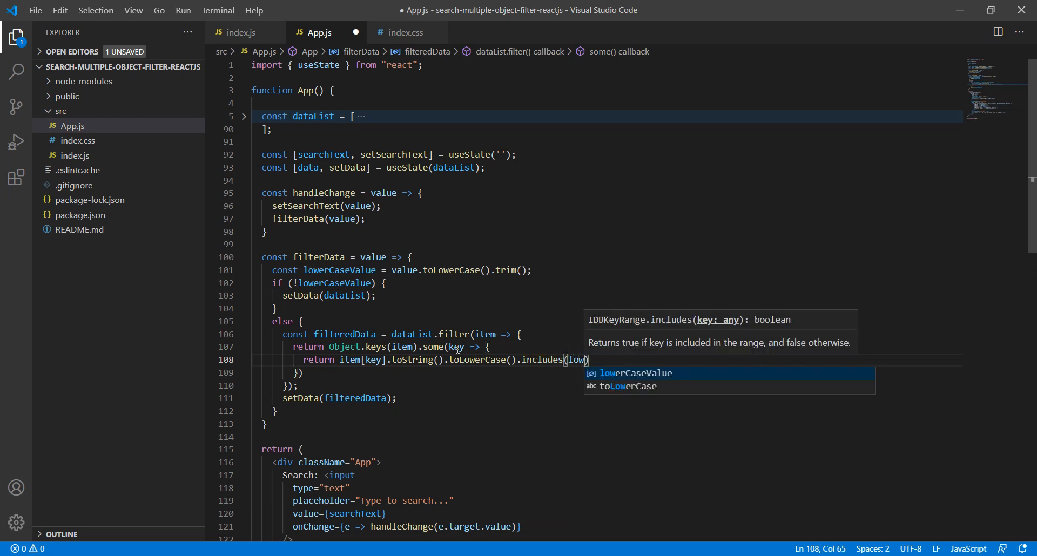
pyautogui.press('Tab')
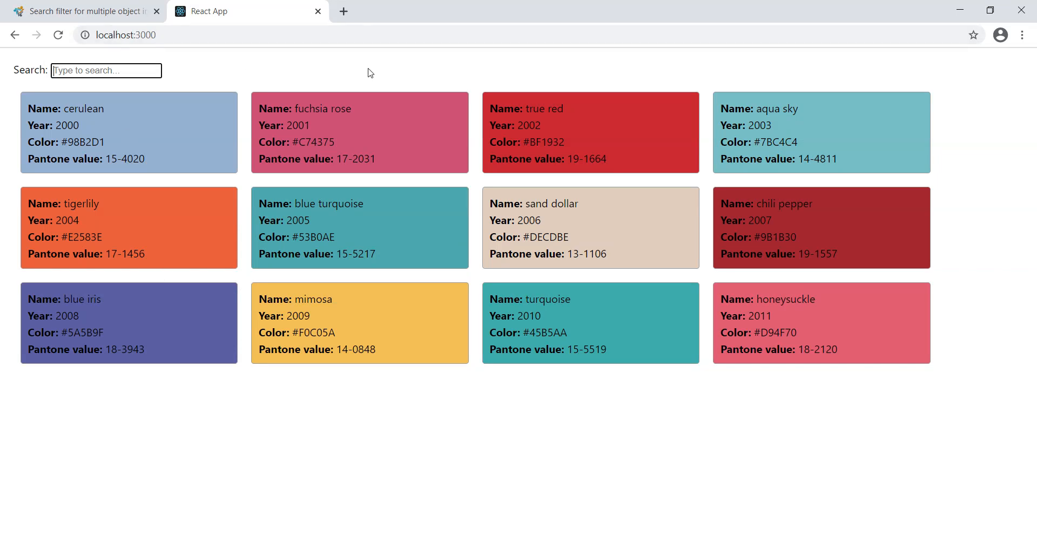
pyautogui.write('blue ir')
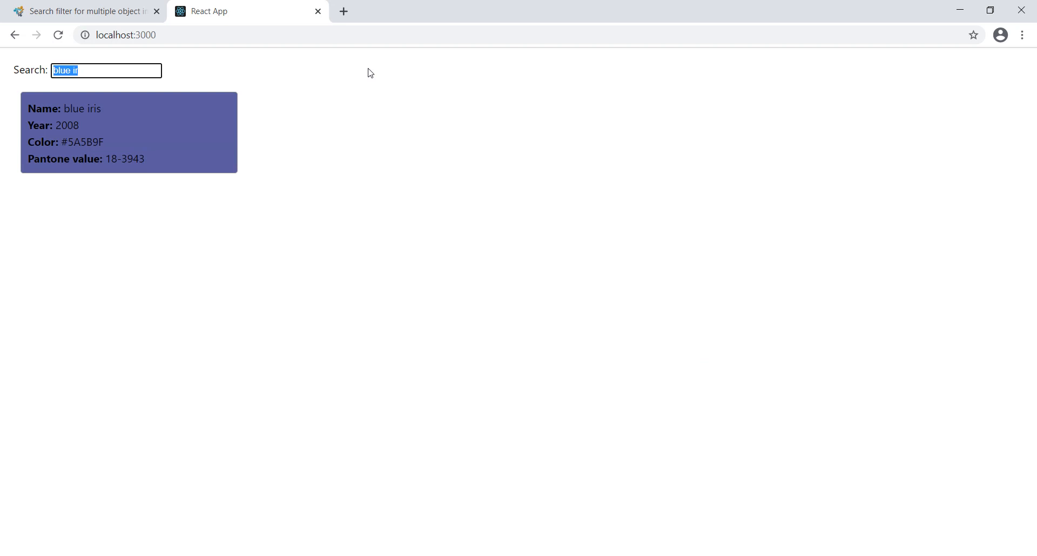
pyautogui.press('ctrl+a')
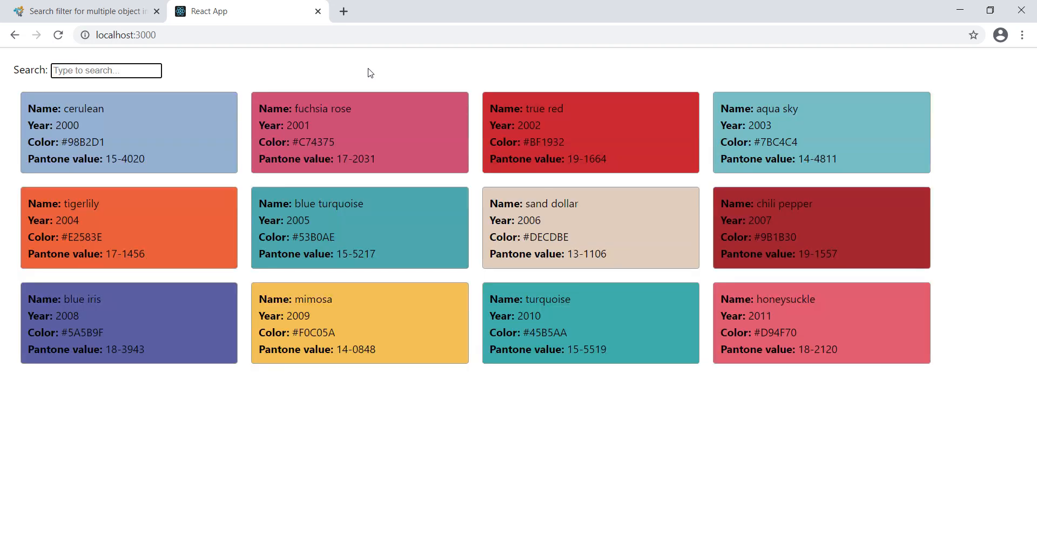
pyautogui.write('2001')
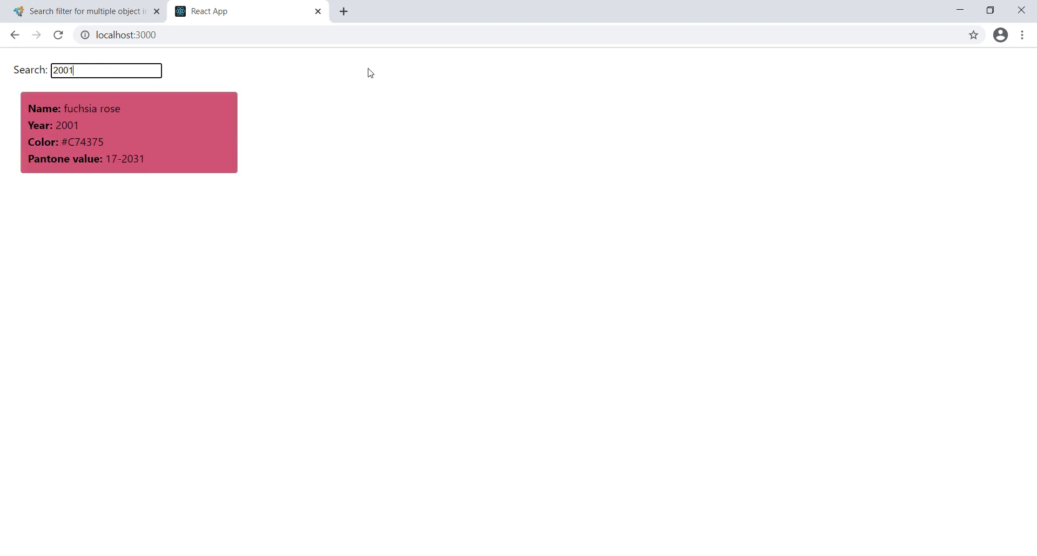
pyautogui.click(106, 70)
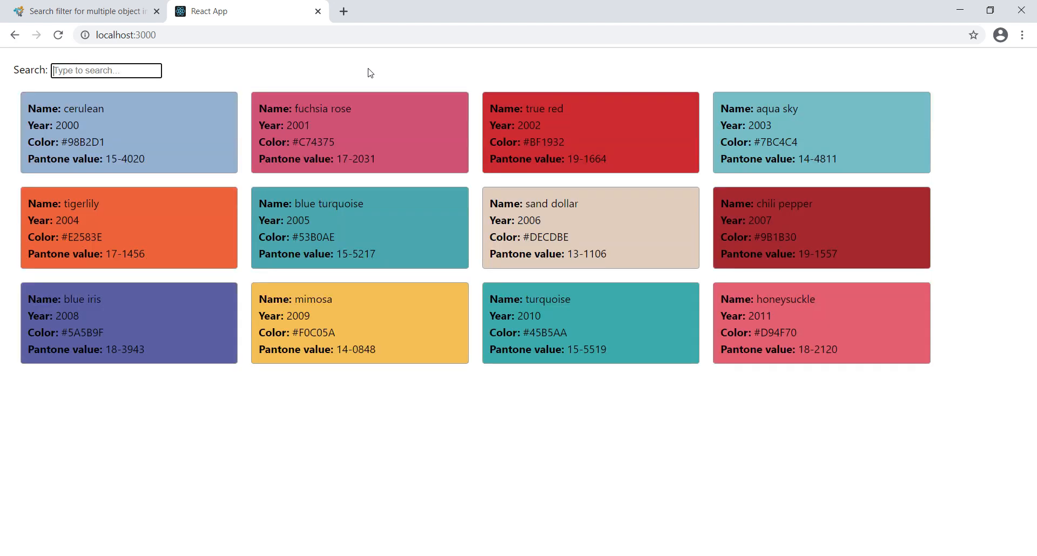
pyautogui.write('#')
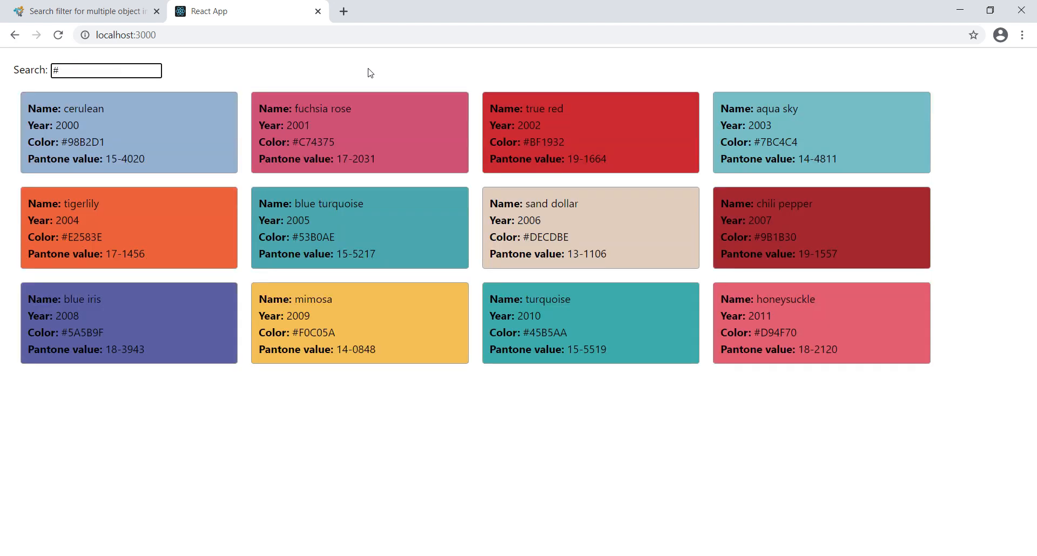
pyautogui.write('c')
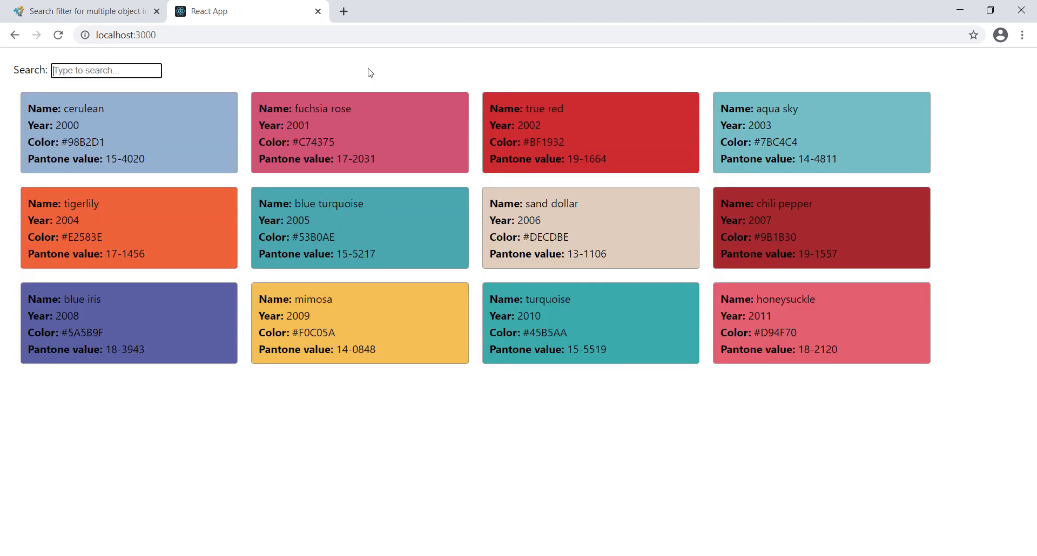
pyautogui.moveTo(519, 226)
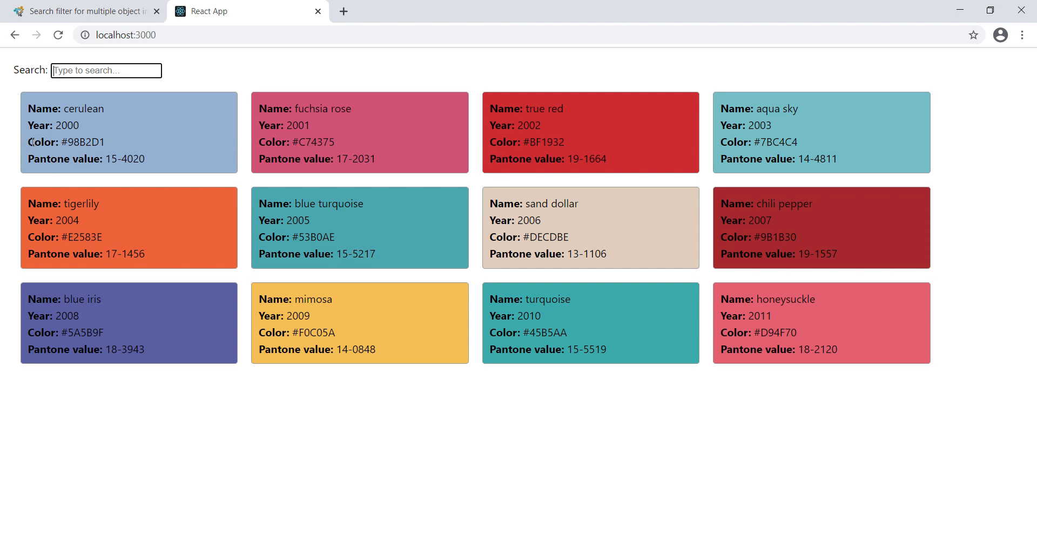
pyautogui.doubleClick(40, 141)
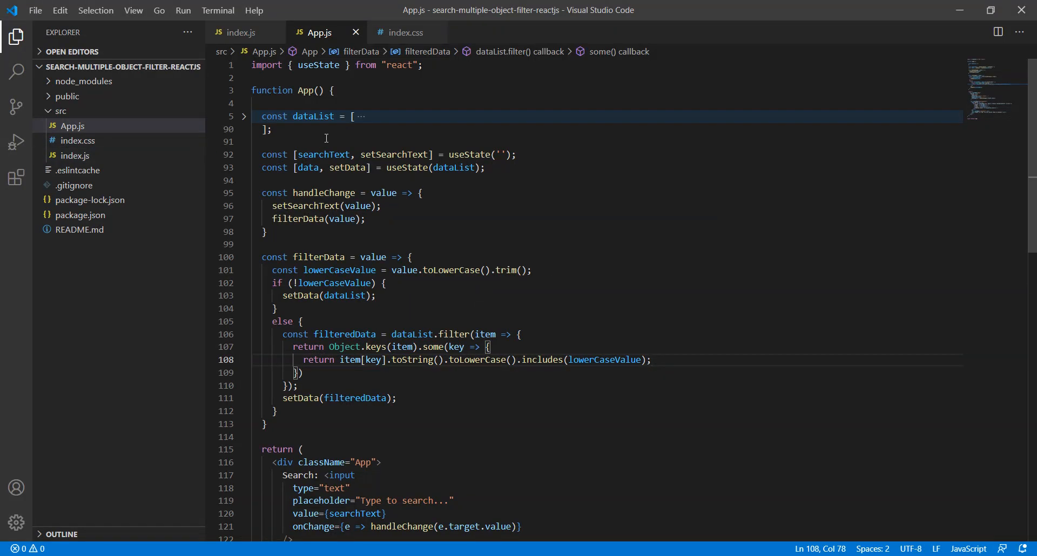
# - Check the record field names in dataList, then declare const excludeColumns = [''] below the state lines
pyautogui.click(244, 117)
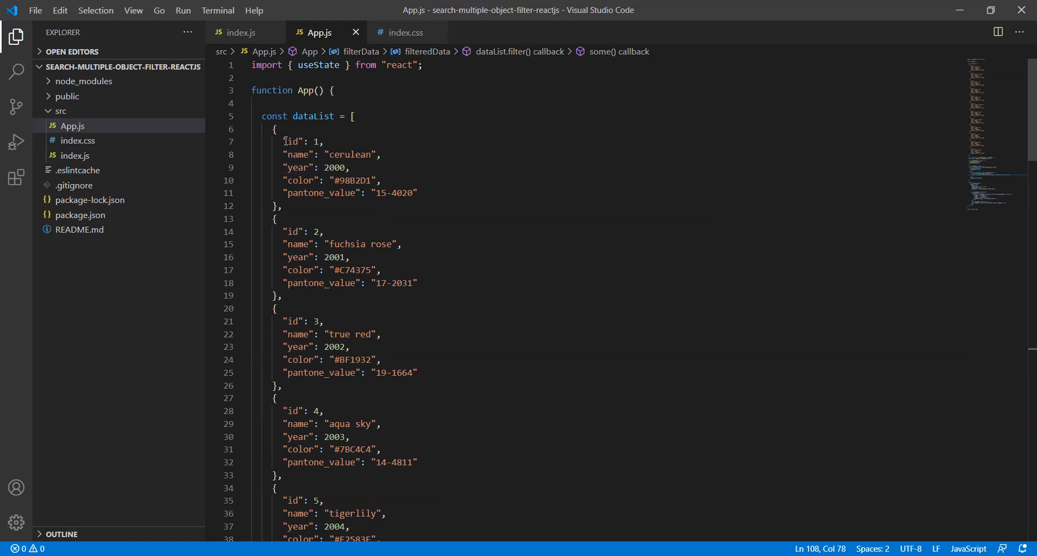
pyautogui.moveTo(283, 141); pyautogui.dragTo(322, 140)
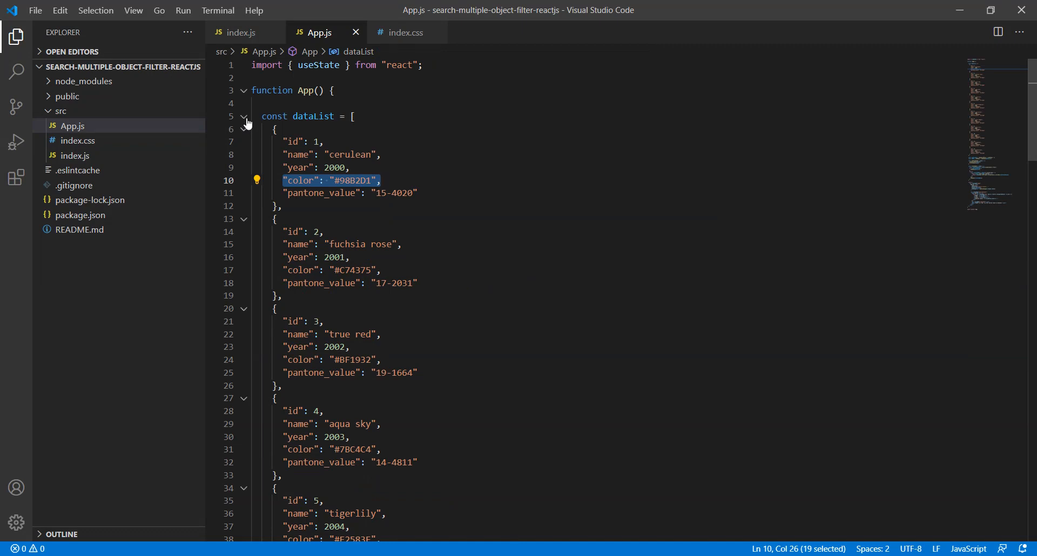
pyautogui.click(244, 116)
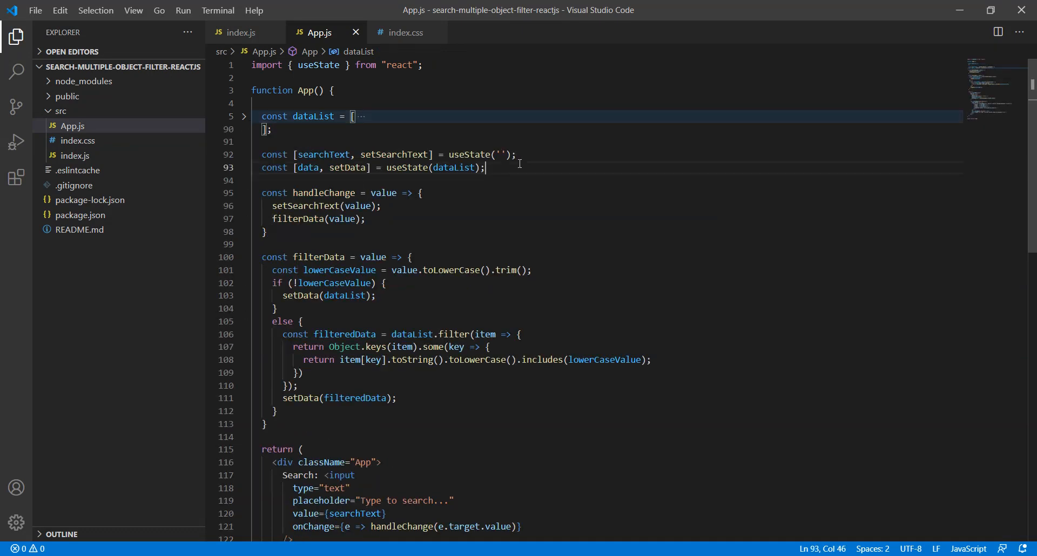
pyautogui.write('co')
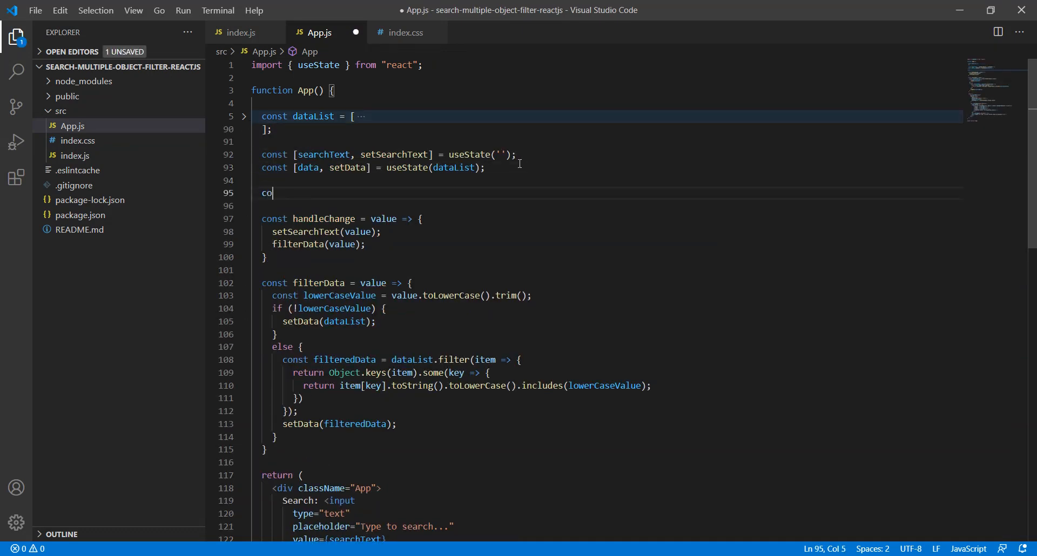
pyautogui.write('nst')
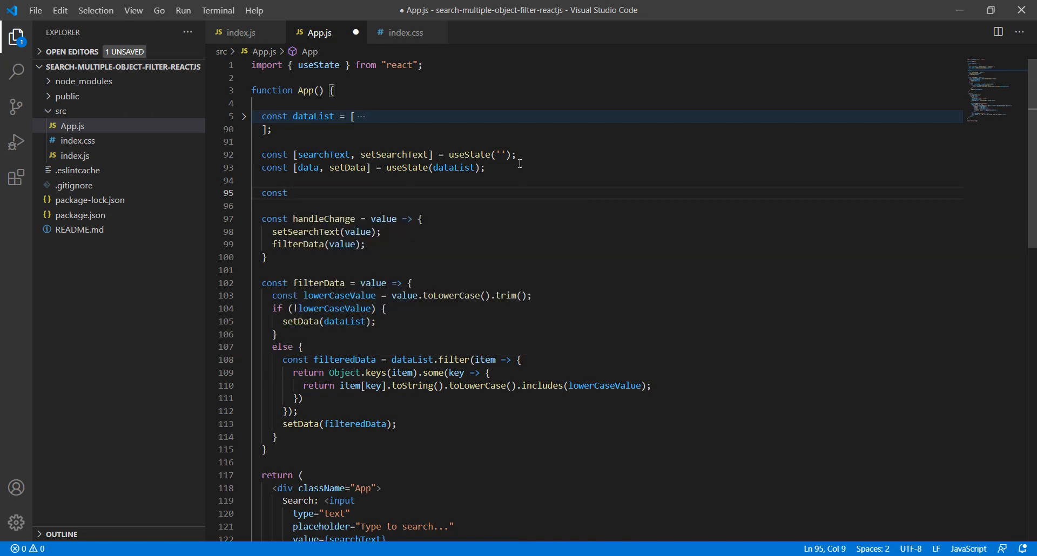
pyautogui.write('exclude')
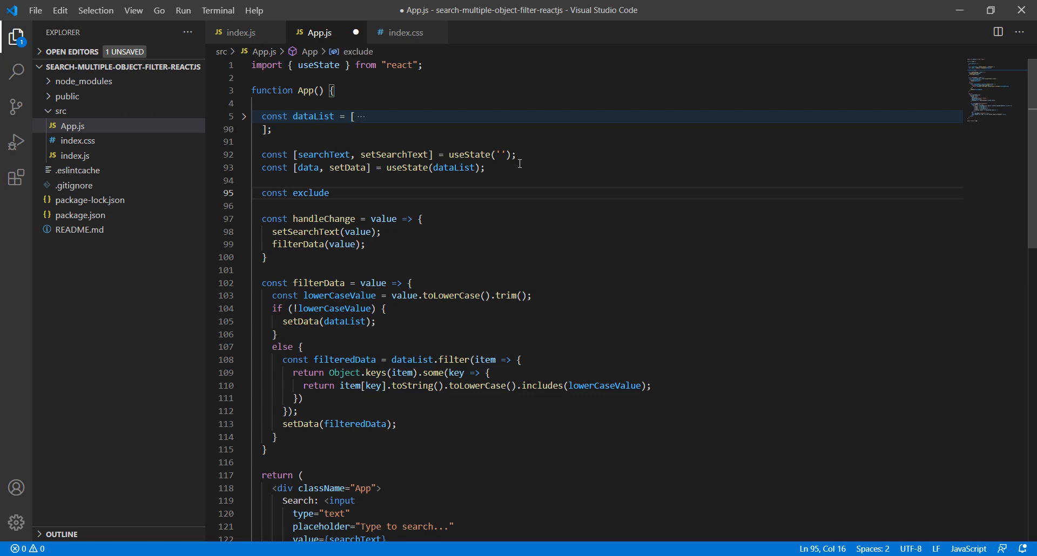
pyautogui.write('Columns')
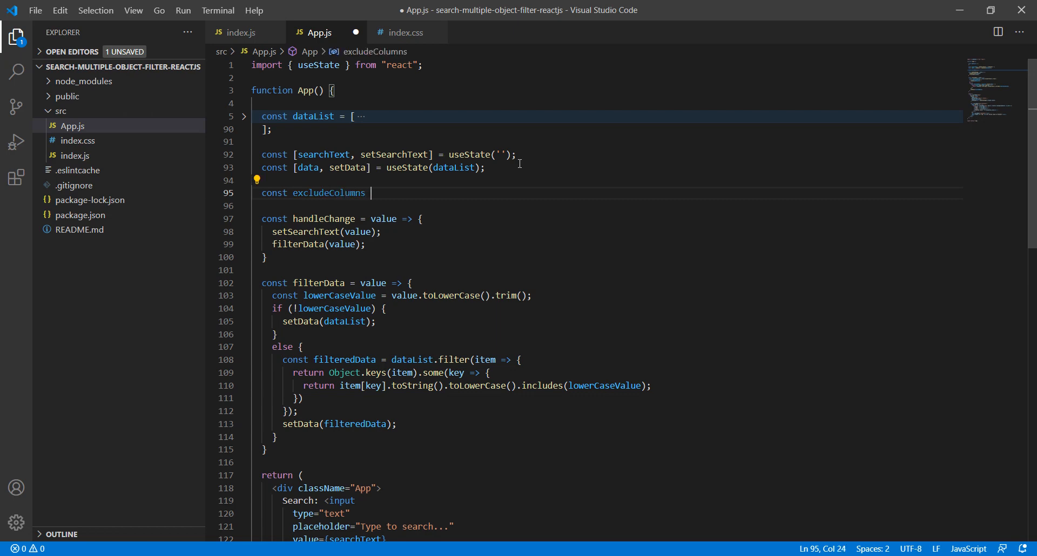
pyautogui.write("= ['']")
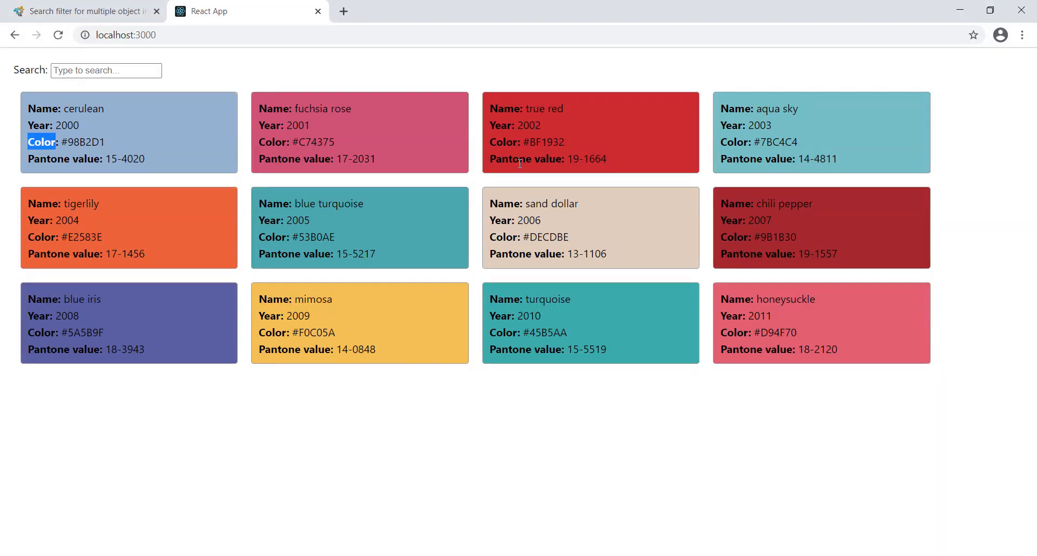
pyautogui.moveTo(84, 136)
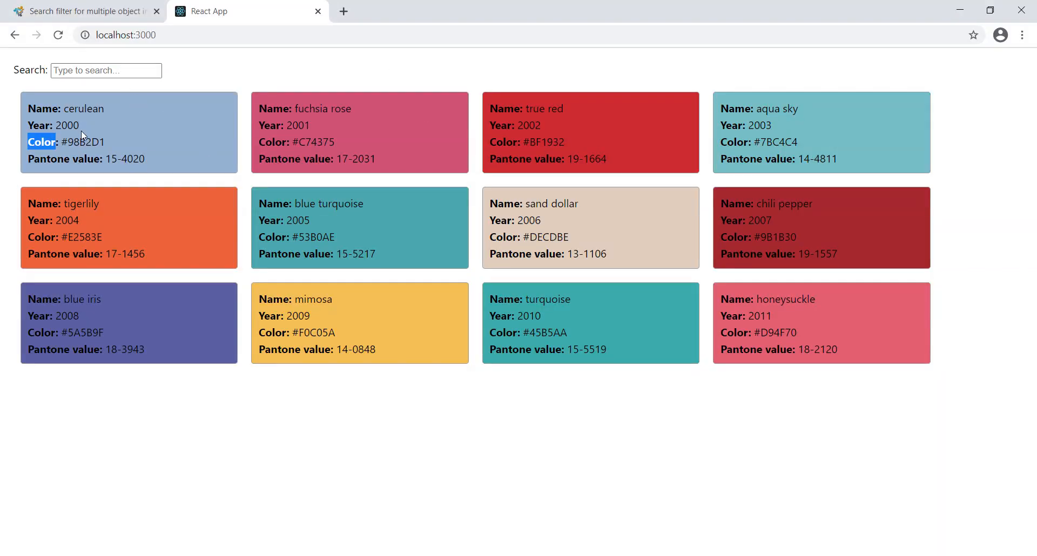
pyautogui.moveTo(217, 190)
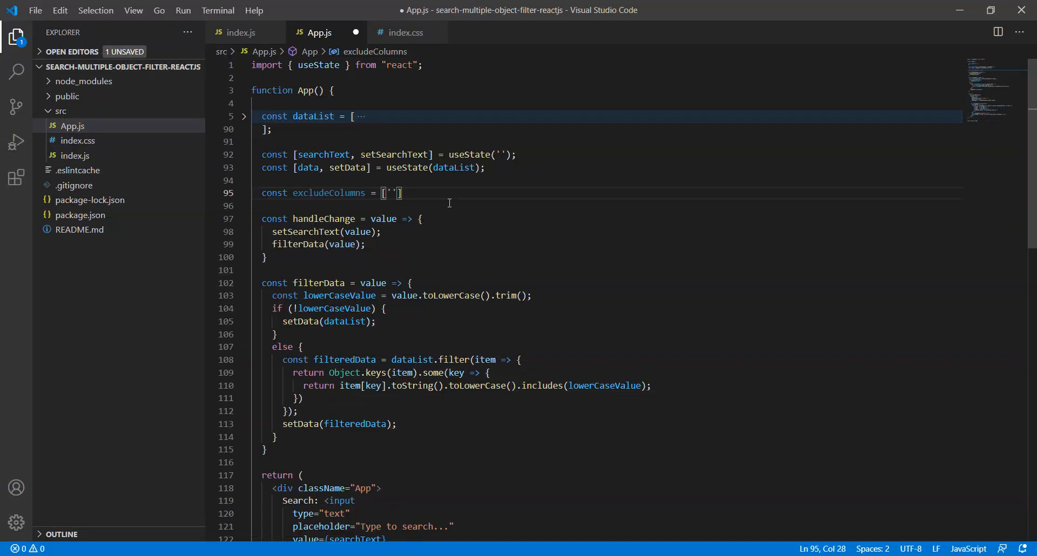
# - Declare excludeColumns as ['id', 'color'] and save App.js
pyautogui.write("id', 'c")
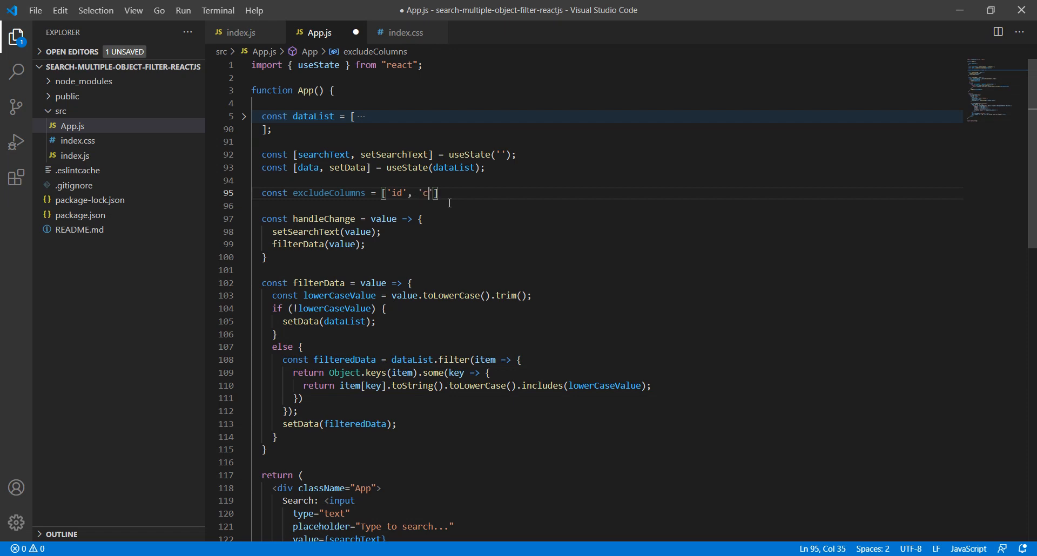
pyautogui.write('o')
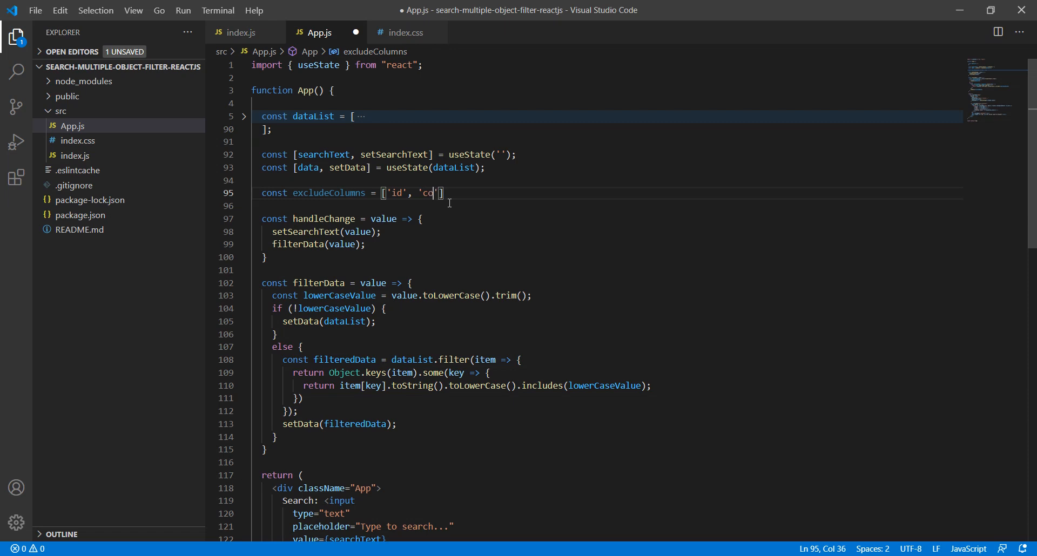
pyautogui.write('lor];')
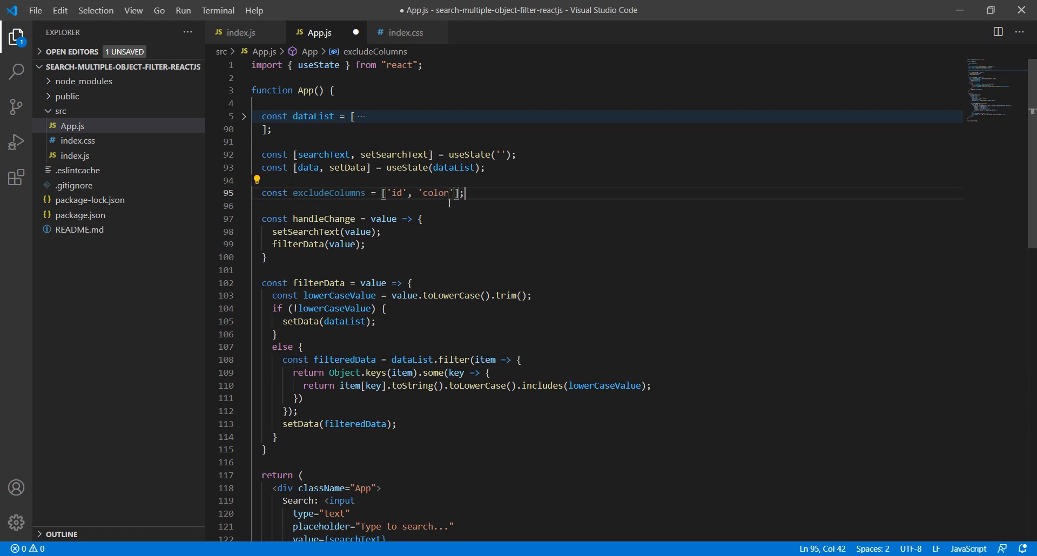
pyautogui.press('ctrl+s')
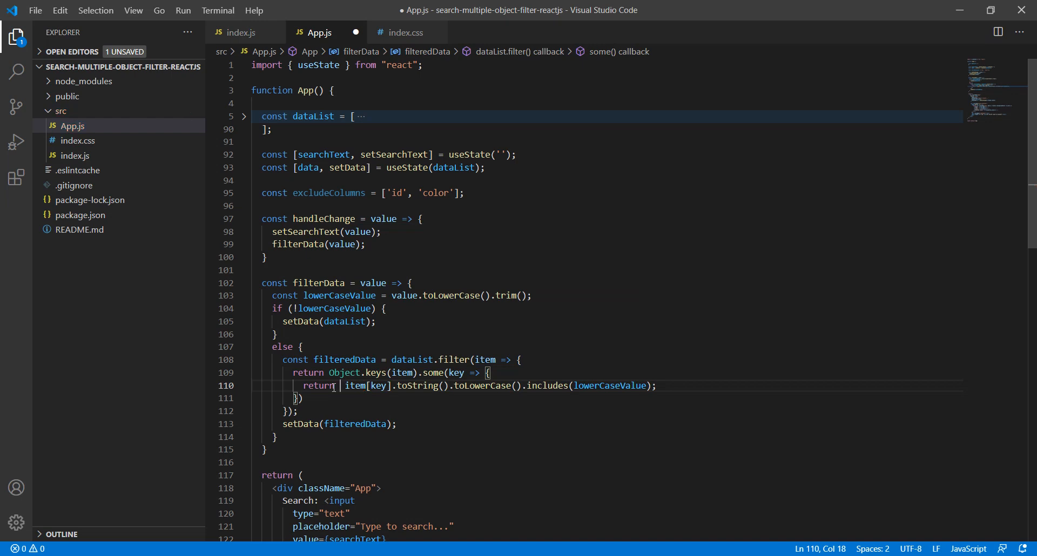
# - Start the ternary excludeColumns.includes(key) ? false : in the some() filter callback
pyautogui.write('excludeColumns.')
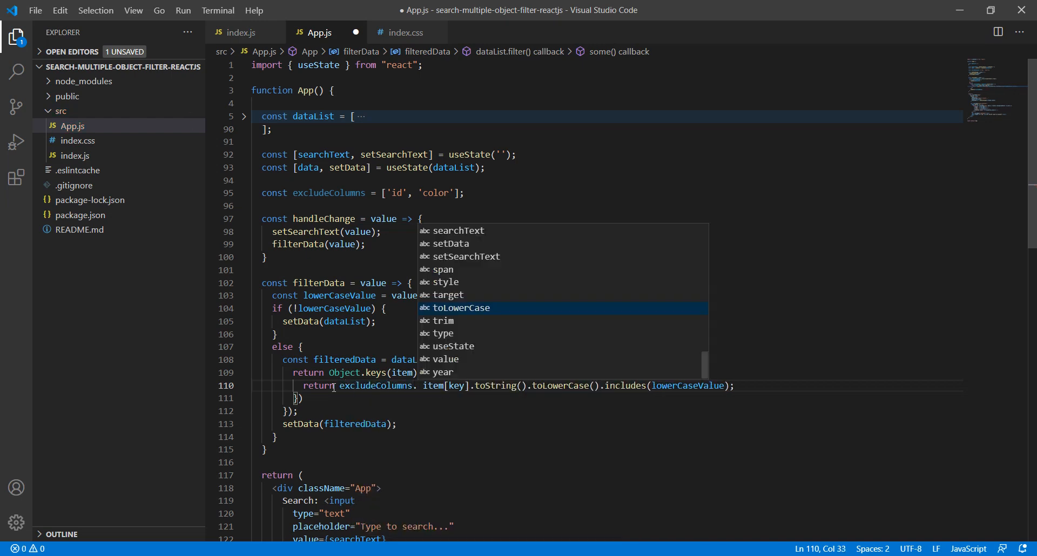
pyautogui.write('in')
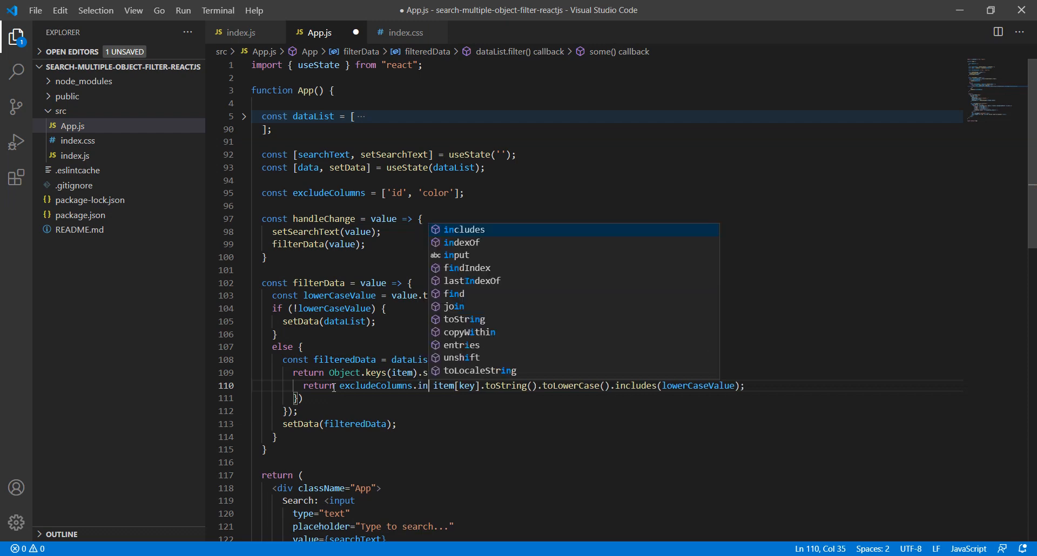
pyautogui.write('includes(key) ?')
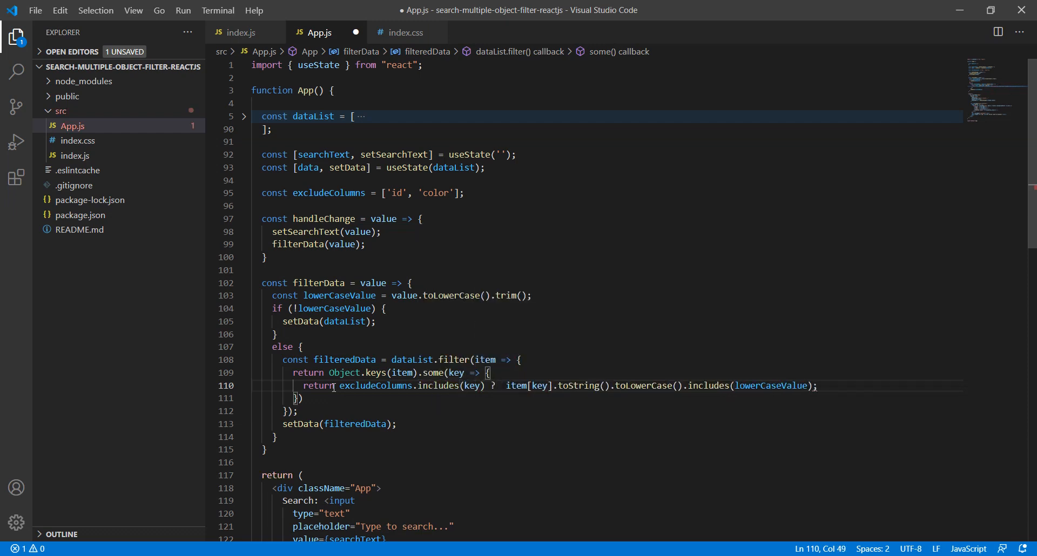
pyautogui.write('false:')
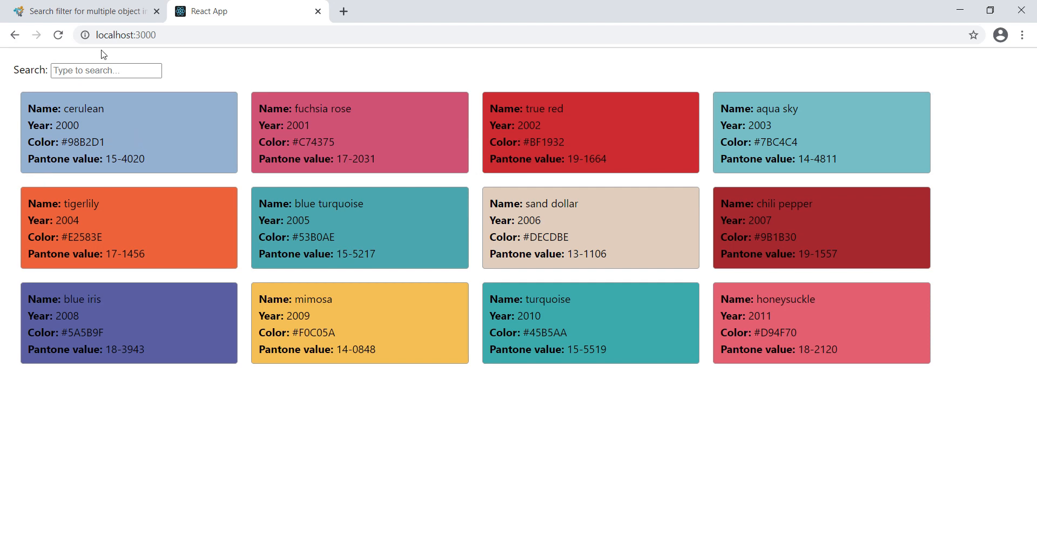
# - Test '#' in the browser, then trim excludeColumns to ['id'] and save
pyautogui.write('#')
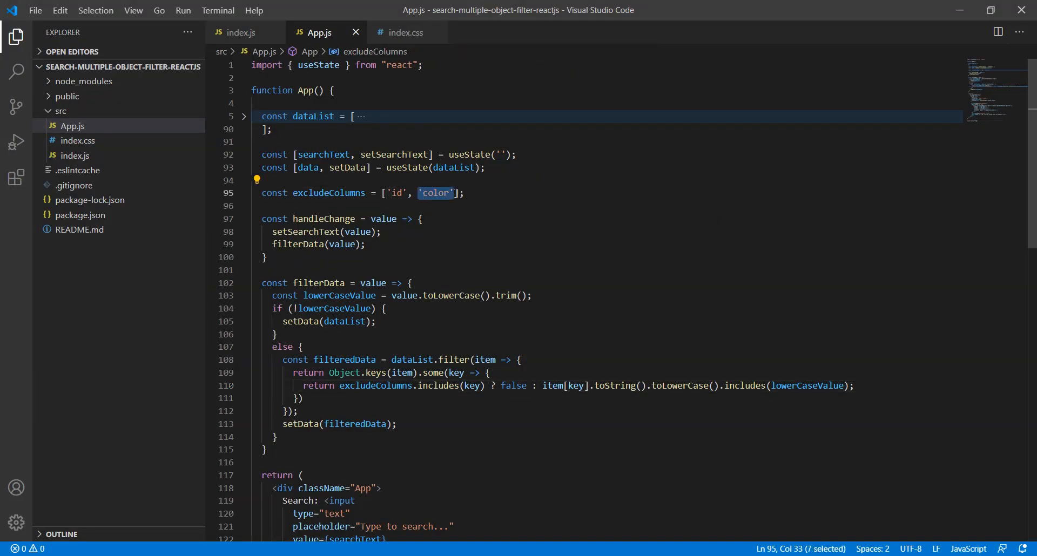
pyautogui.press('Delete')
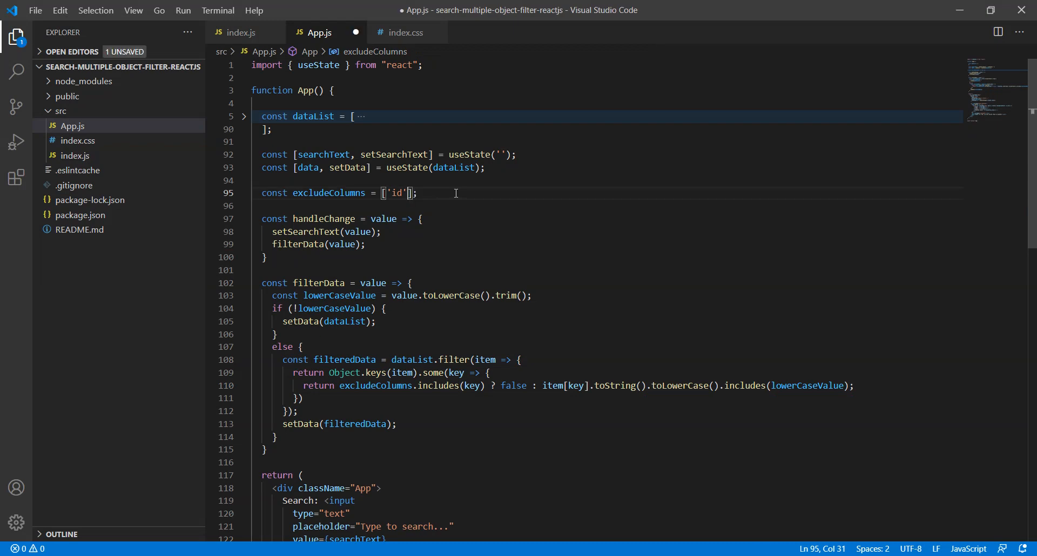
pyautogui.press('ctrl+s')
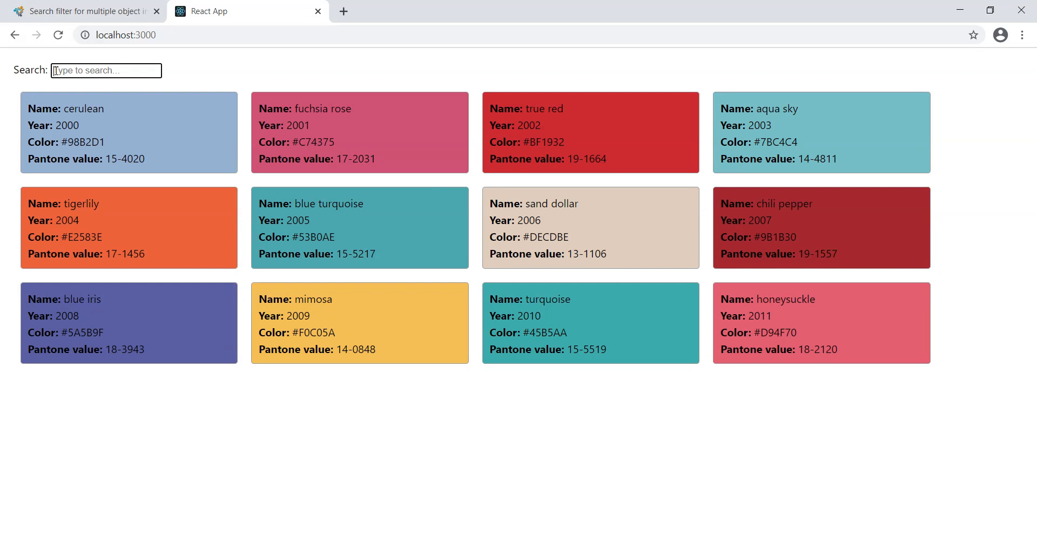
# - Search '#98' on localhost:3000, narrowing the cards to cerulean only
pyautogui.write('#98')
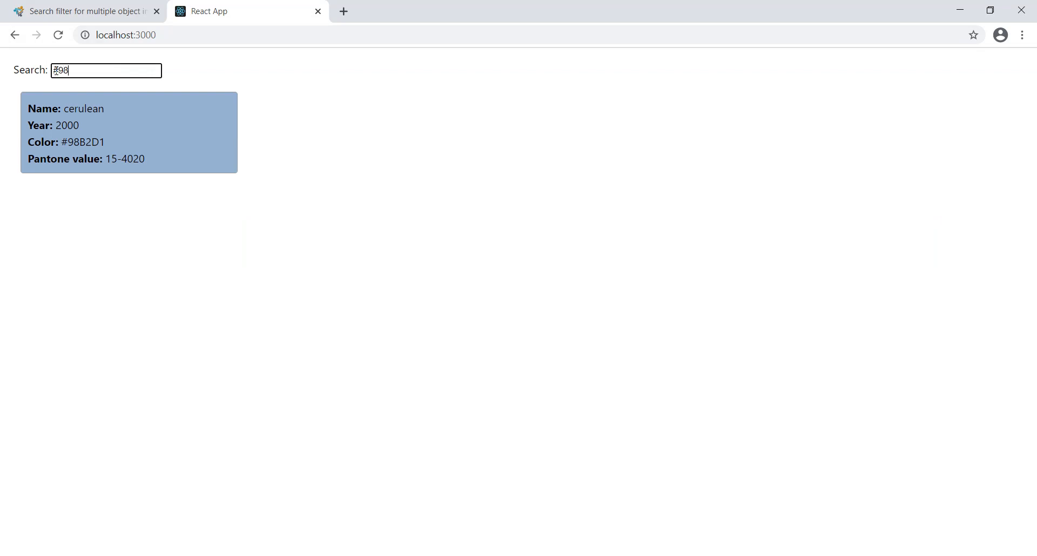